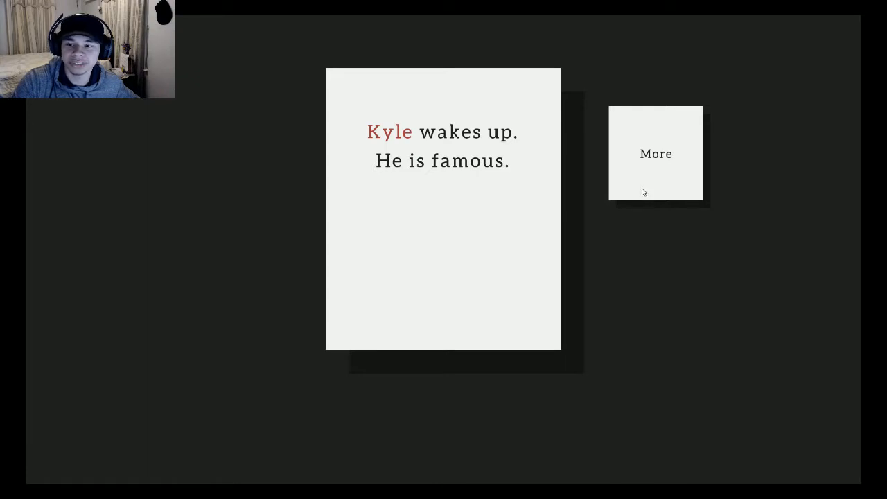
Step: Read the intro cards about Kyle's talk show popularity and the press reactions
left_click(654, 153)
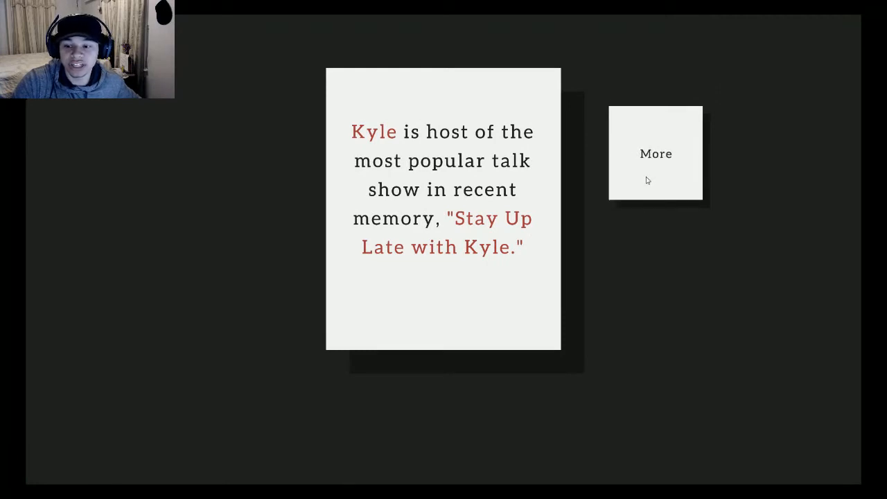
left_click(654, 152)
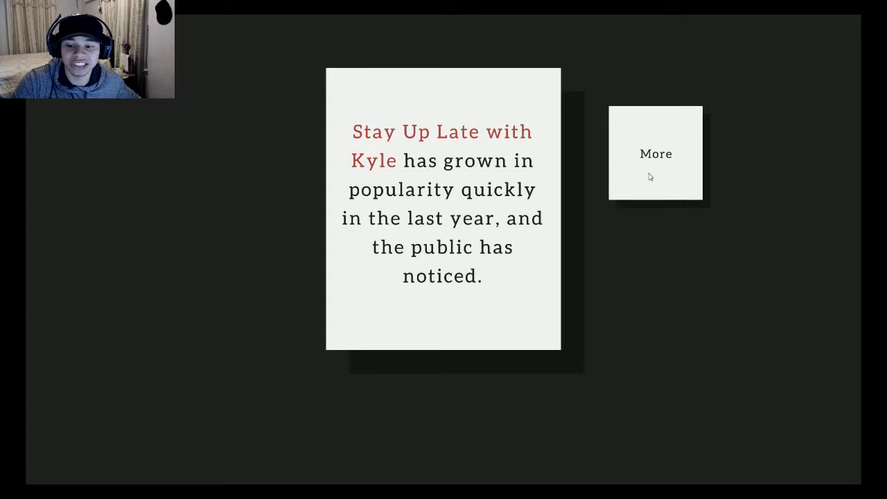
left_click(654, 152)
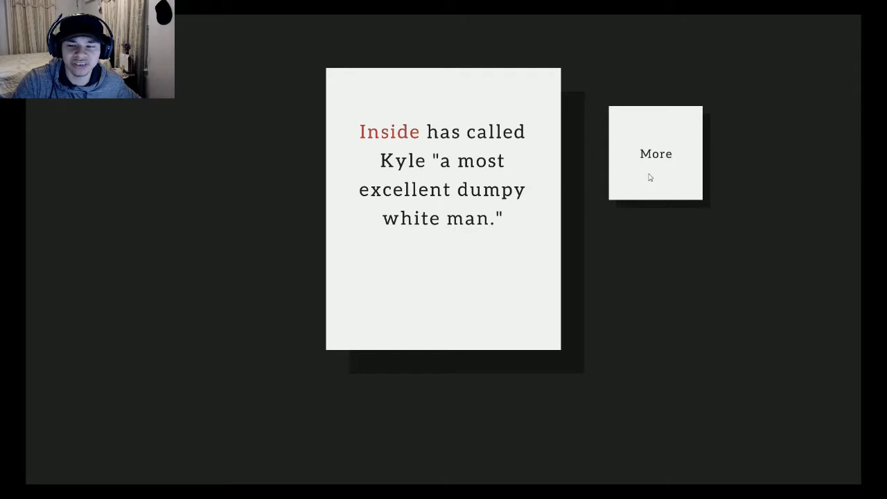
left_click(654, 153)
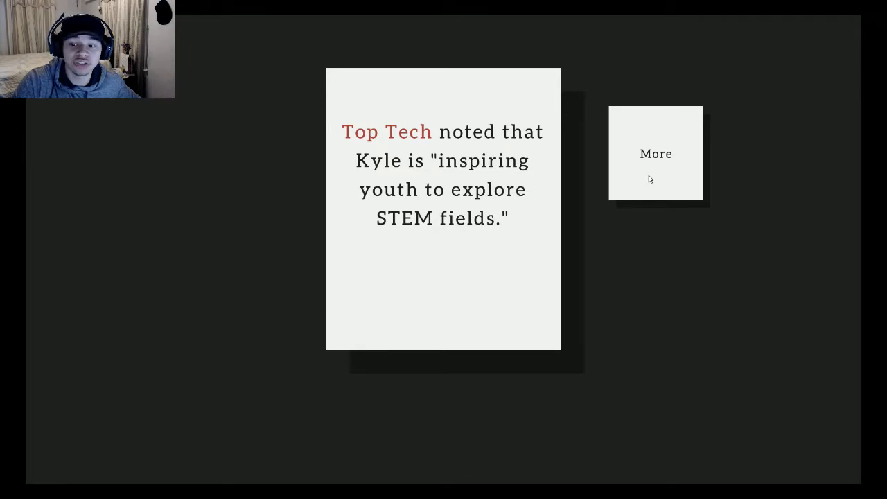
left_click(653, 152)
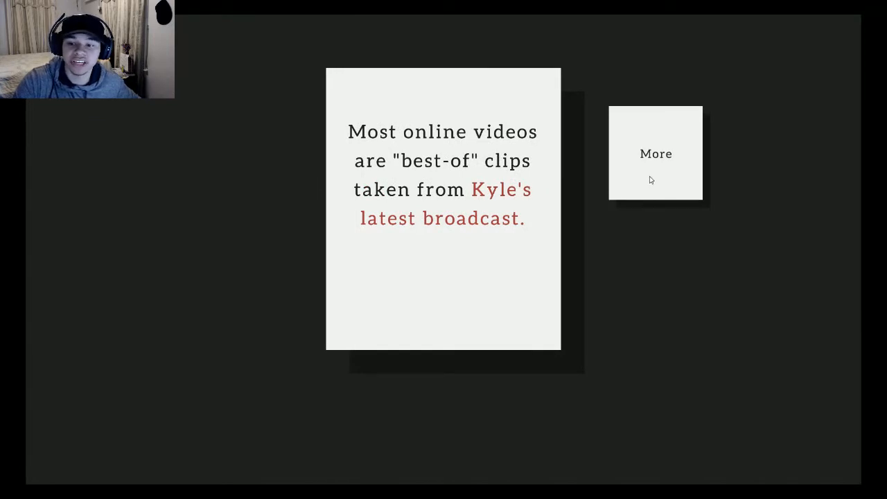
Step: Continue through the guest announcement and interview prep to Kyle waking with 30 hours left
left_click(655, 152)
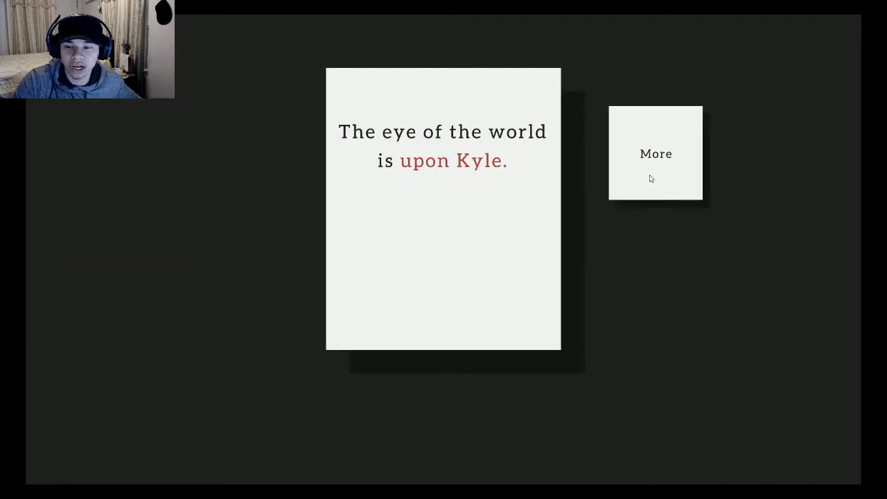
left_click(654, 152)
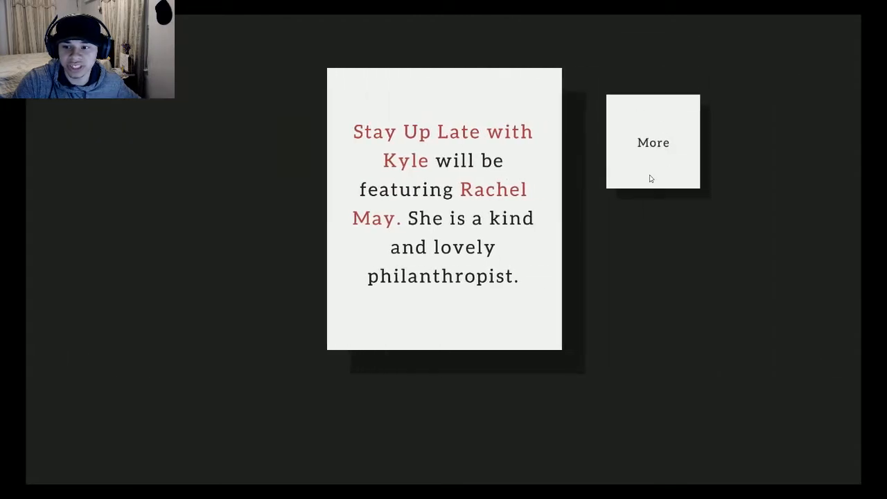
left_click(653, 141)
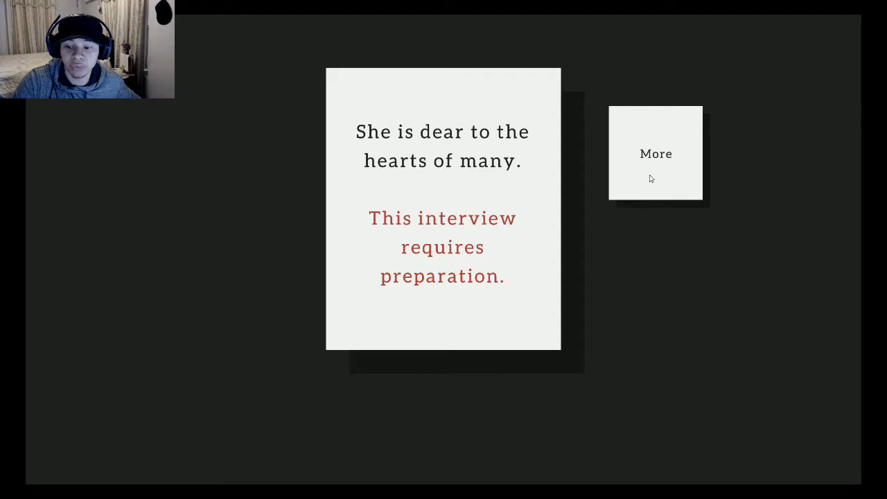
left_click(654, 152)
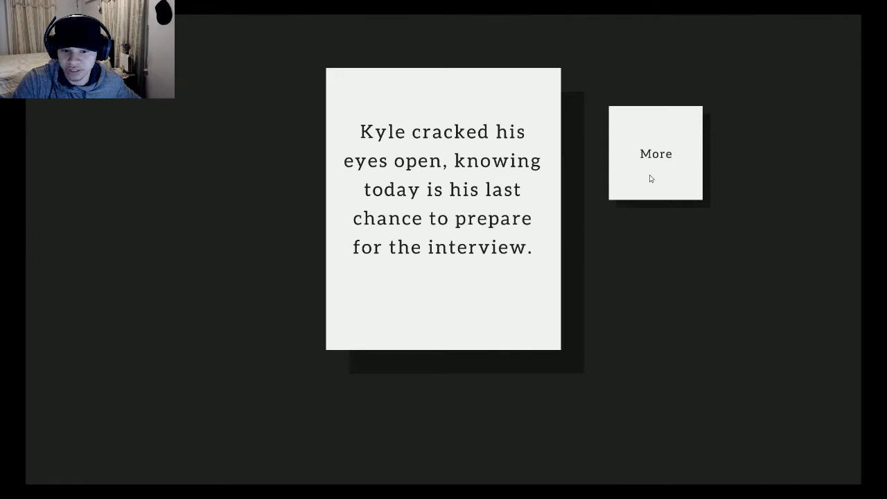
left_click(655, 152)
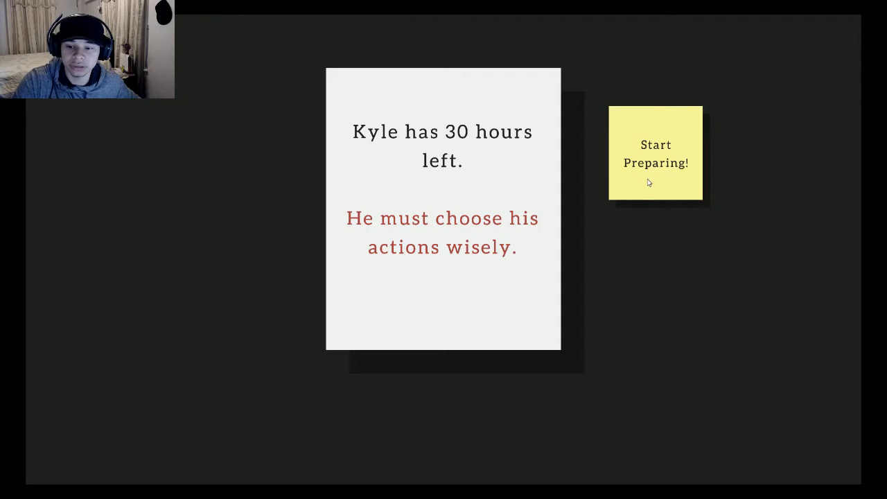
mouse_move(644, 183)
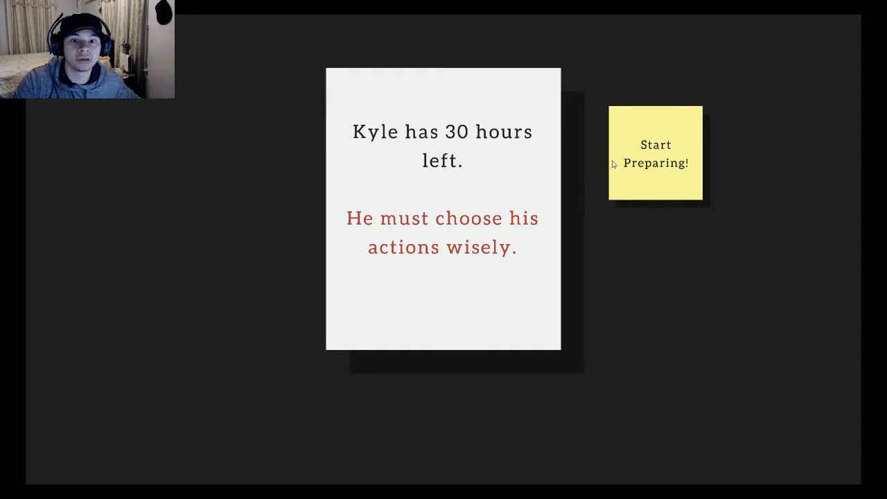
mouse_move(617, 156)
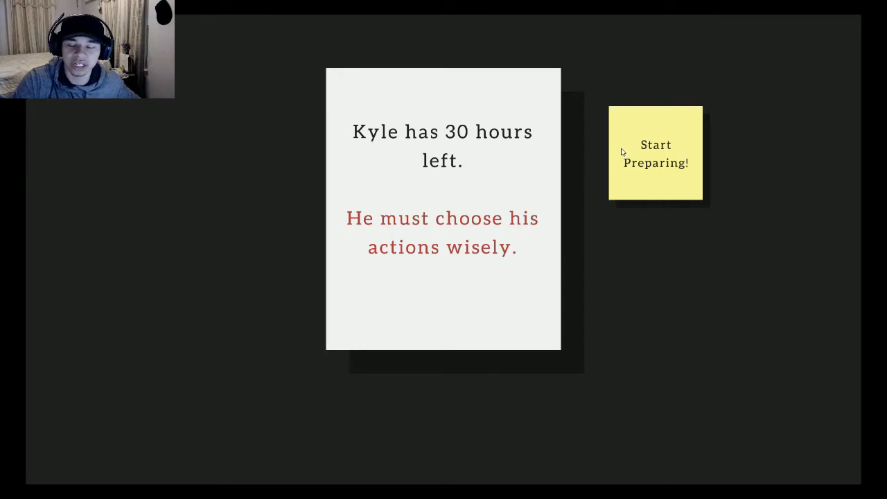
Step: Begin Kyle's preparation, landing in the Bed scene with 30 hours left
left_click(654, 153)
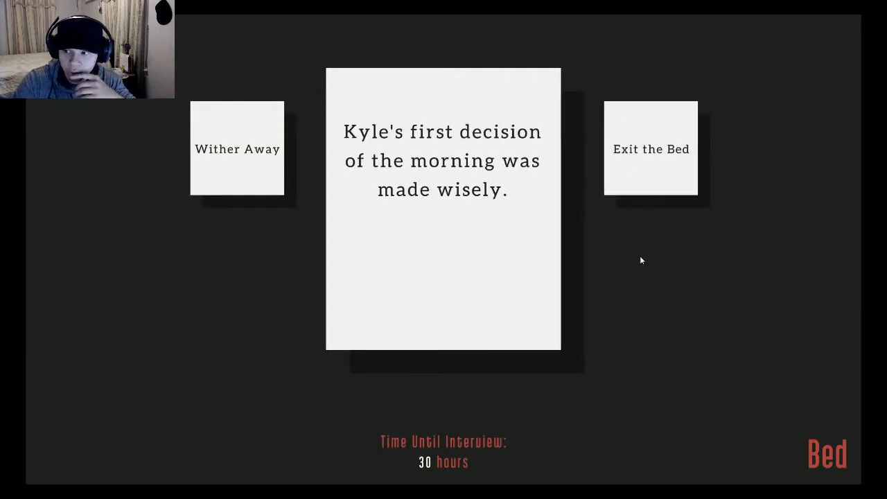
mouse_move(640, 166)
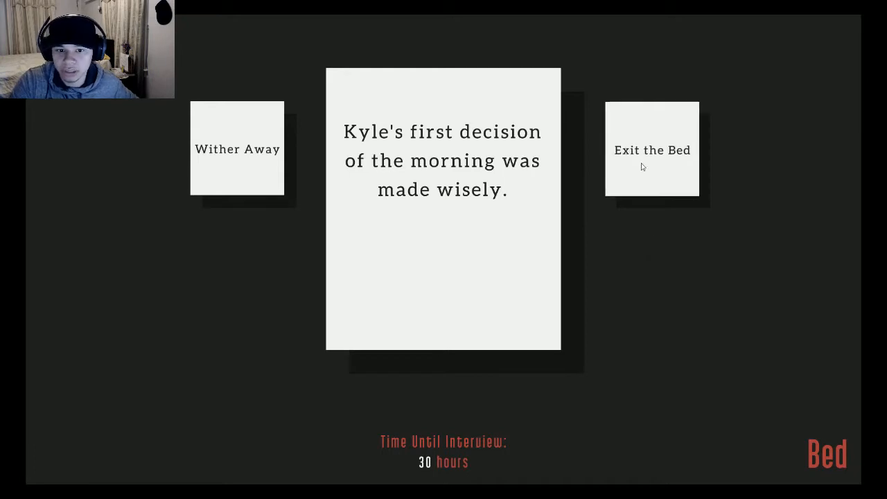
Step: Get Kyle out of bed, open the closet and dress him in the Suit of Armor
left_click(651, 149)
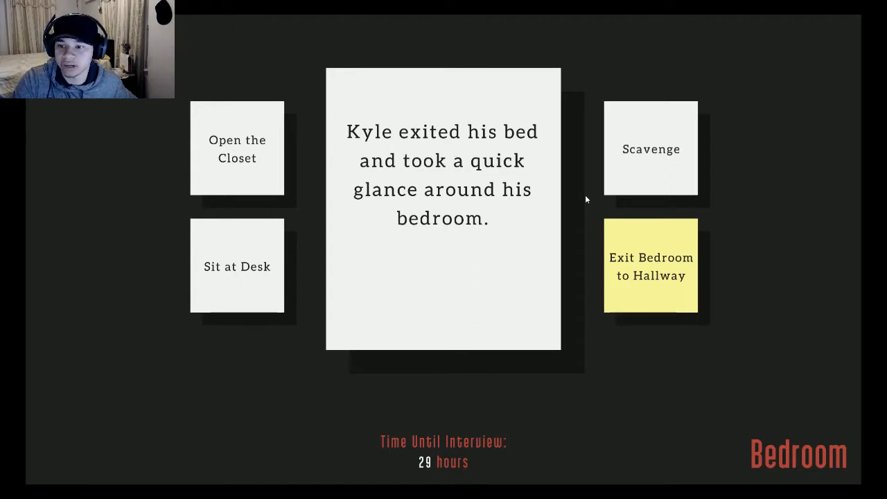
mouse_move(593, 230)
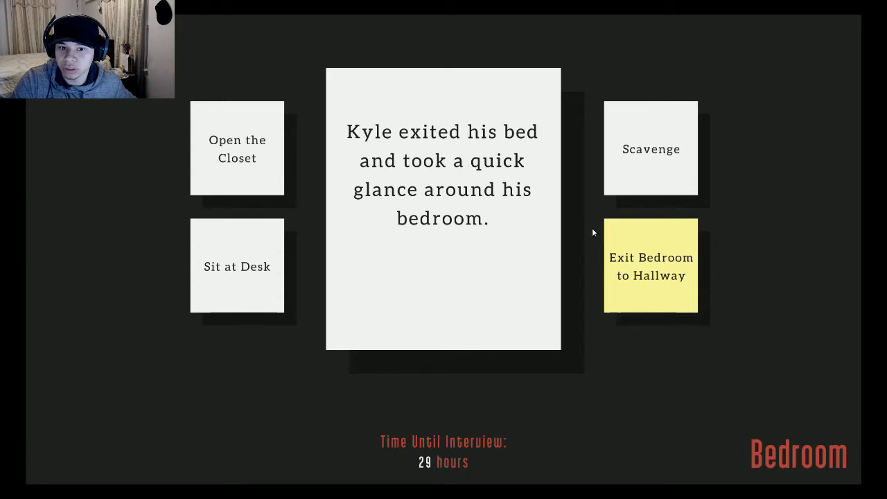
mouse_move(626, 173)
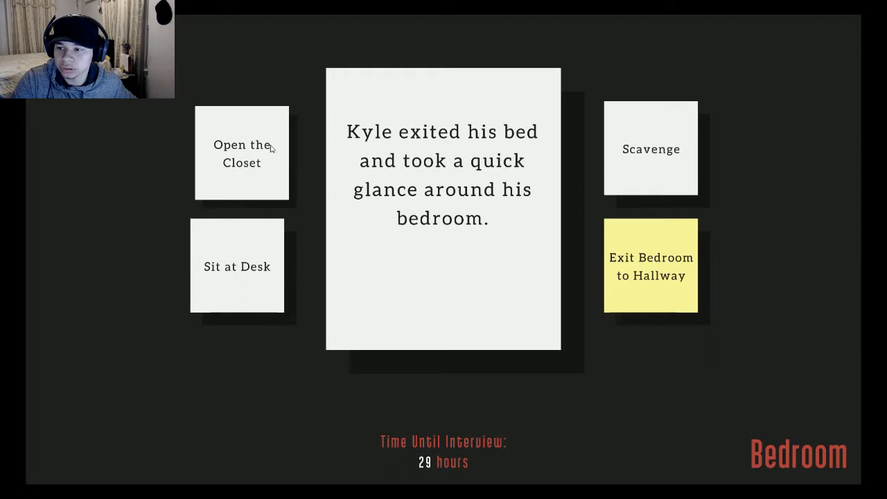
left_click(241, 153)
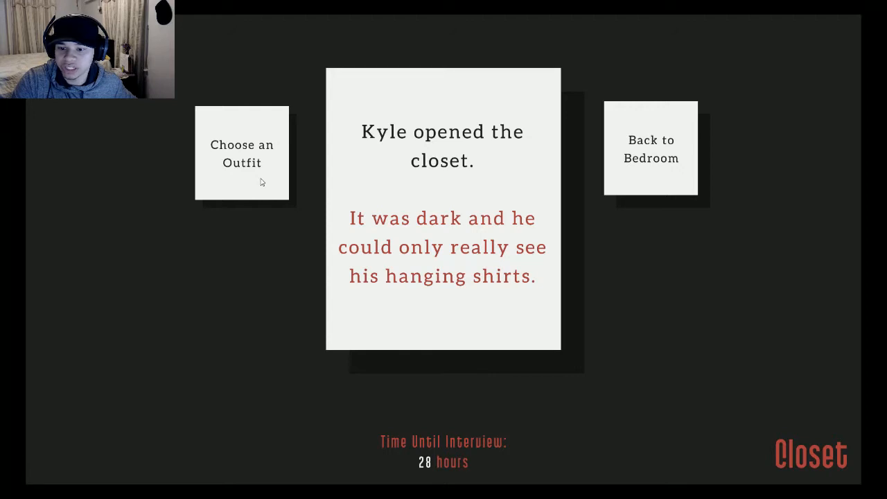
left_click(241, 152)
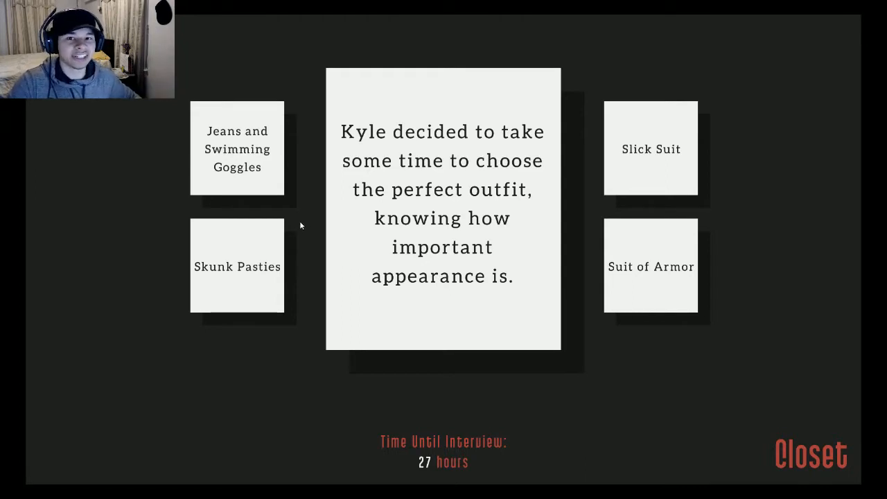
mouse_move(332, 255)
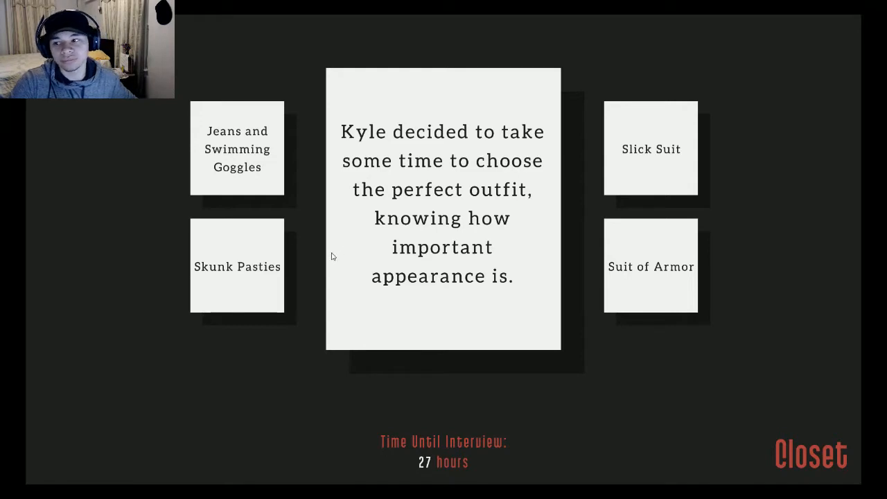
left_click(651, 266)
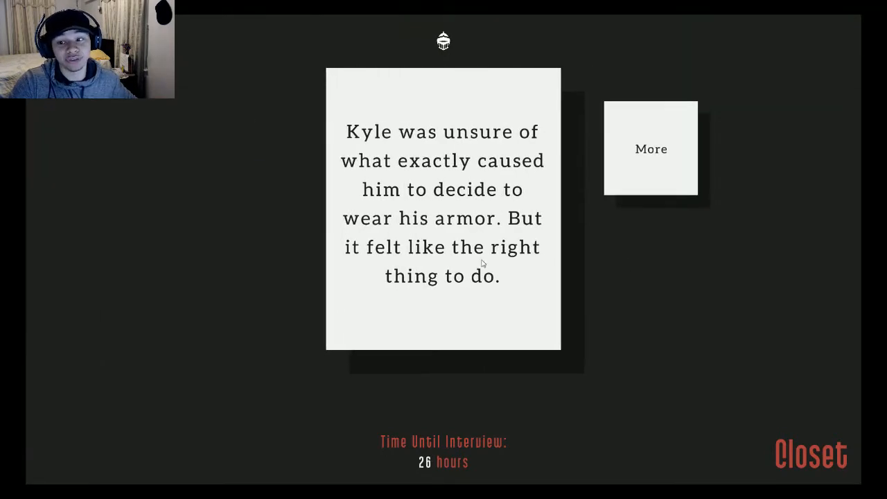
mouse_move(482, 155)
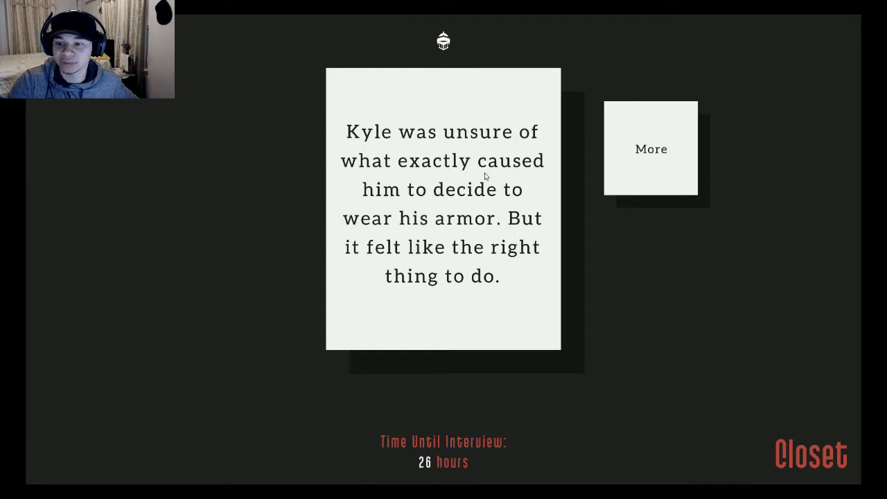
mouse_move(546, 230)
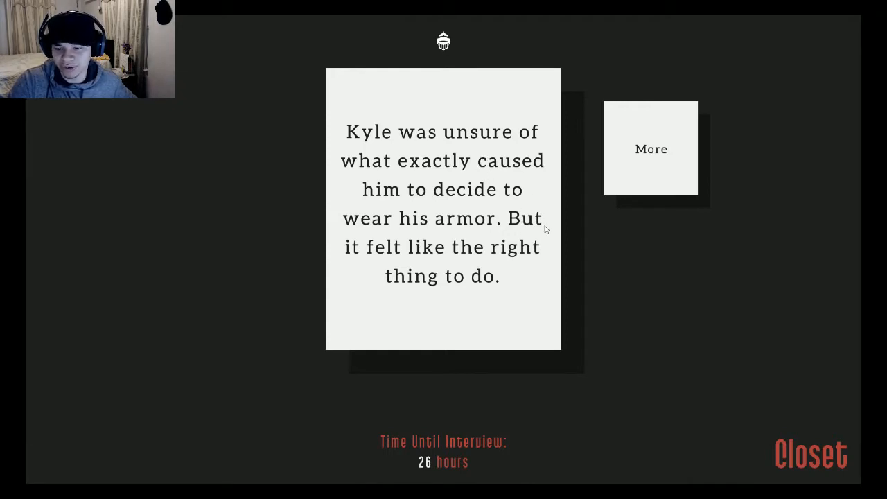
left_click(650, 148)
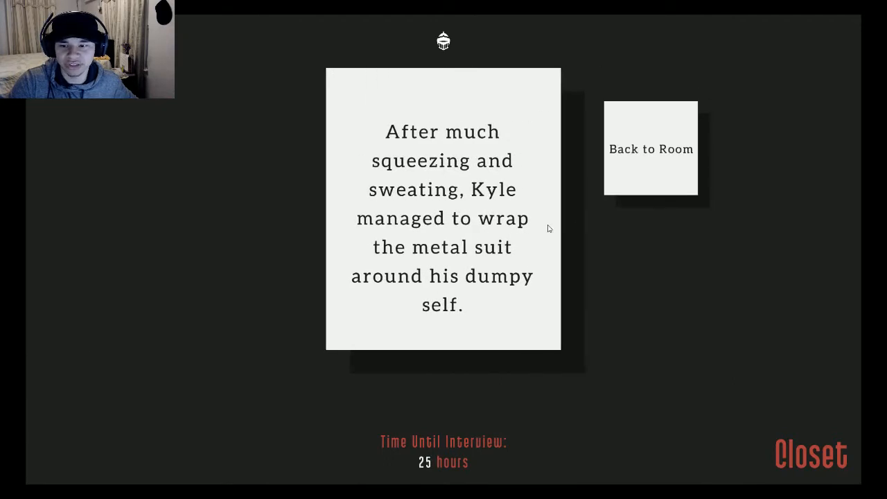
mouse_move(454, 169)
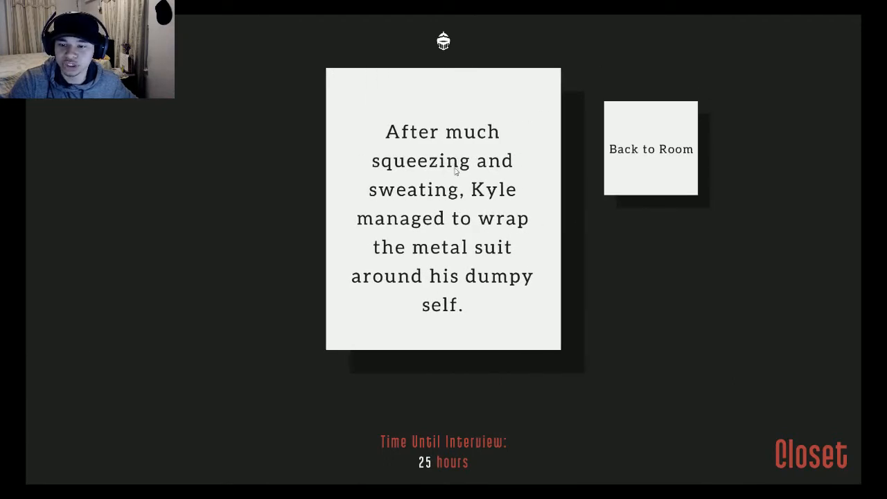
mouse_move(482, 186)
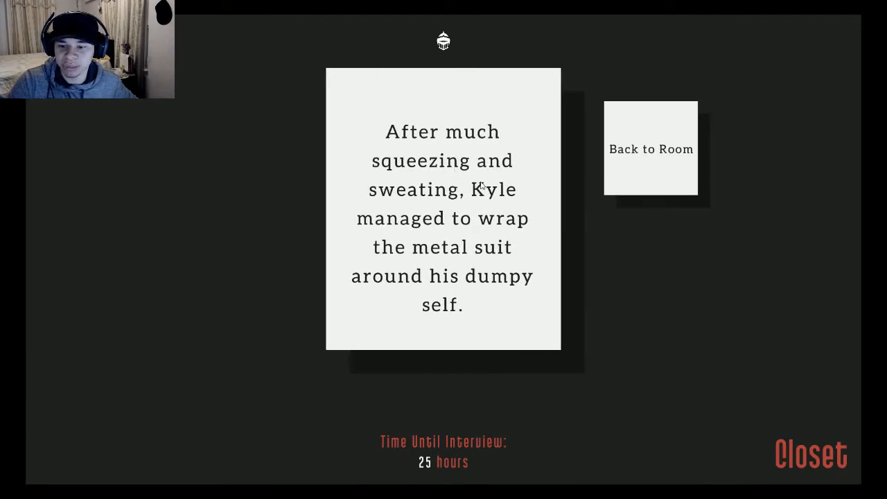
Step: Return to the bedroom, exit to the hallway and move Kyle into the kitchen
left_click(649, 149)
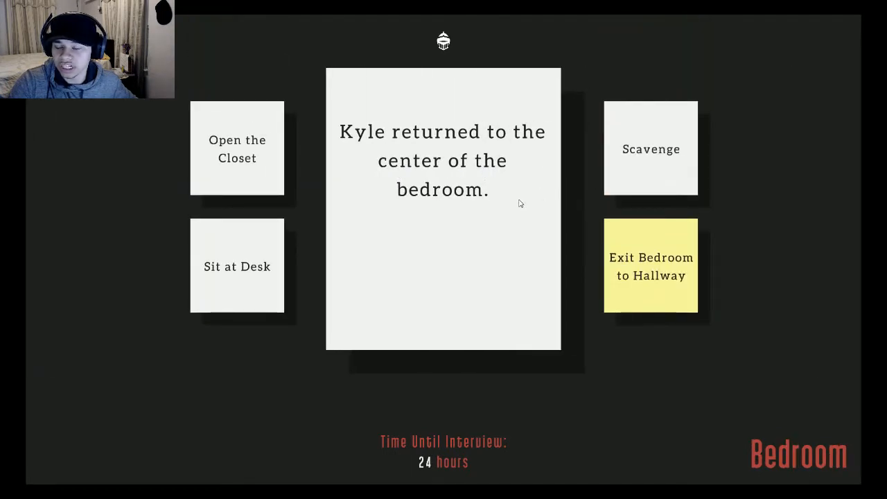
mouse_move(528, 233)
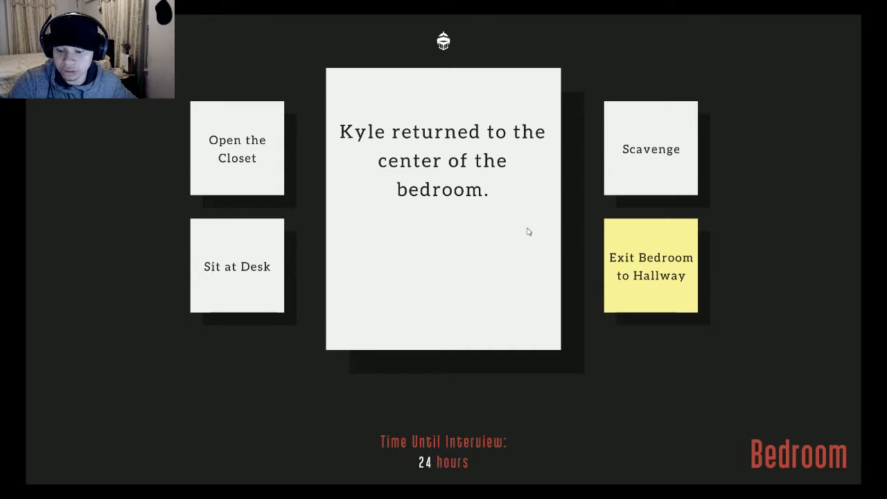
left_click(652, 266)
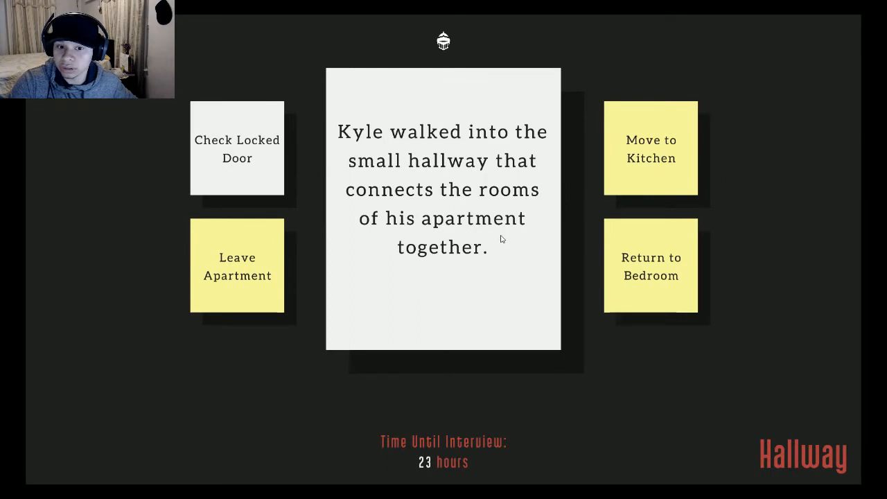
mouse_move(518, 242)
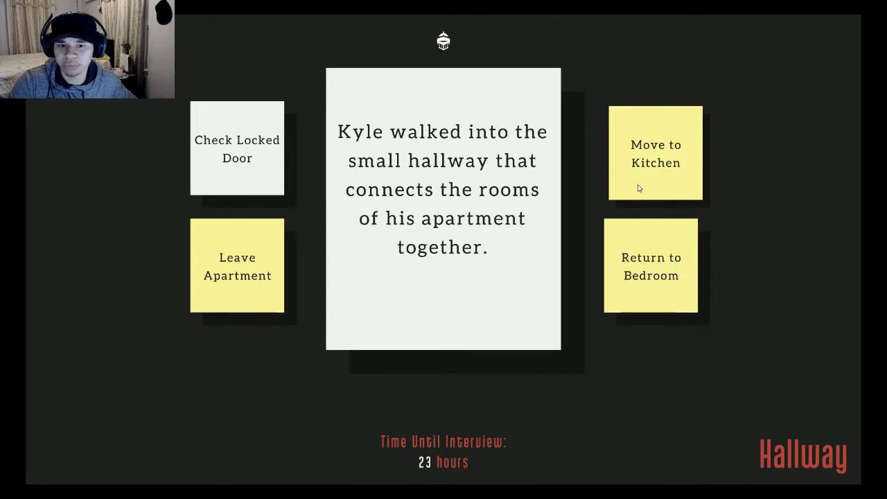
left_click(654, 152)
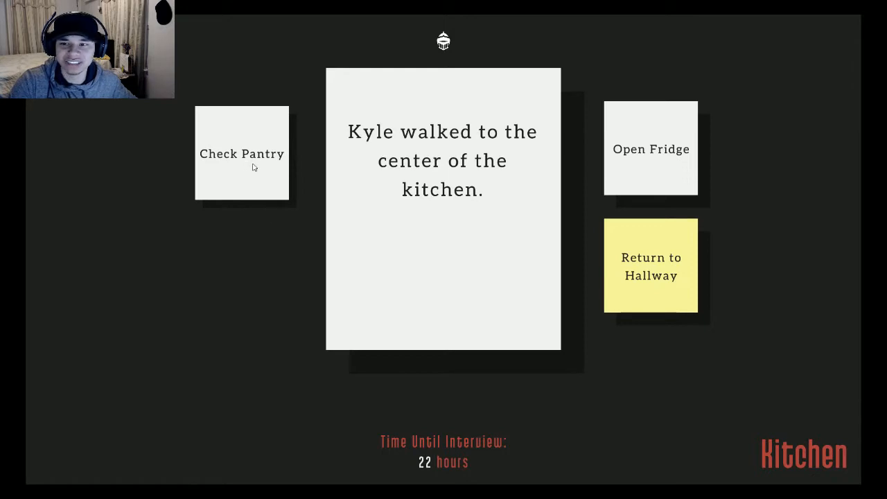
Step: Find the pantry locked, open the fridge and prepare Kyle's breakfast
left_click(241, 153)
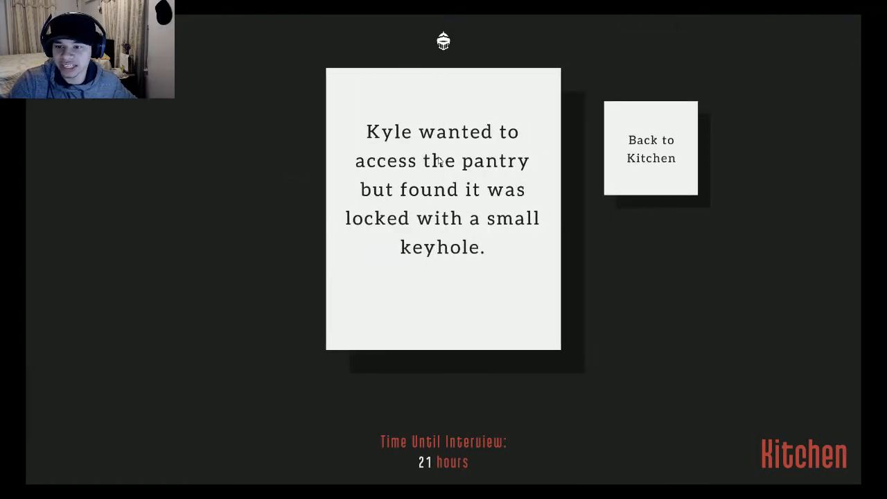
left_click(650, 148)
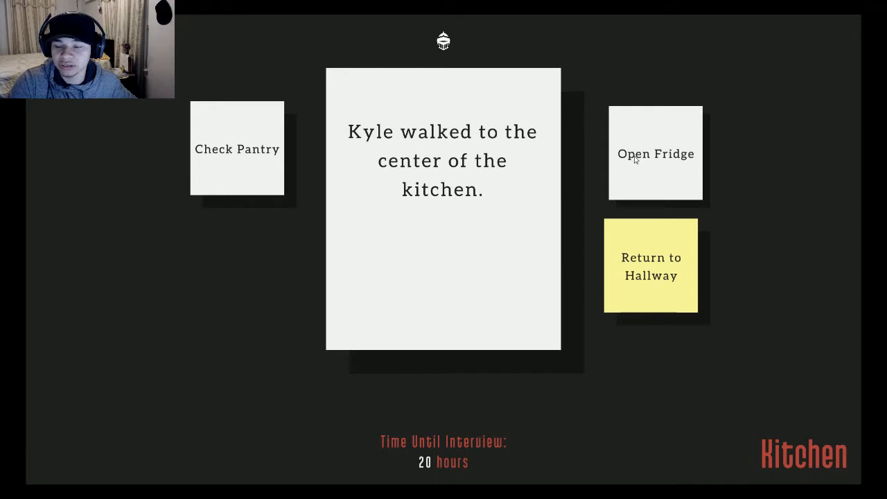
left_click(654, 152)
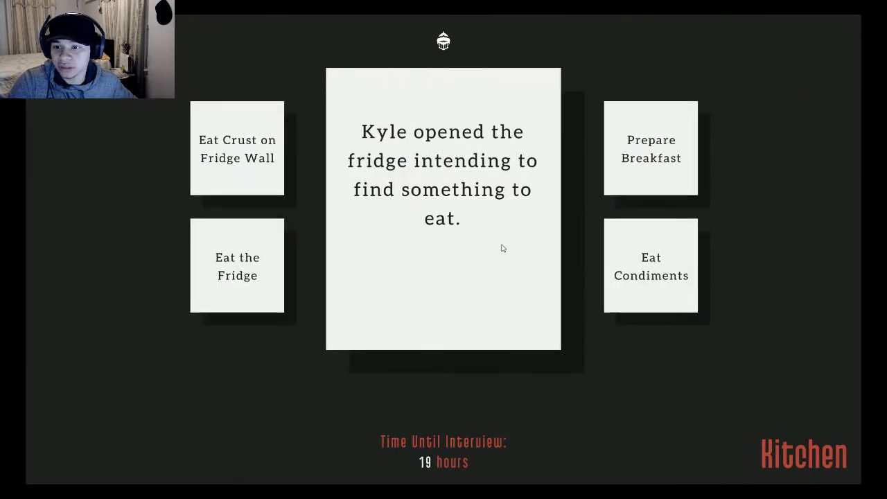
mouse_move(505, 250)
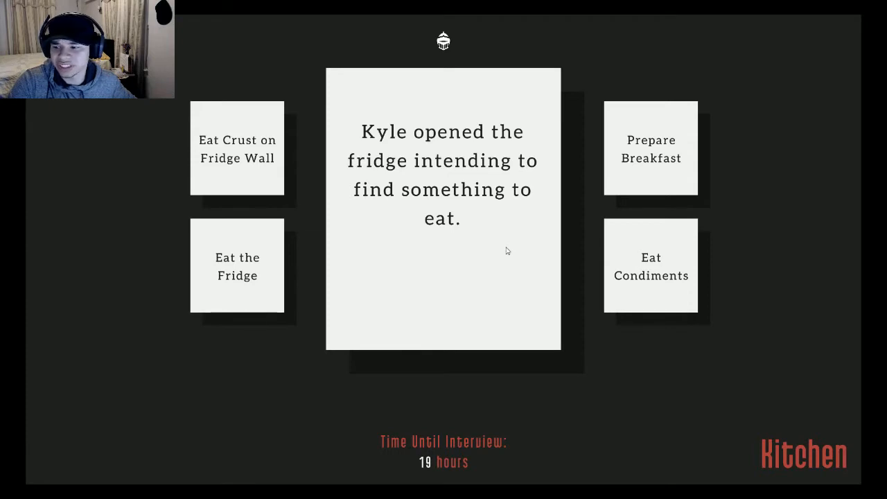
mouse_move(507, 254)
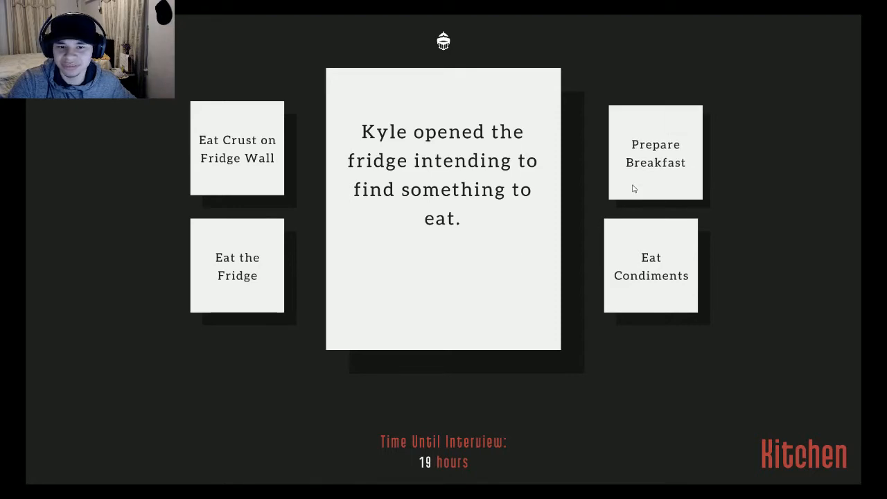
left_click(654, 152)
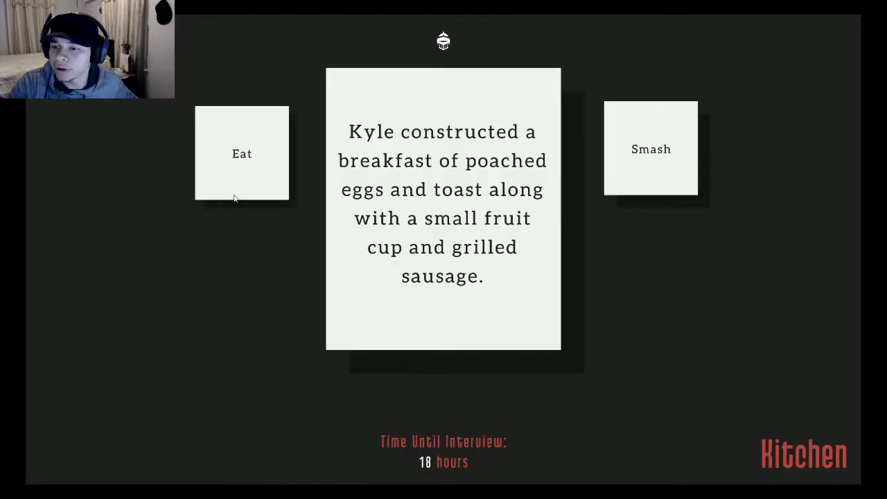
Step: Eat the breakfast and head back through the kitchen to the hallway
left_click(241, 153)
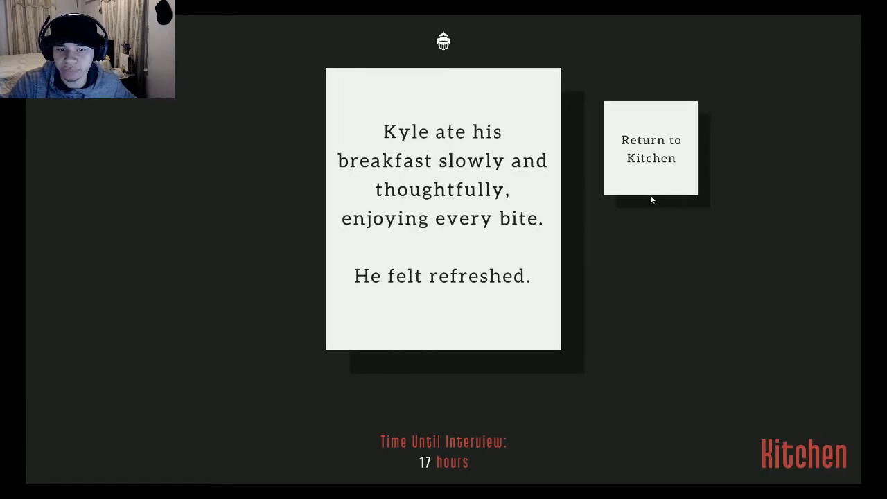
left_click(652, 148)
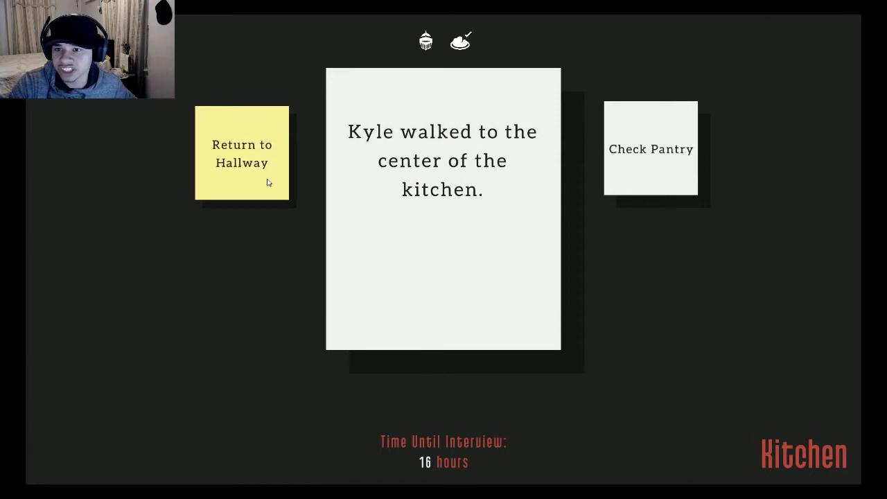
left_click(241, 153)
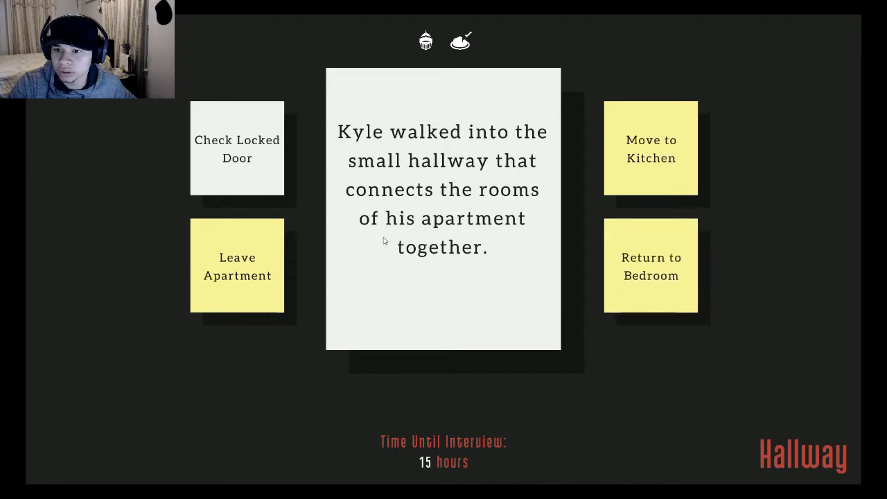
mouse_move(429, 201)
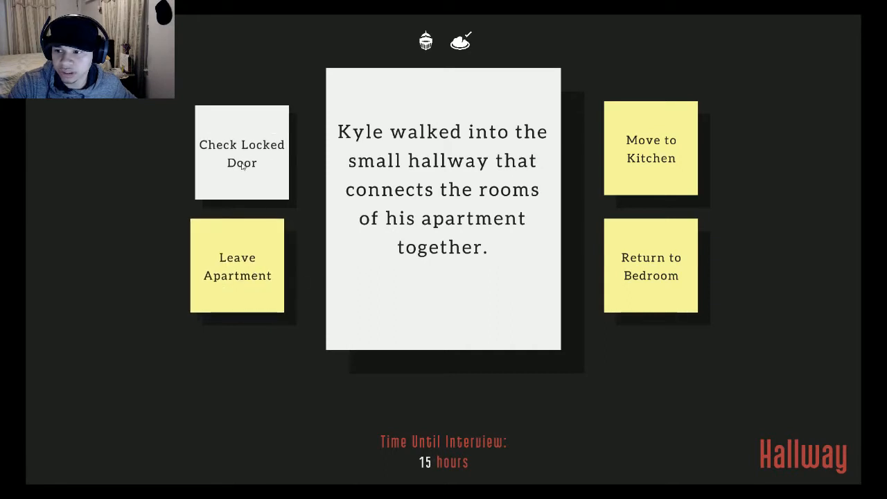
Step: Leave the apartment for the street, then return home to the bedroom
left_click(237, 266)
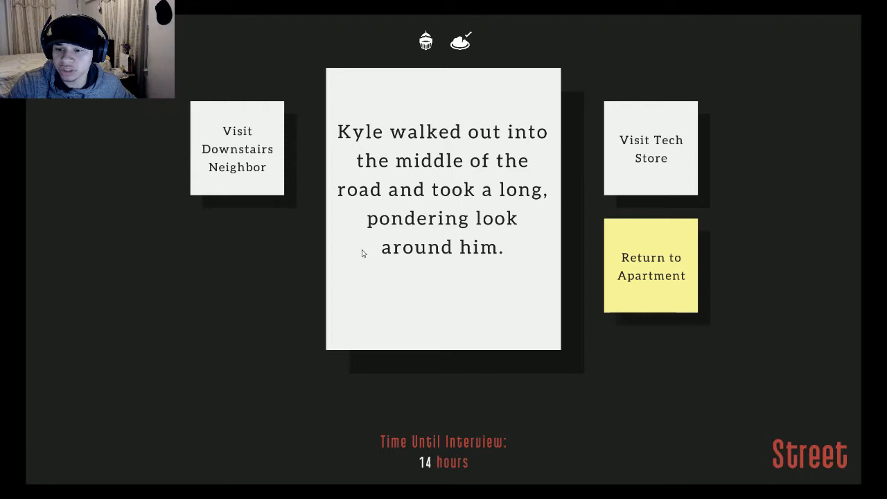
mouse_move(413, 260)
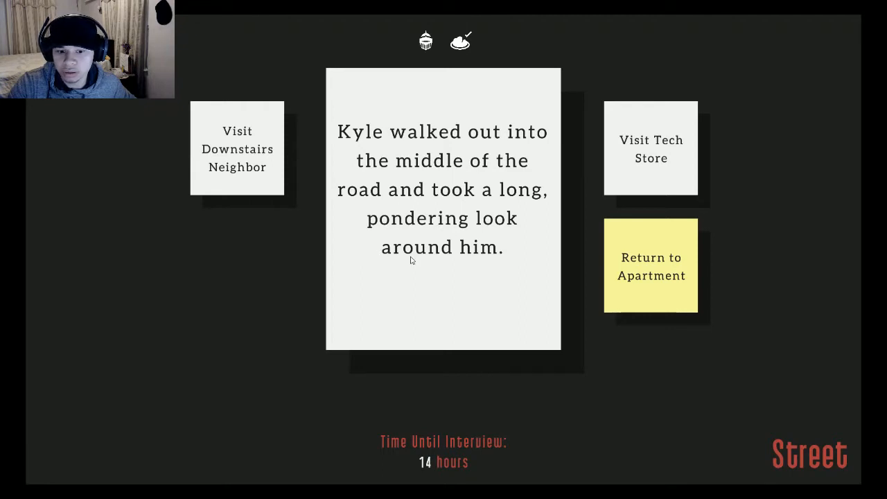
mouse_move(618, 186)
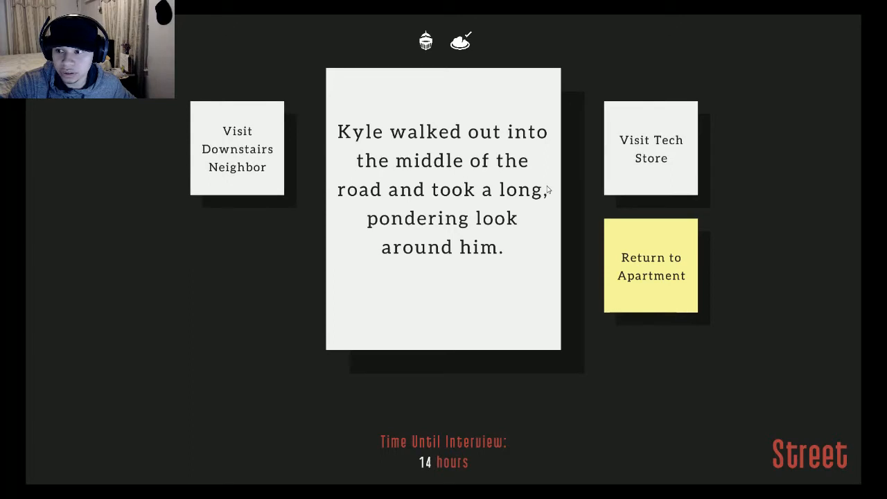
mouse_move(654, 271)
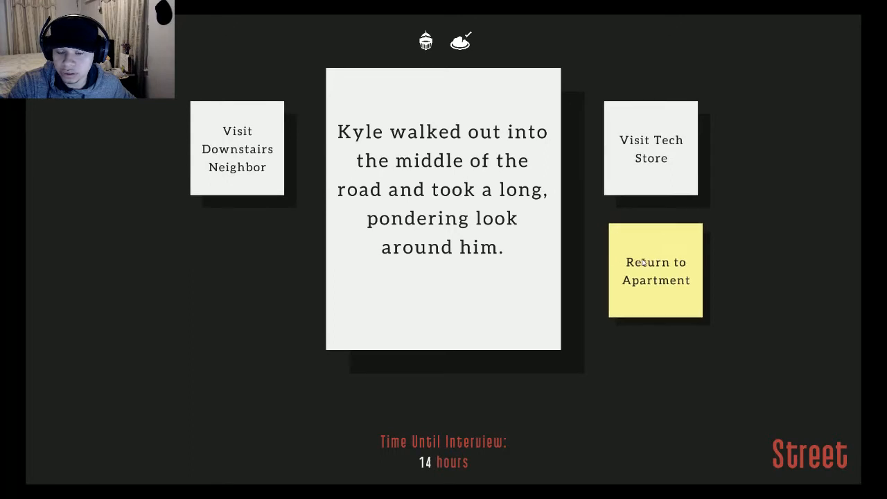
left_click(654, 270)
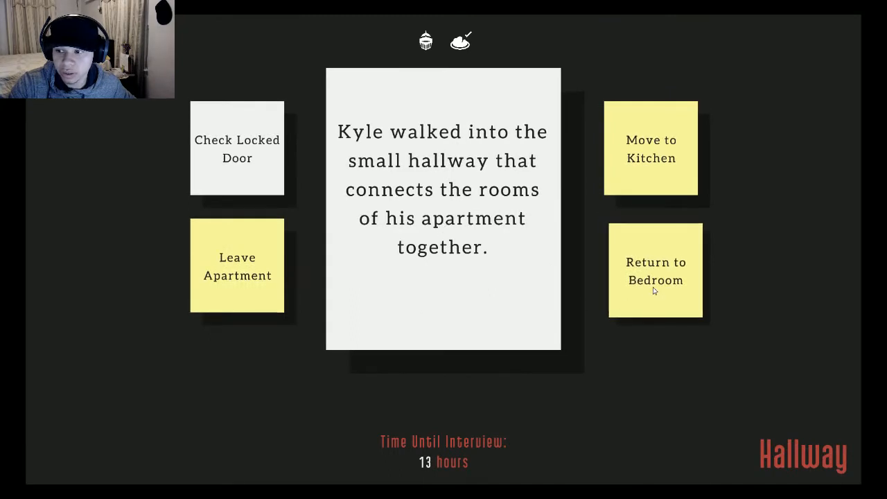
left_click(654, 270)
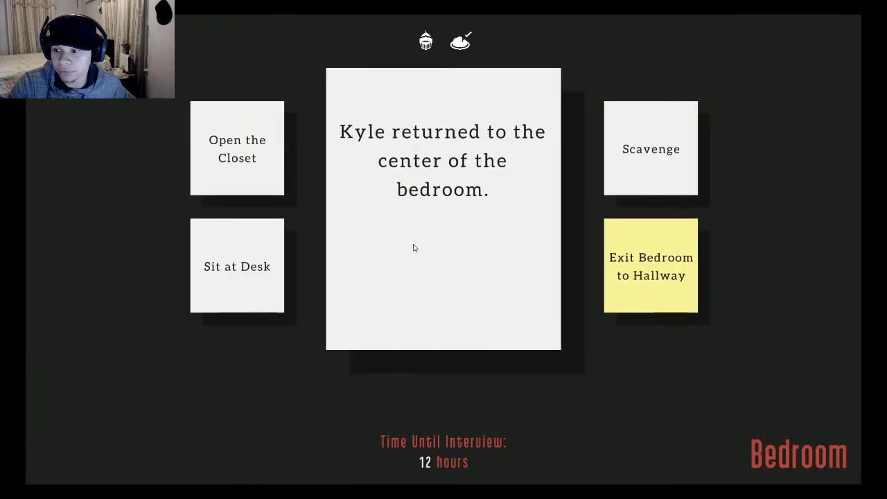
Step: Sit Kyle at his desk and start writing notes for the interview
left_click(237, 266)
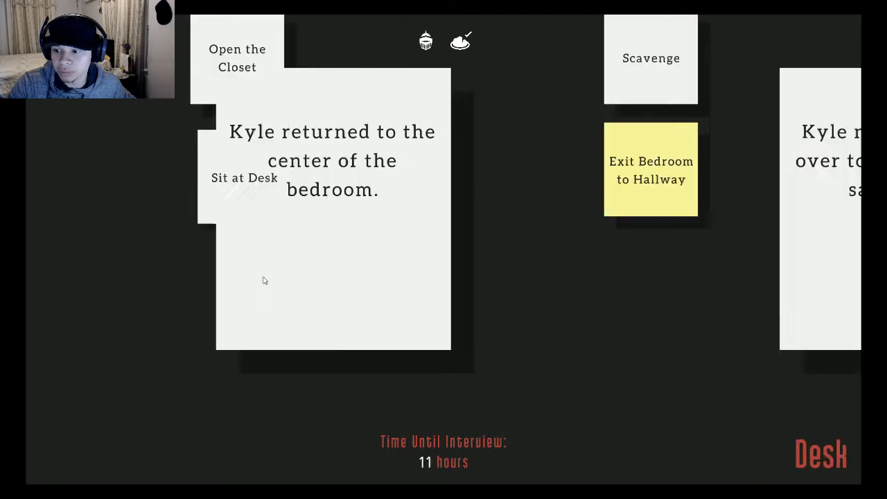
left_click(244, 178)
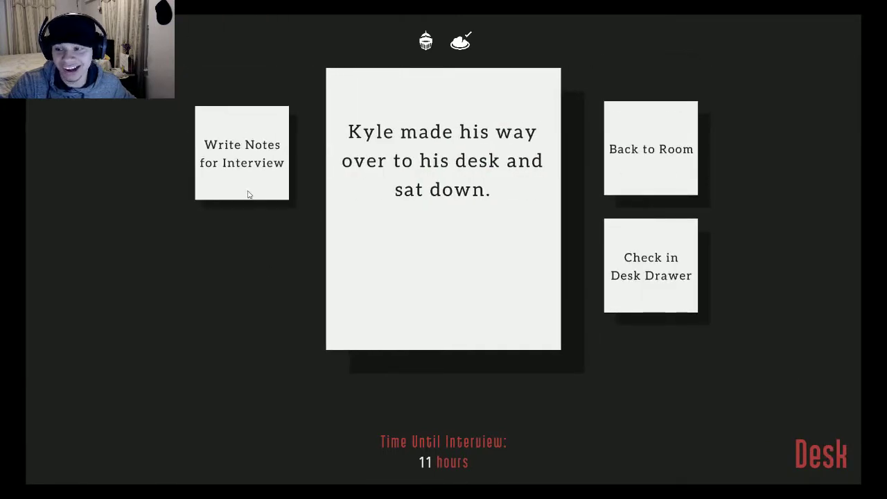
left_click(241, 152)
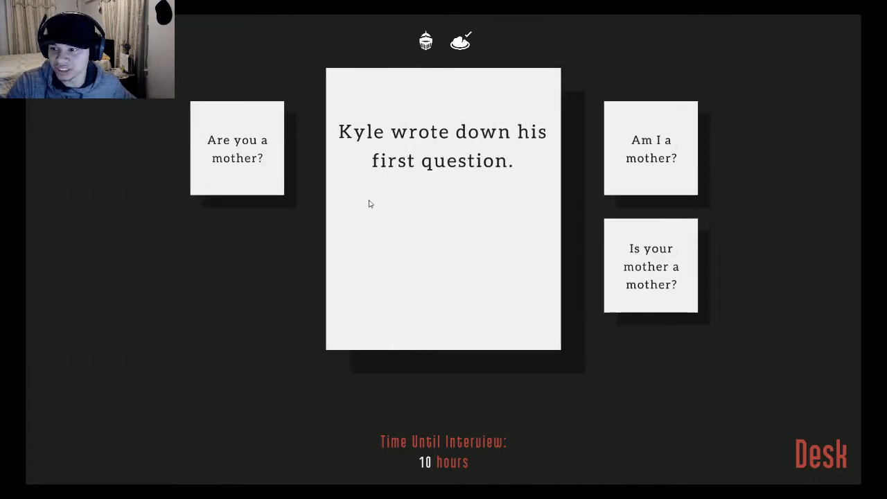
mouse_move(351, 219)
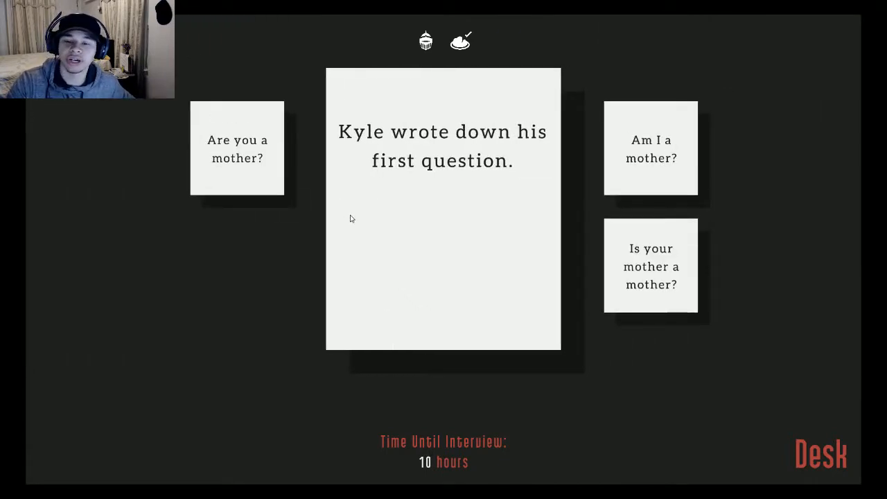
mouse_move(356, 220)
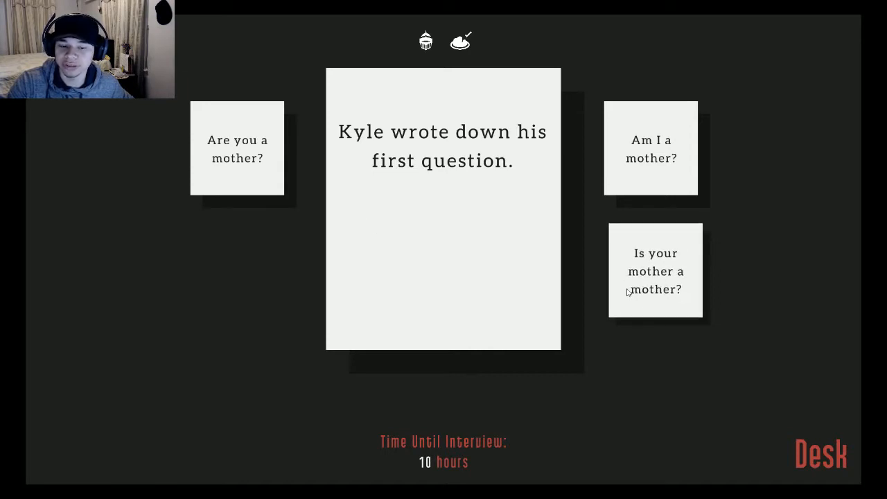
mouse_move(615, 287)
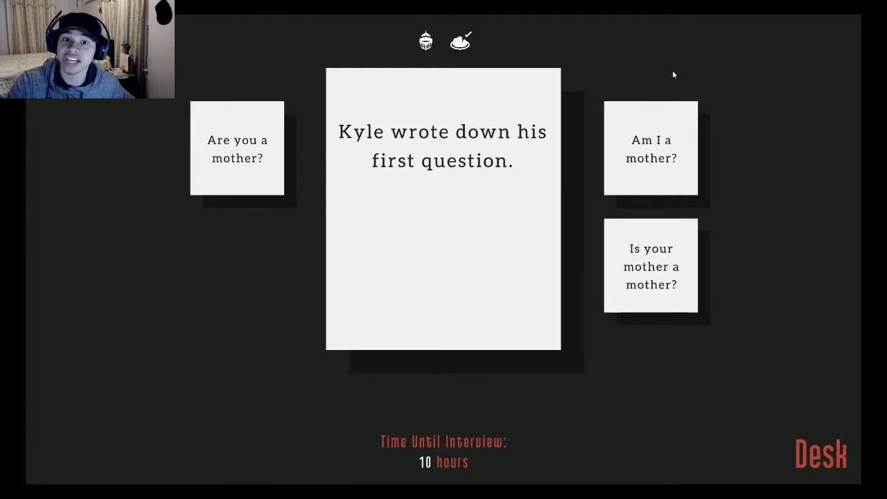
mouse_move(571, 130)
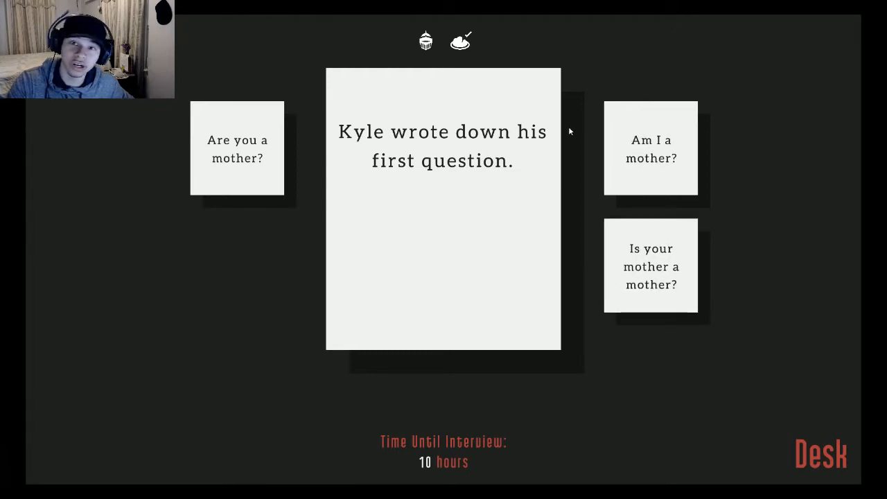
mouse_move(546, 143)
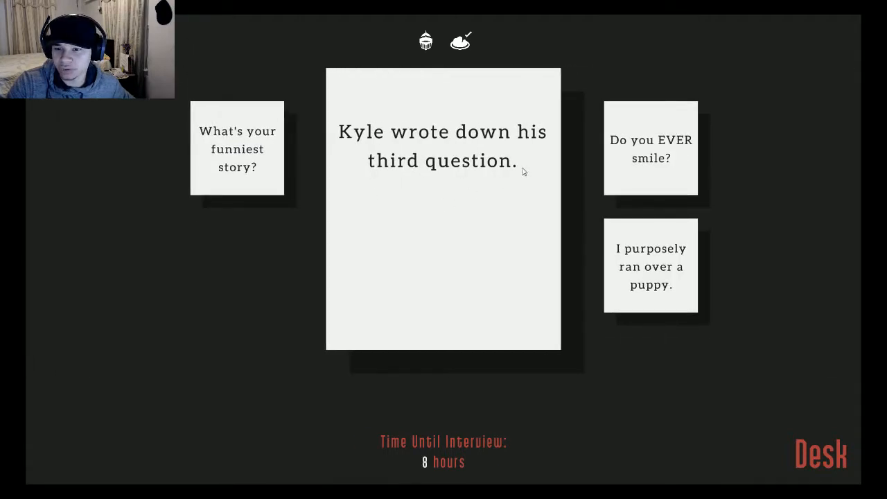
mouse_move(467, 180)
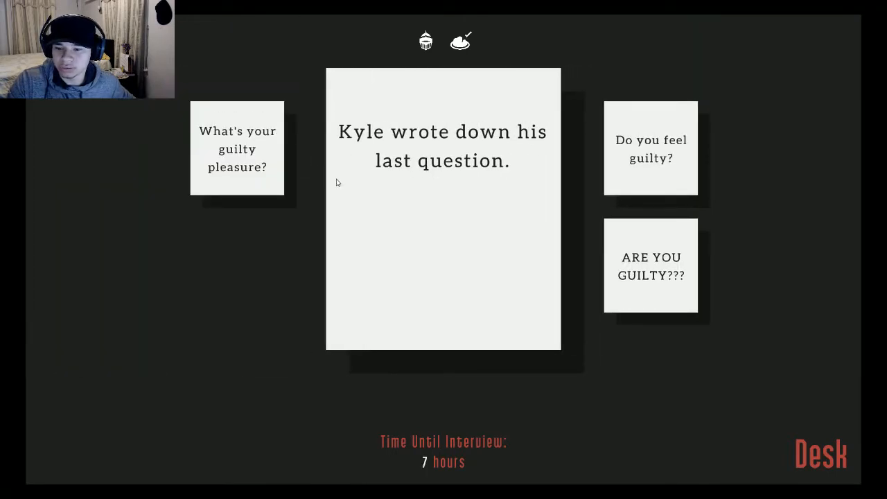
mouse_move(596, 194)
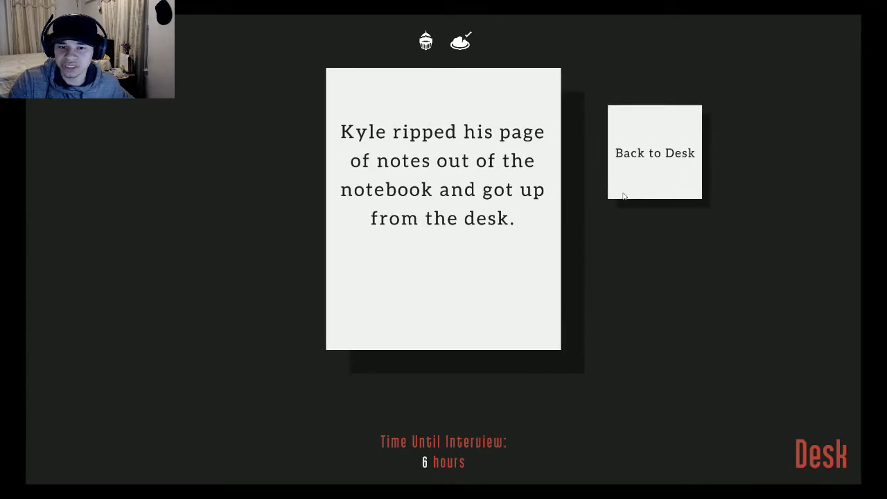
Step: Go back to the desk, search the drawer and take the assorted change
left_click(654, 153)
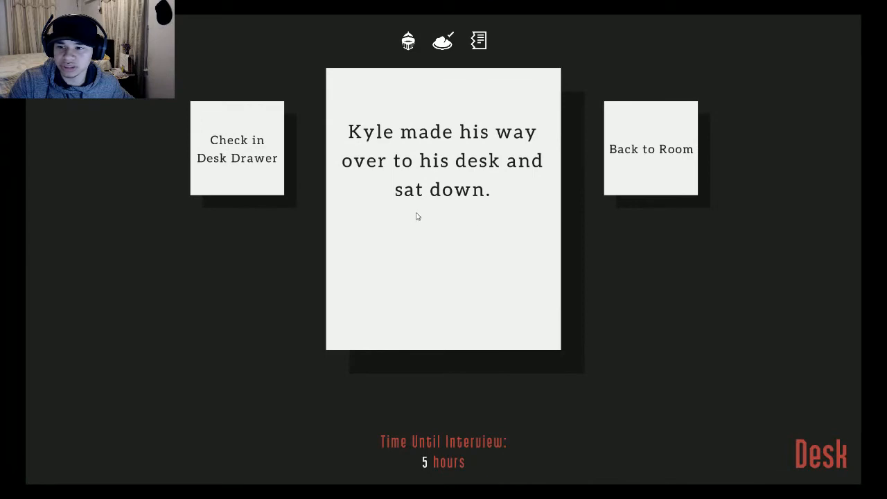
left_click(237, 150)
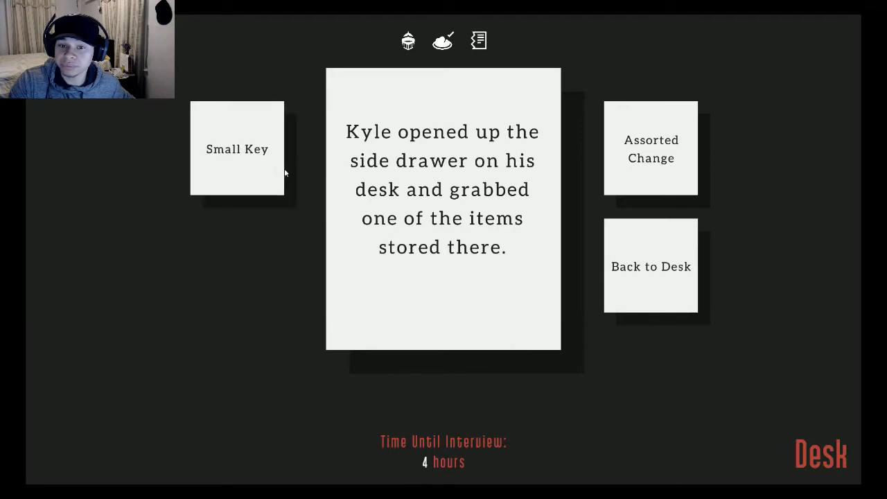
mouse_move(429, 161)
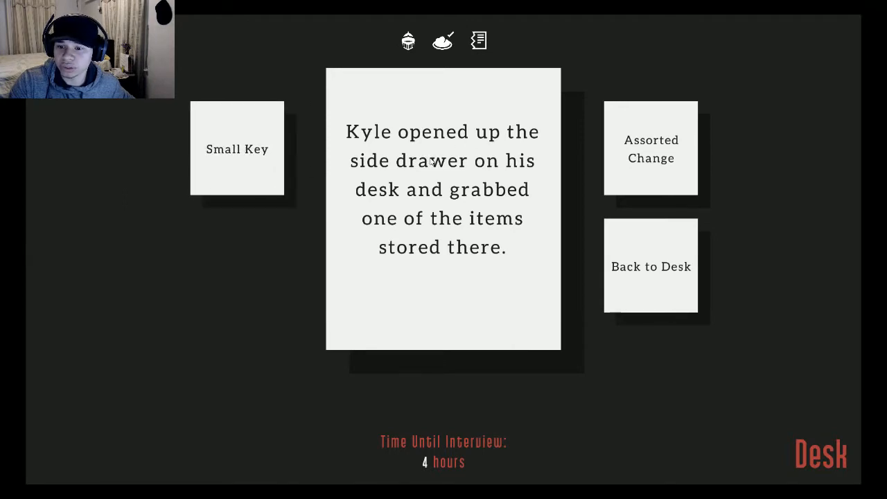
mouse_move(417, 197)
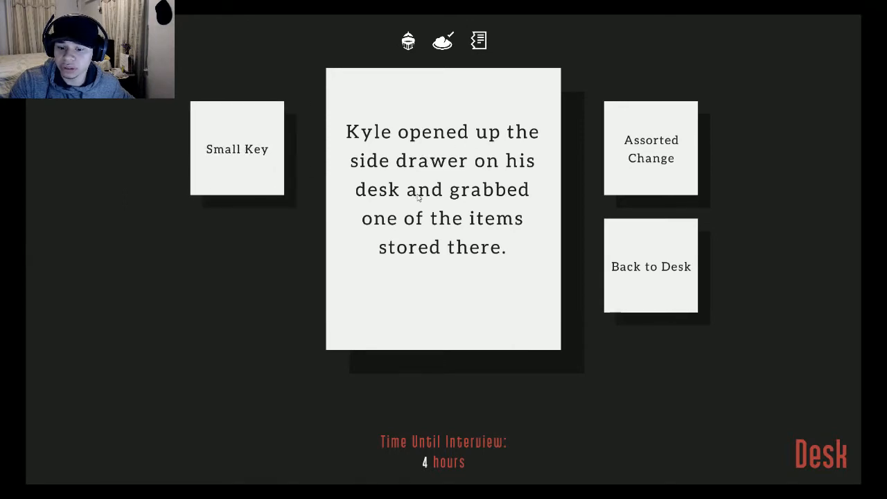
mouse_move(383, 402)
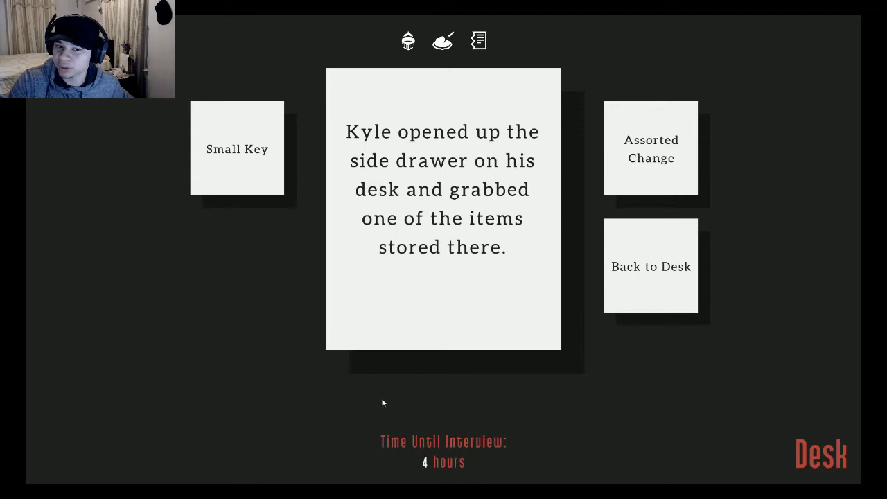
mouse_move(386, 399)
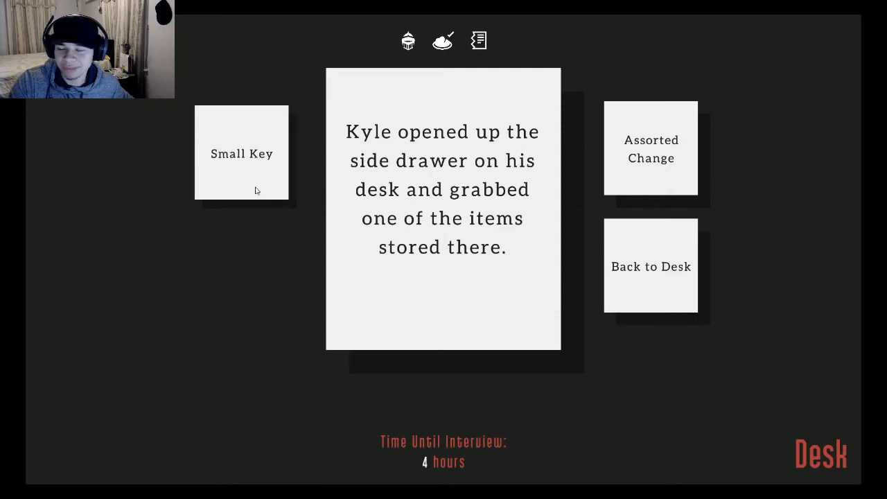
mouse_move(270, 200)
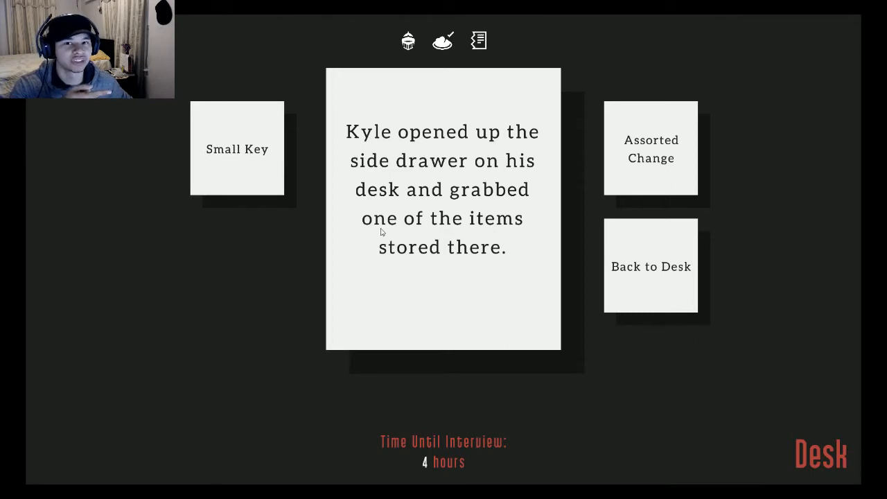
mouse_move(372, 227)
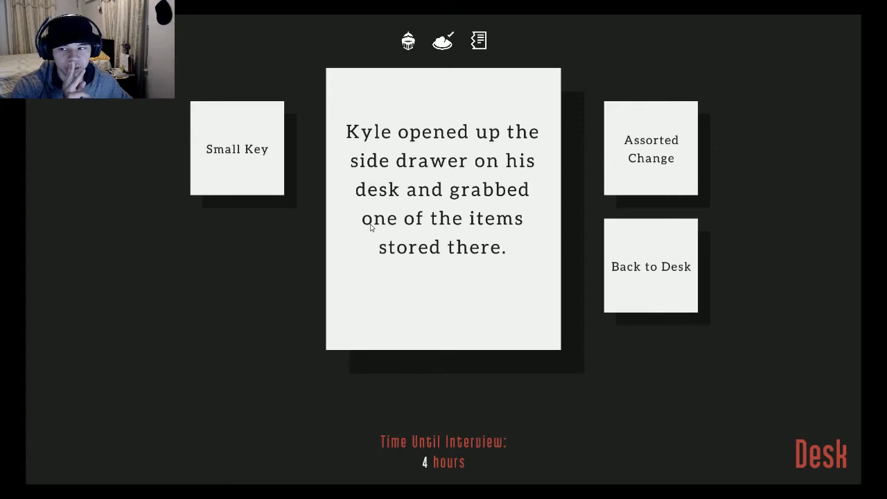
mouse_move(347, 242)
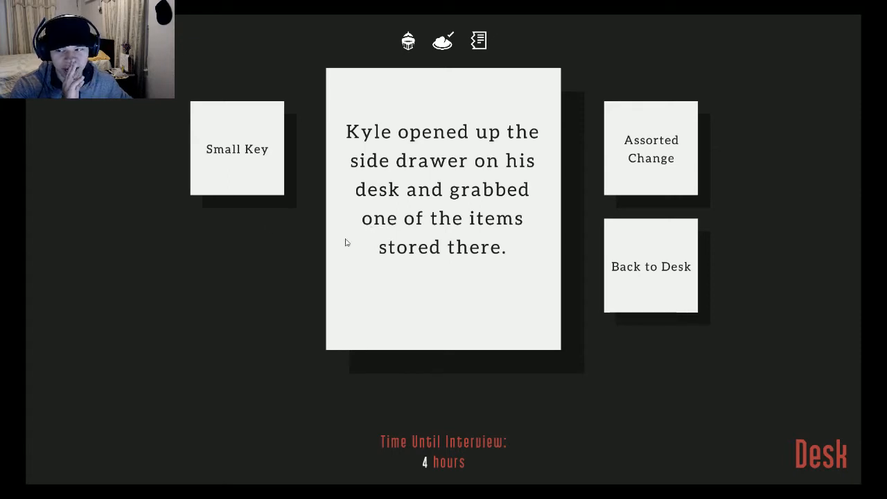
left_click(651, 148)
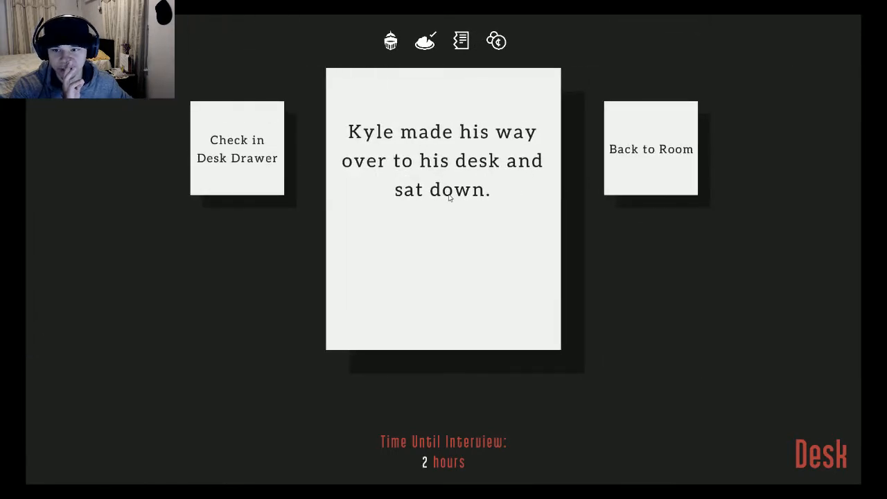
mouse_move(654, 182)
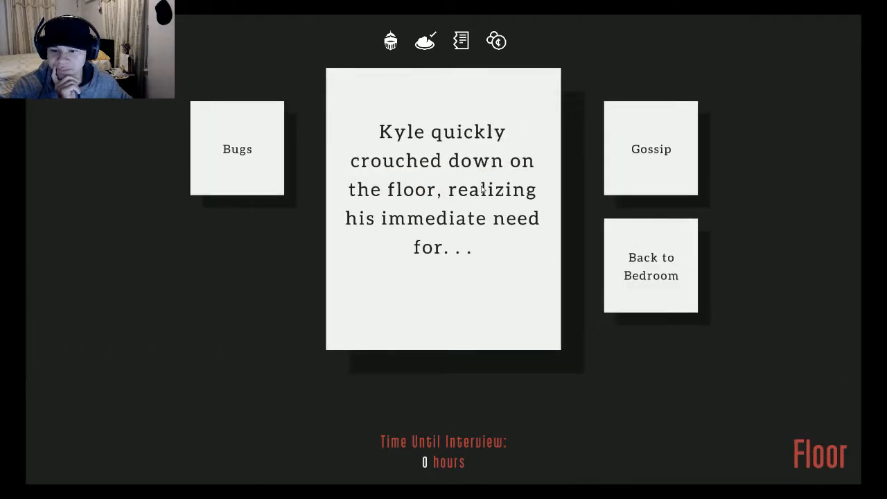
mouse_move(501, 205)
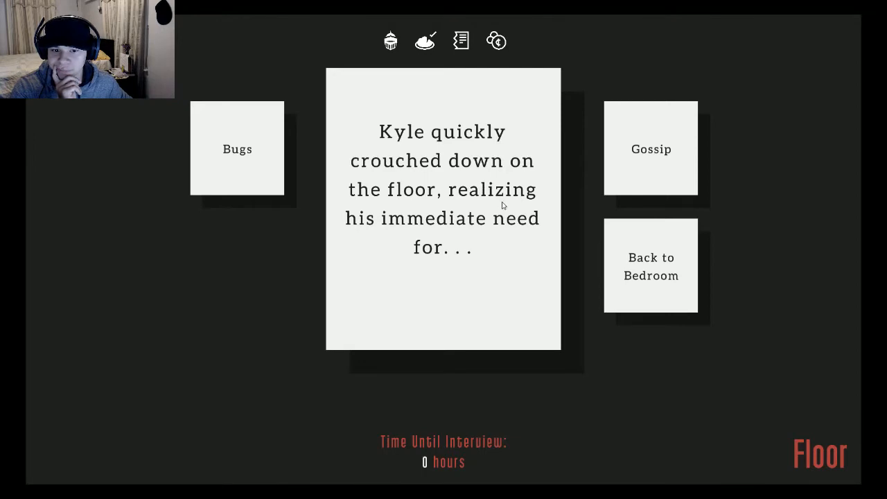
mouse_move(563, 203)
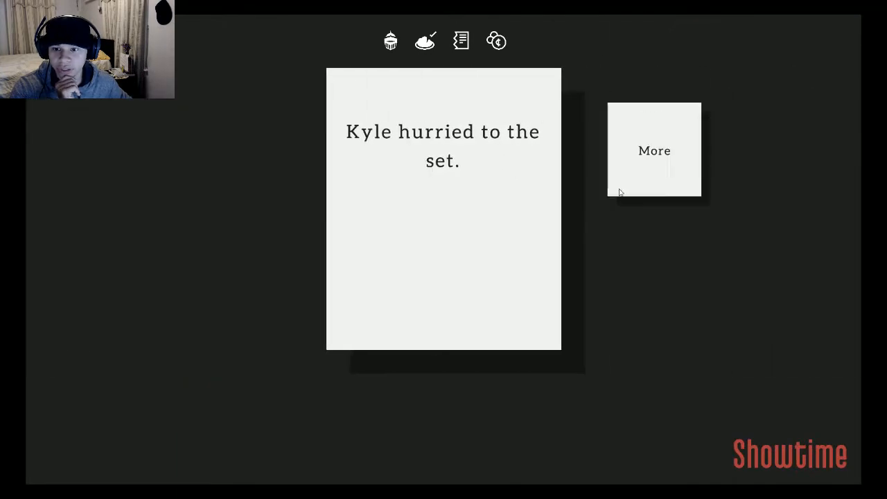
Step: Continue the story on set and have Kyle approach Rachel
left_click(654, 149)
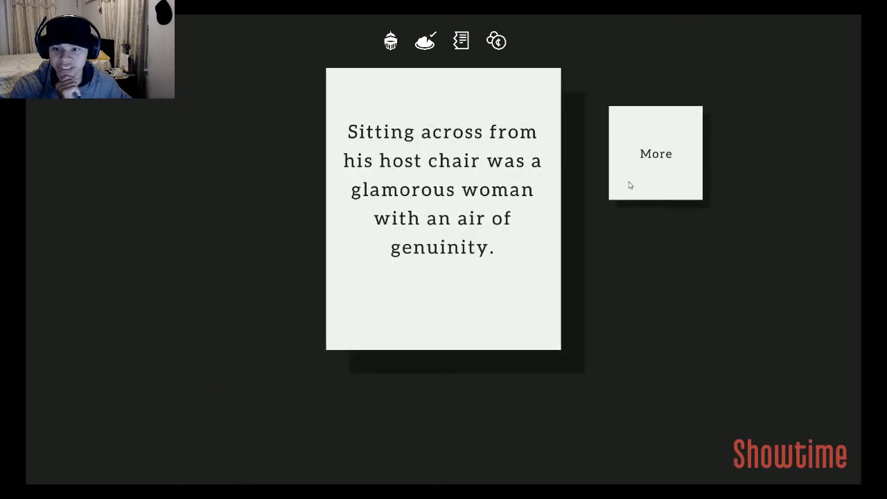
mouse_move(679, 176)
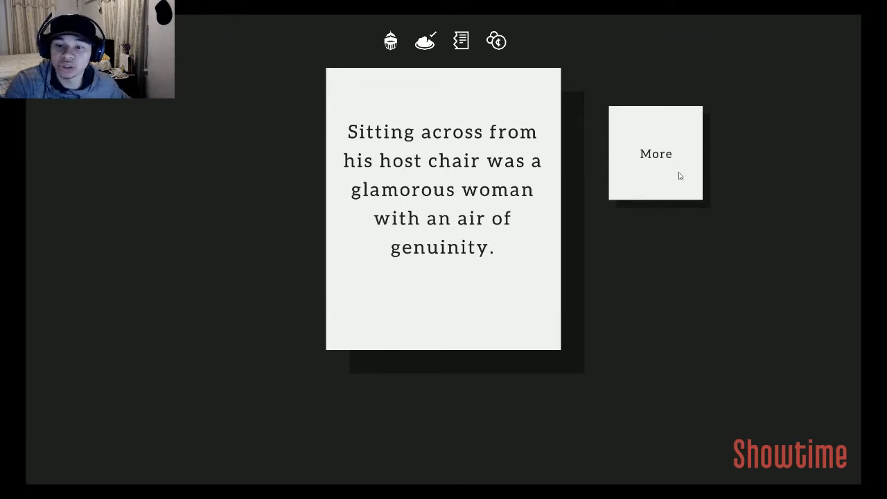
mouse_move(673, 185)
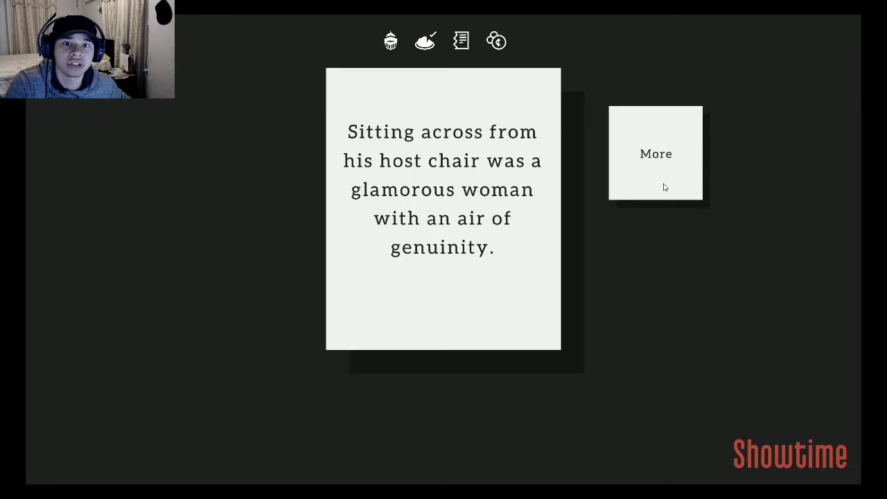
left_click(654, 153)
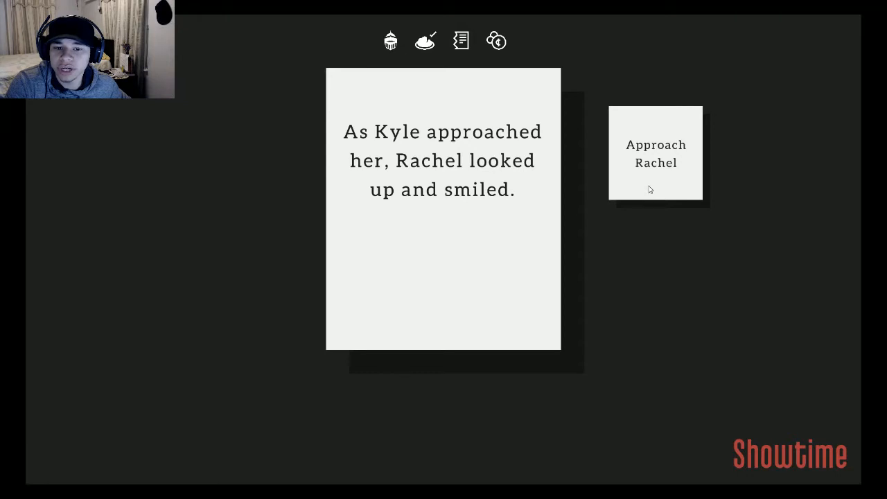
left_click(654, 153)
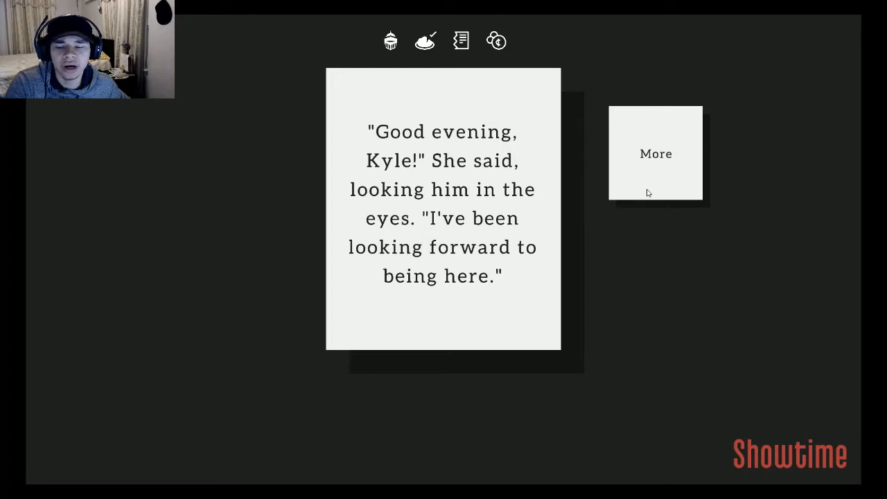
Step: Have Kyle answer Rachel politely and shake her hand
left_click(654, 152)
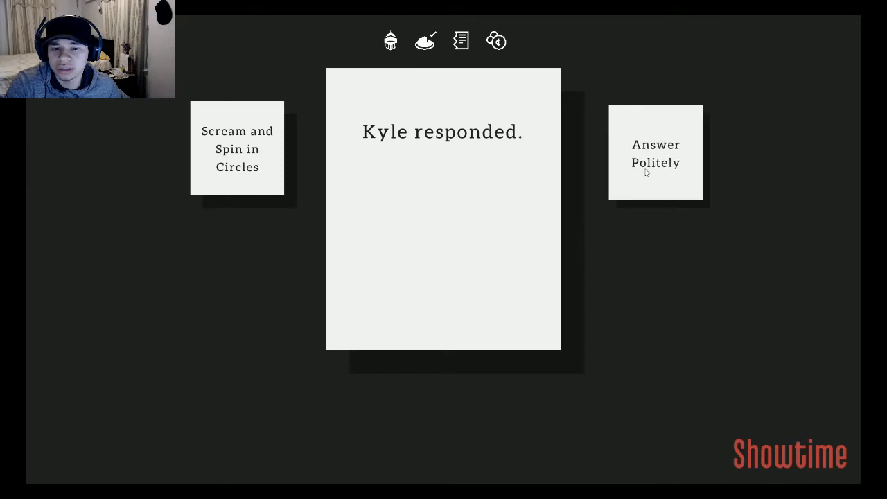
left_click(654, 153)
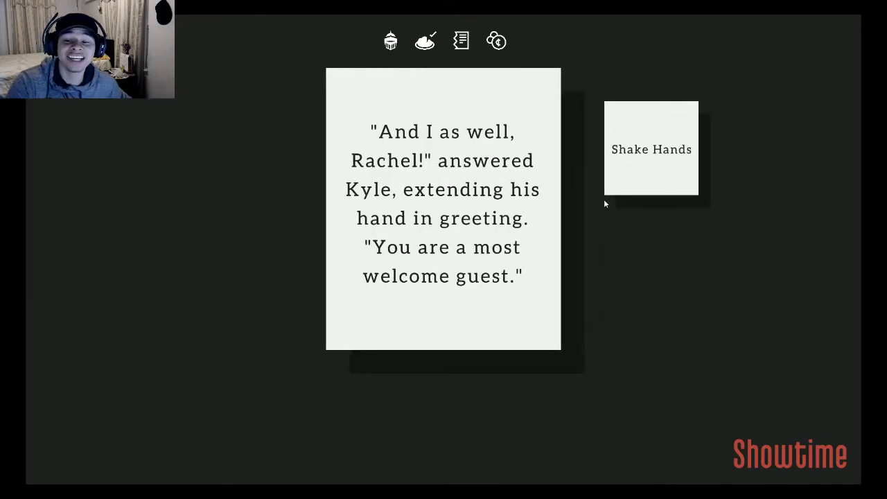
mouse_move(593, 213)
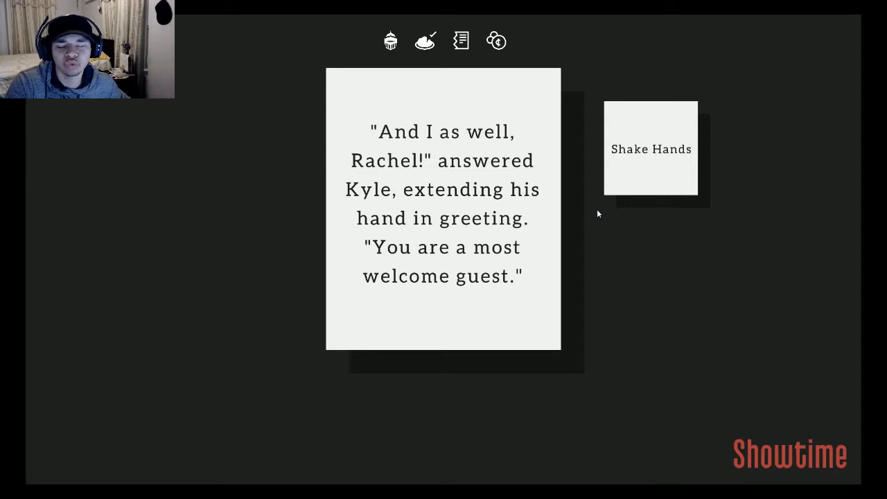
left_click(651, 148)
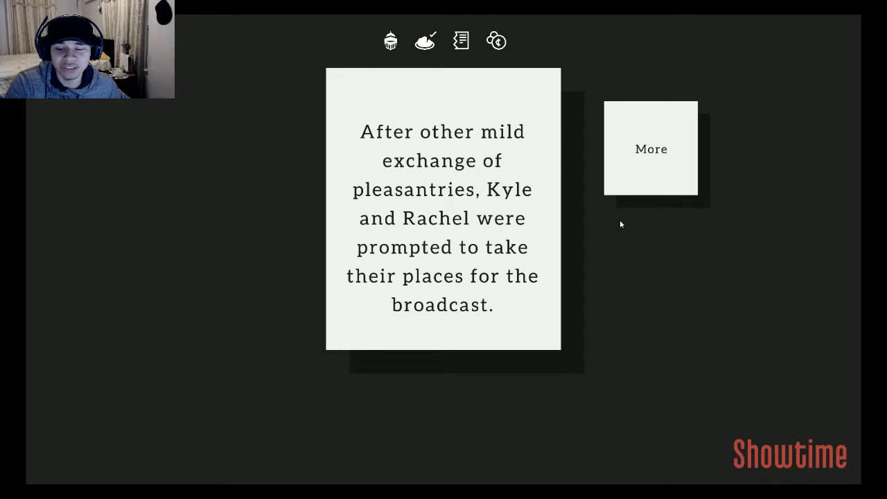
Step: Continue to the studio lights brightening and cameras switching on for the broadcast
left_click(651, 148)
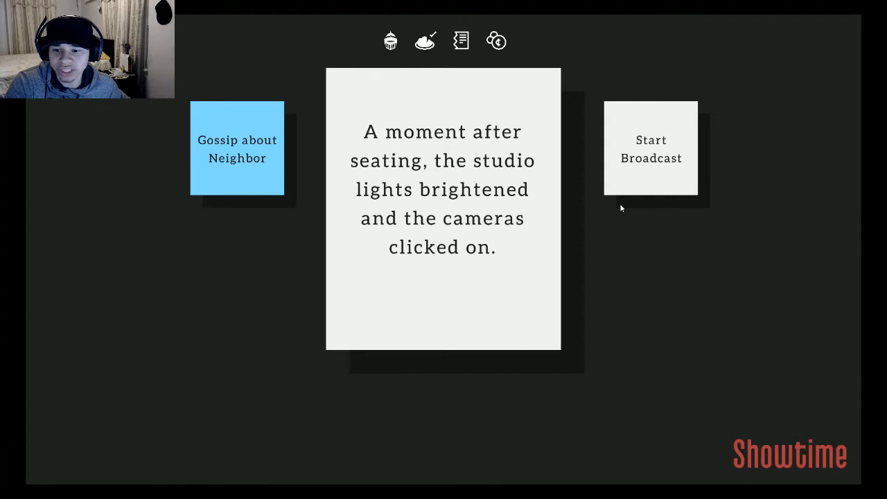
mouse_move(618, 210)
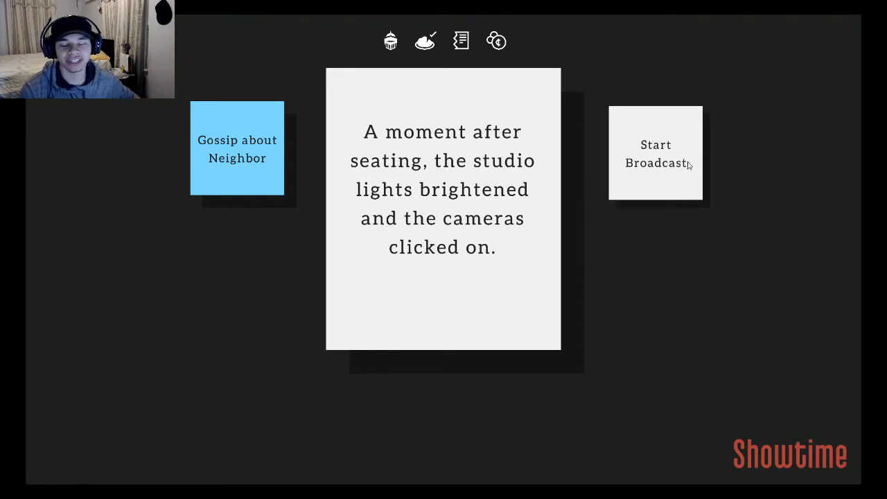
mouse_move(634, 177)
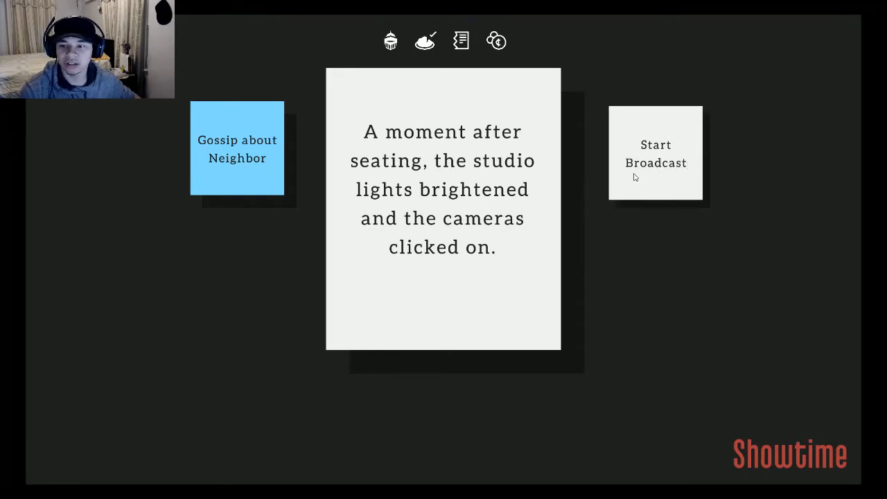
Step: Start the broadcast and have Kyle introduce Rachel May to the viewers
left_click(655, 153)
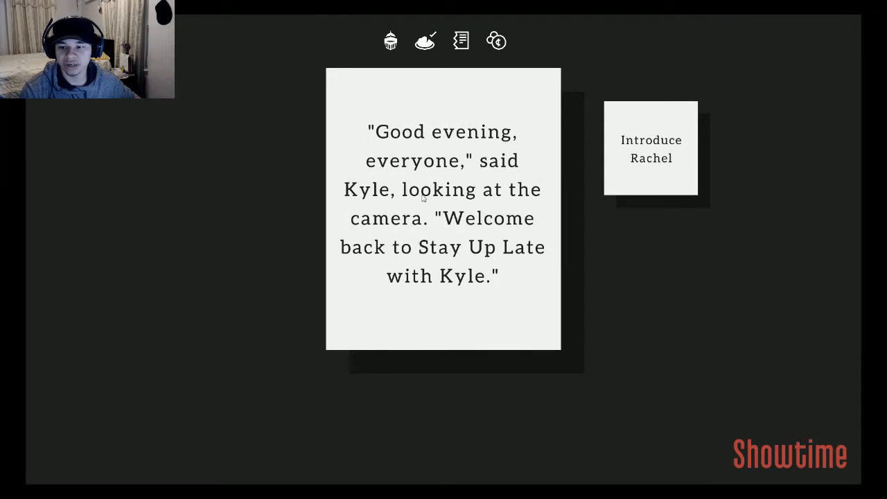
mouse_move(572, 210)
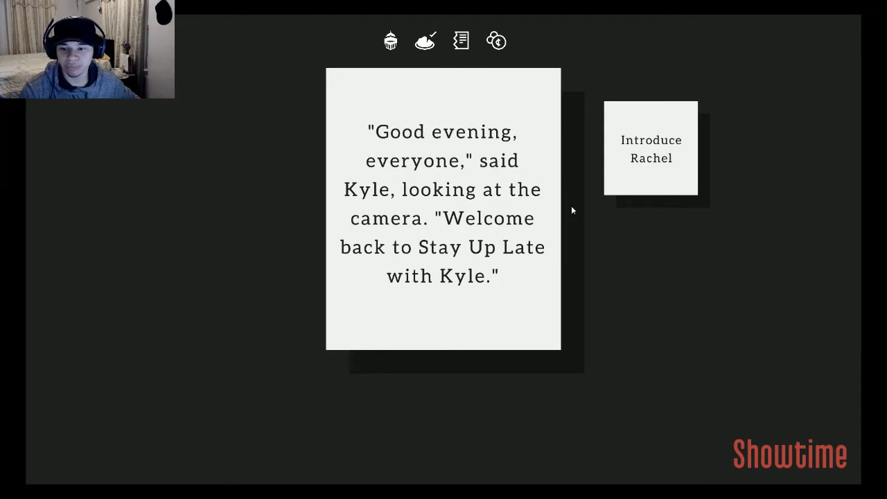
left_click(651, 148)
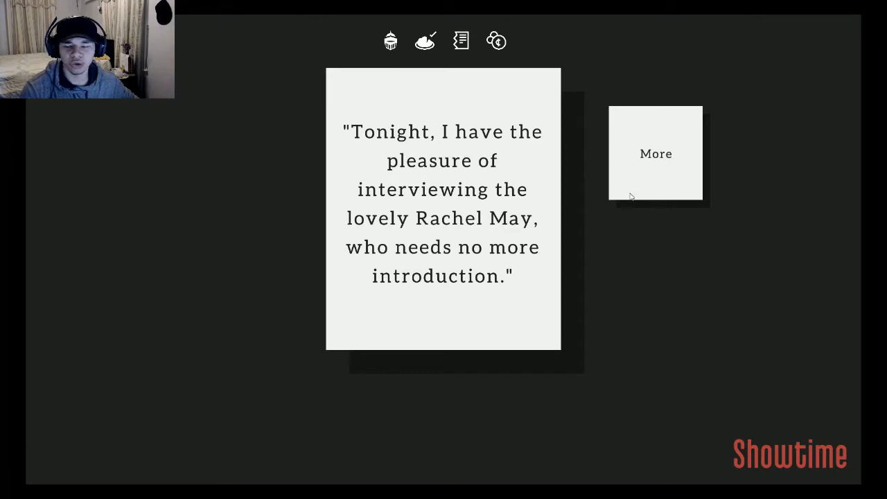
left_click(654, 152)
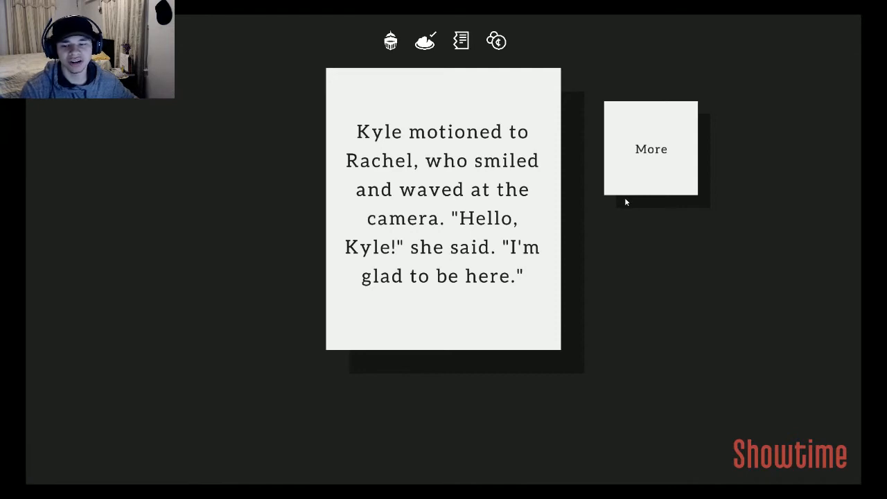
mouse_move(637, 181)
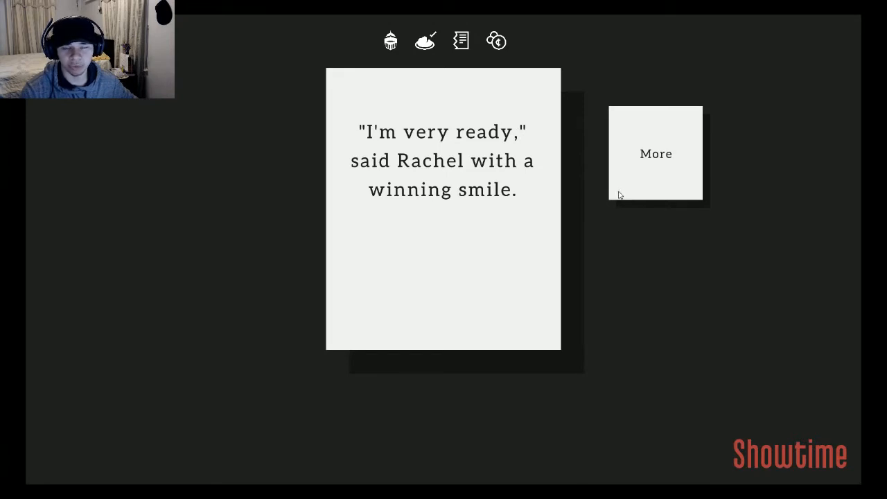
mouse_move(641, 183)
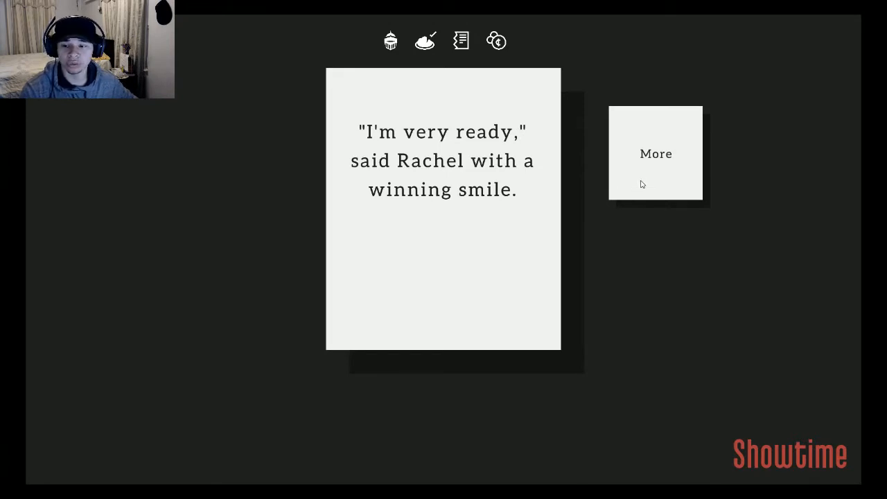
Step: Have Kyle produce his notes and ask Rachel whether she is a mother, through her answer
left_click(653, 152)
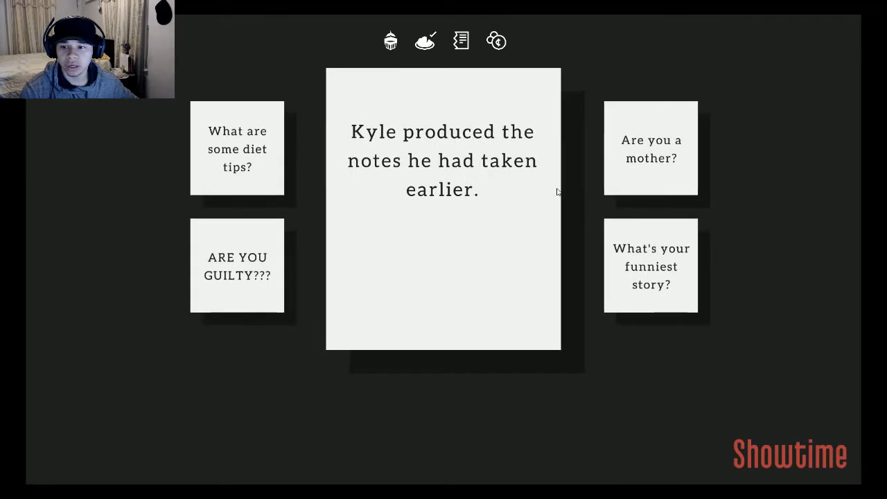
mouse_move(565, 202)
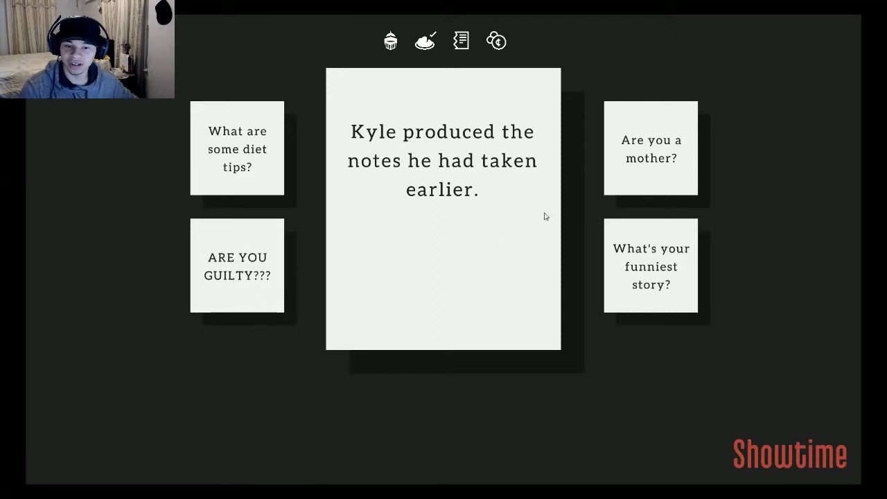
mouse_move(636, 132)
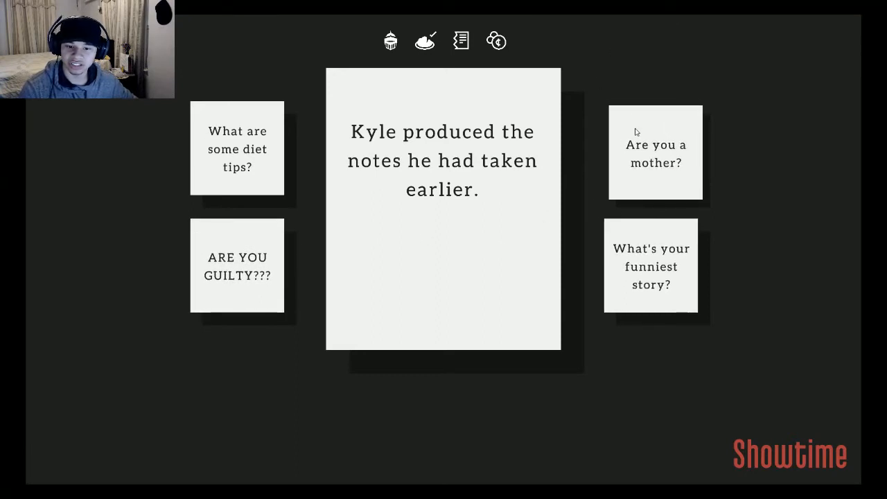
mouse_move(632, 147)
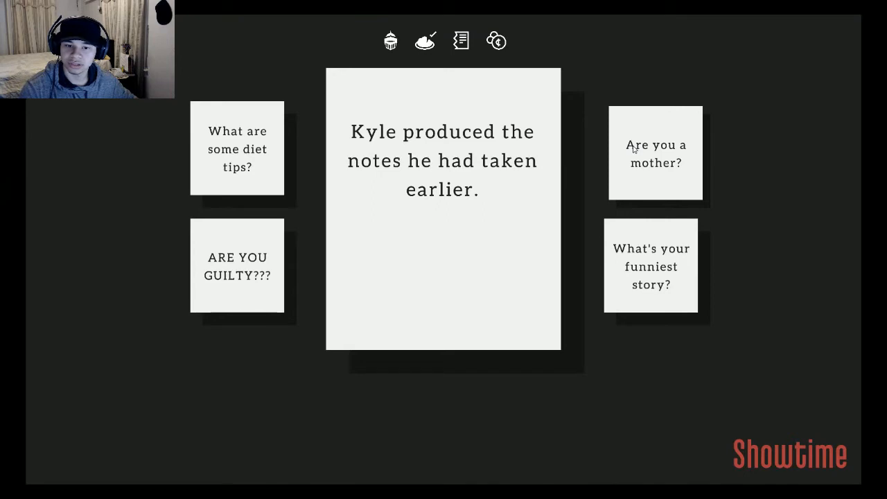
left_click(654, 153)
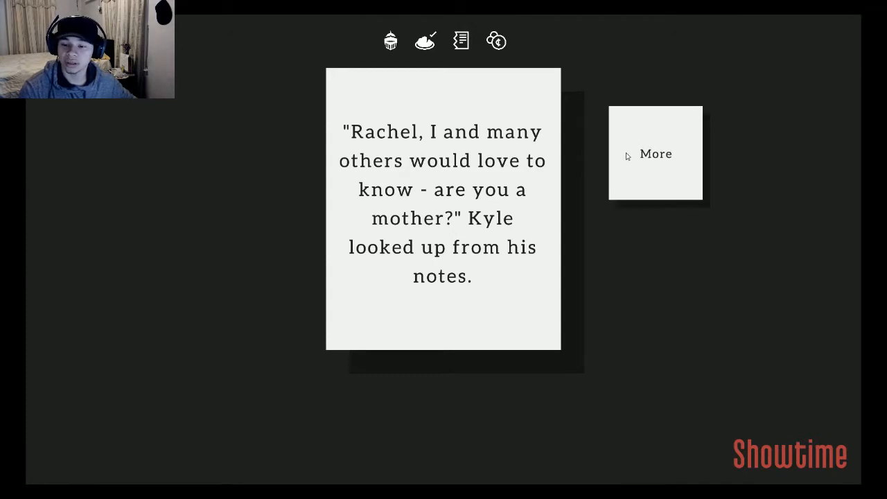
left_click(654, 152)
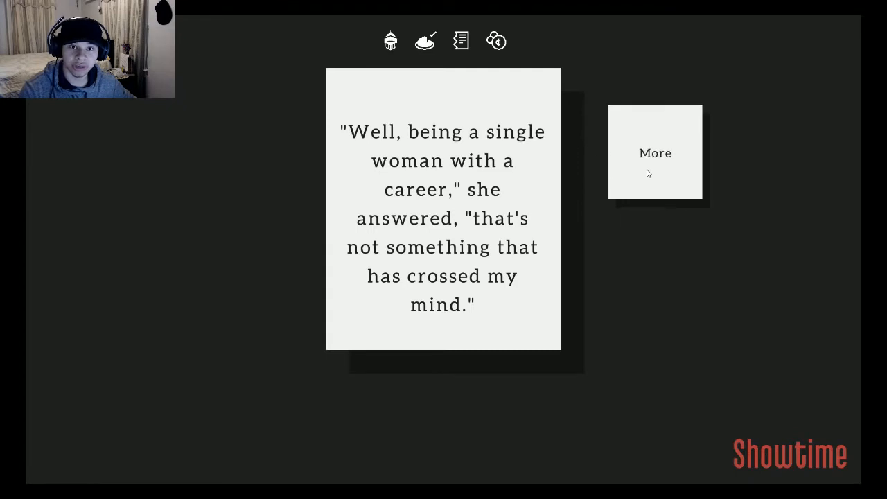
left_click(654, 153)
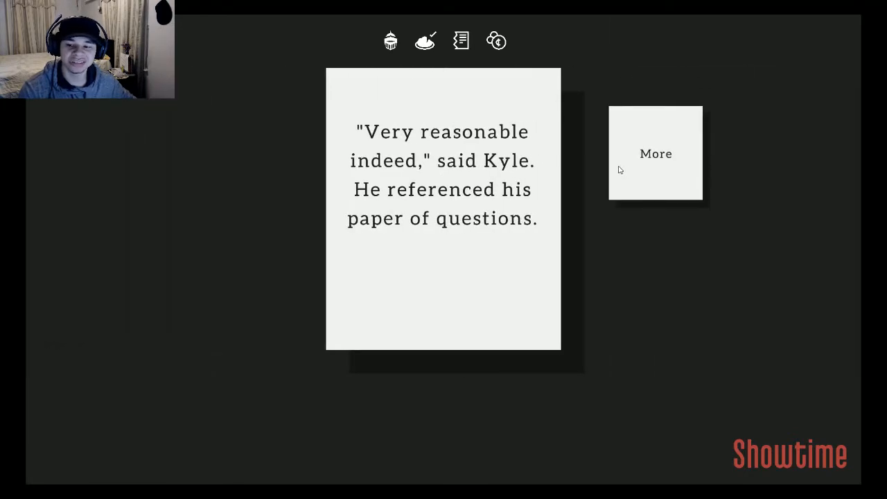
left_click(654, 152)
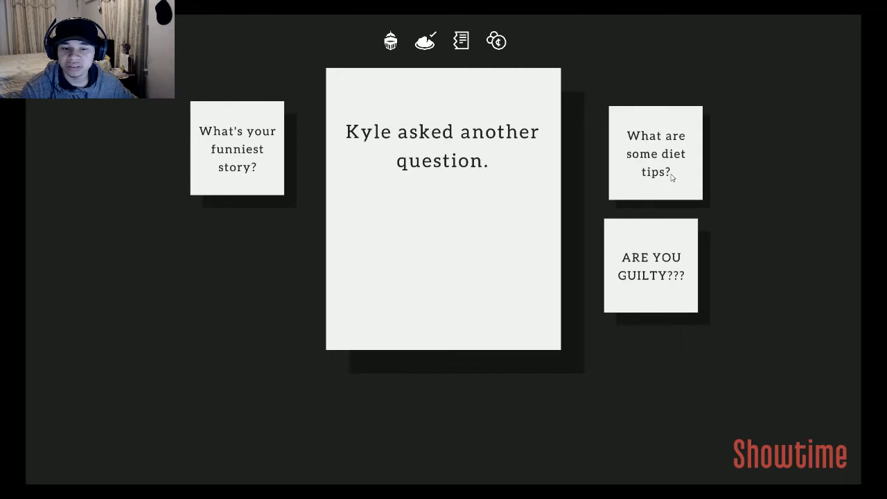
Step: Ask Rachel for her diet tips and continue past her midnight snack remark to the questions
left_click(654, 152)
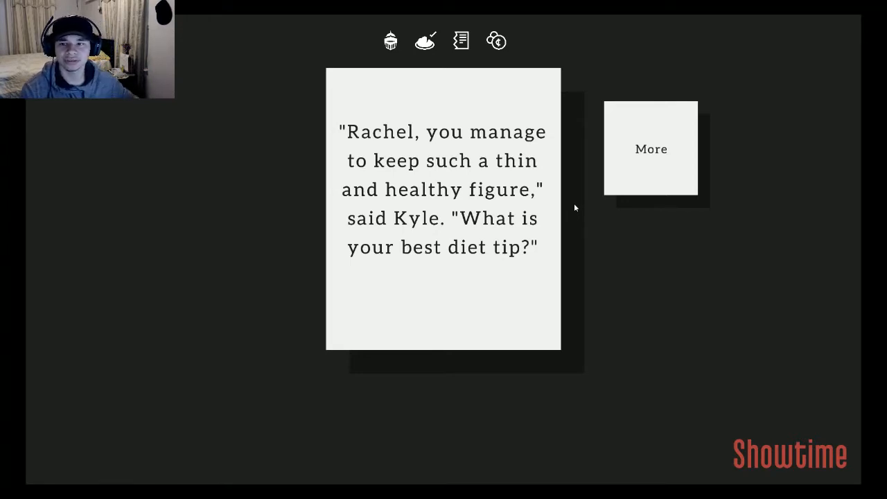
mouse_move(582, 216)
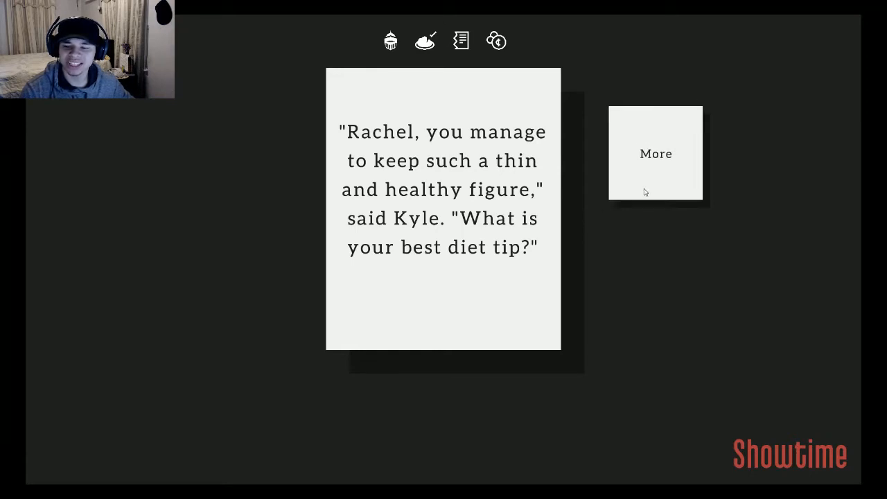
left_click(654, 152)
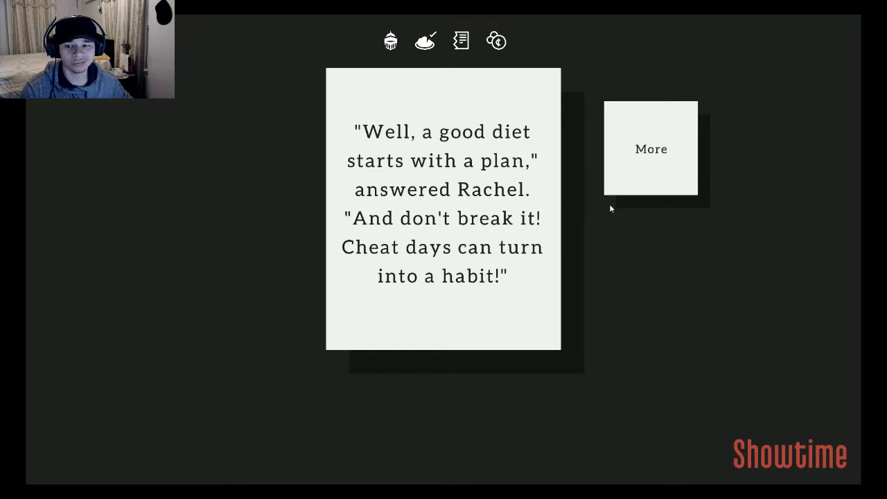
mouse_move(619, 205)
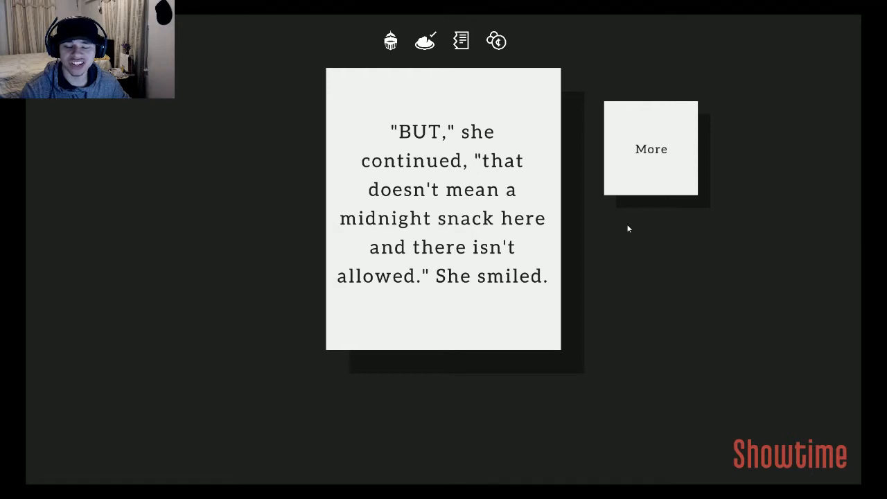
left_click(650, 148)
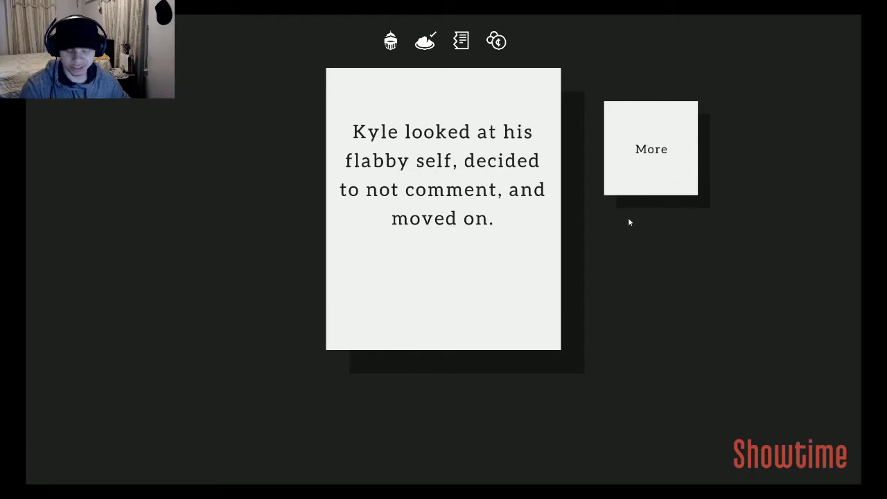
mouse_move(626, 205)
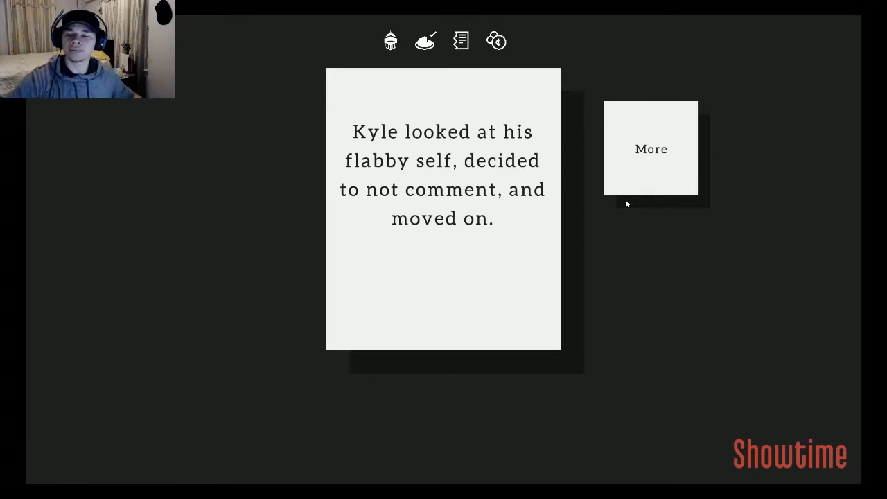
mouse_move(632, 211)
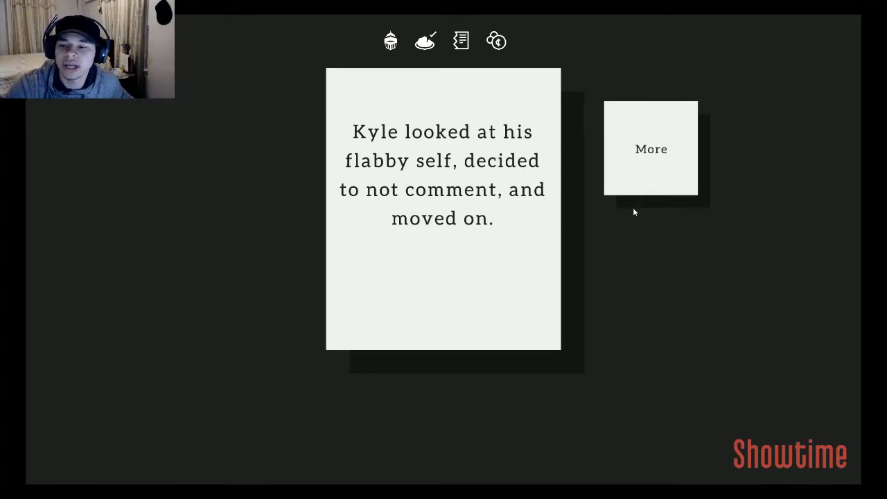
left_click(651, 150)
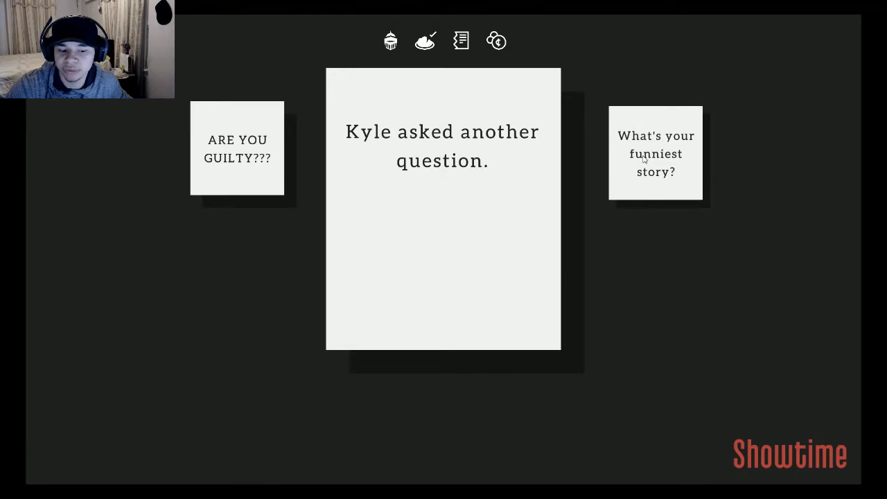
Step: Ask Rachel for her funniest story and follow her dinner story as it begins
left_click(654, 152)
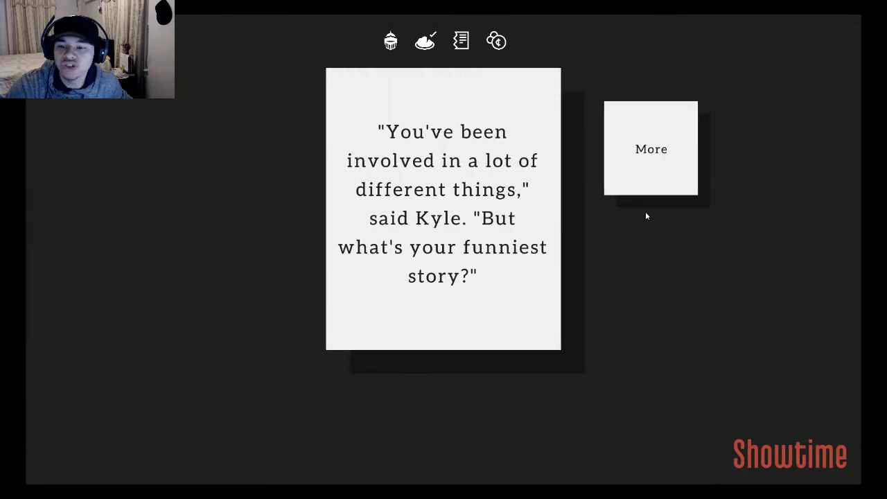
mouse_move(650, 213)
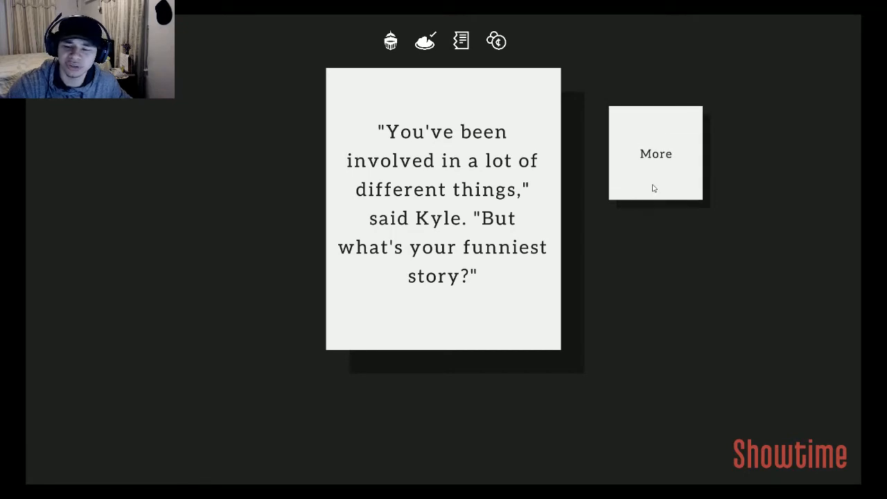
left_click(653, 153)
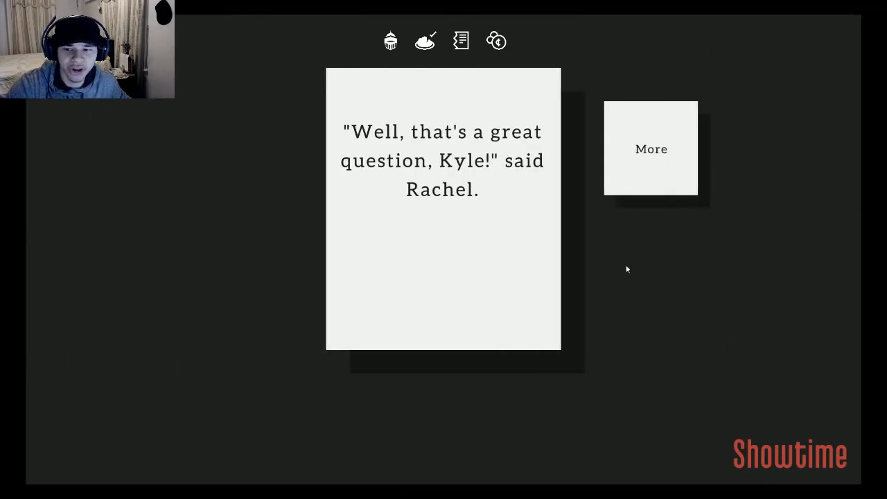
left_click(651, 149)
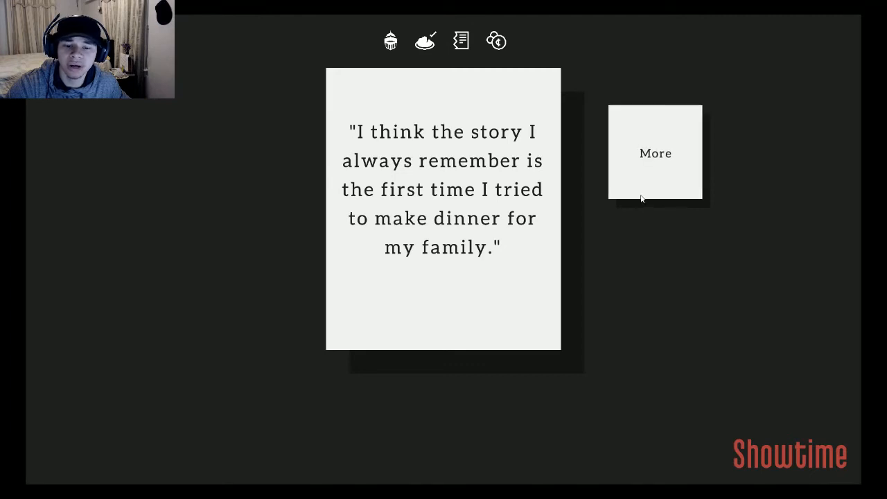
left_click(654, 153)
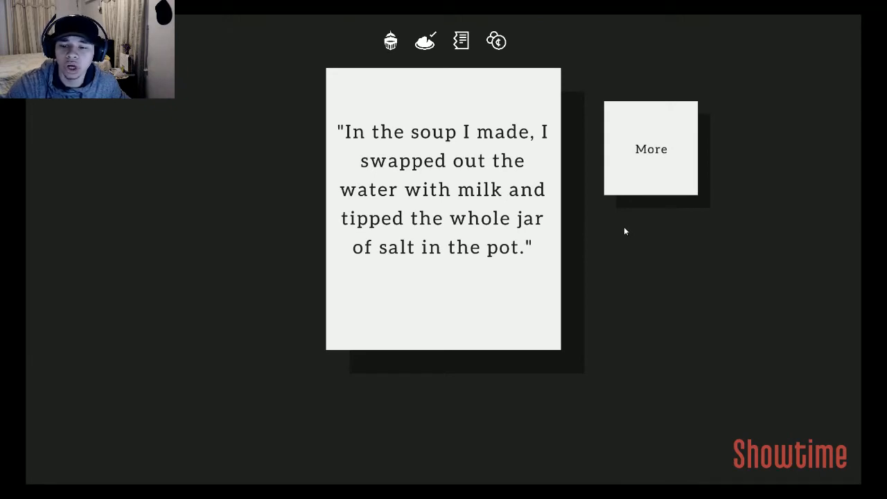
mouse_move(631, 202)
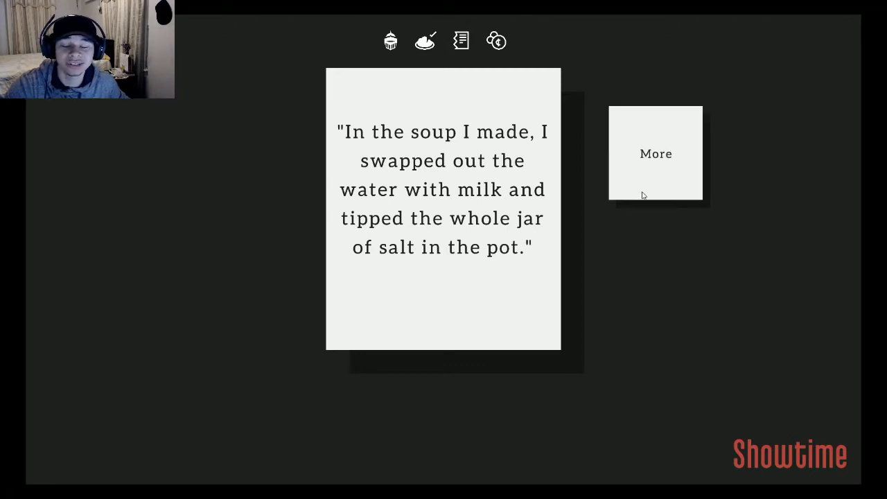
Step: Finish Rachel's soup story through her laughter until Kyle moves to the next question
left_click(653, 152)
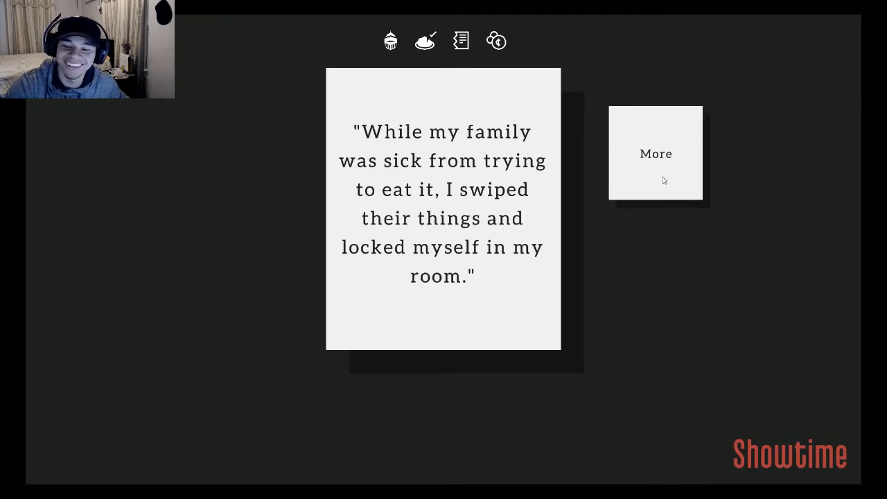
left_click(654, 152)
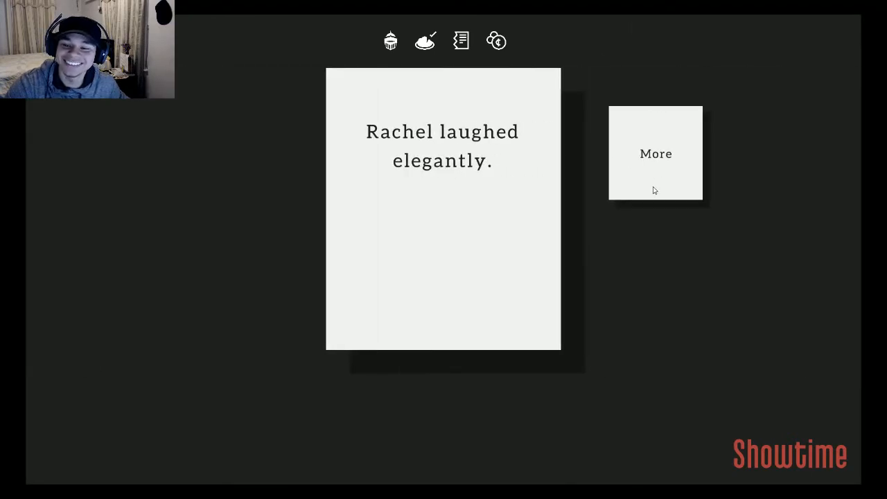
left_click(654, 152)
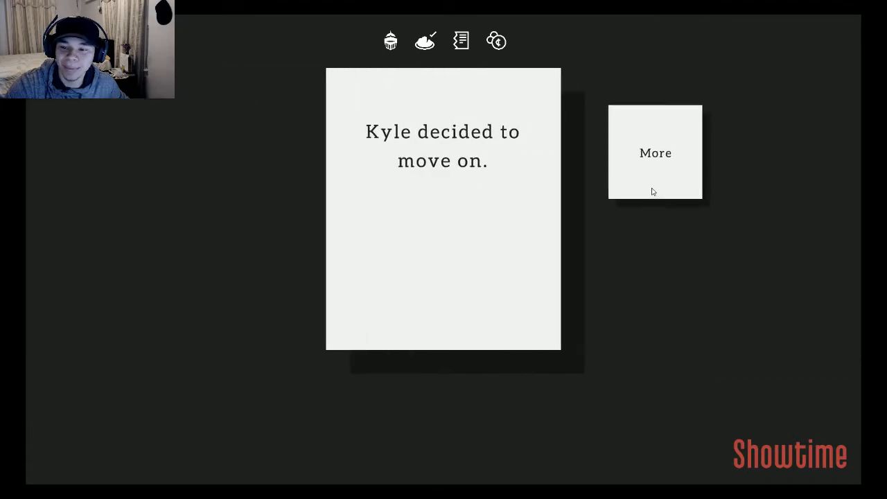
left_click(654, 153)
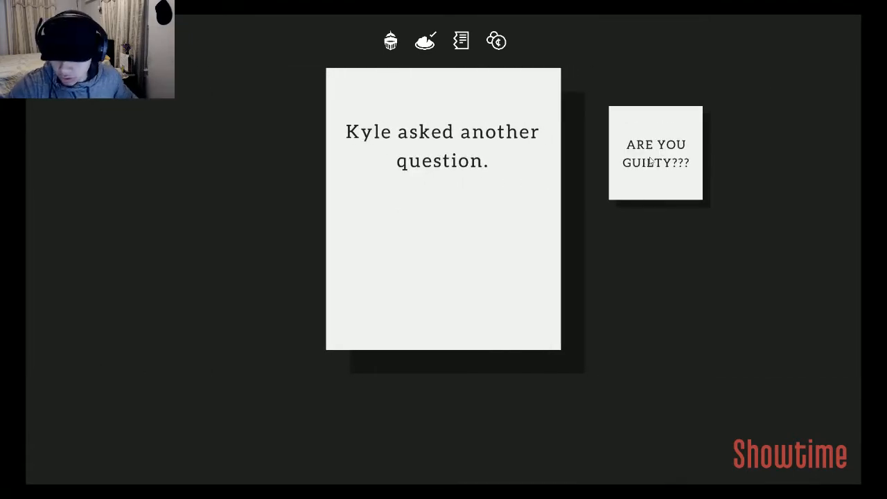
Step: Ask Rachel 'ARE YOU GUILTY???' and continue through her silent twitching reaction
left_click(654, 153)
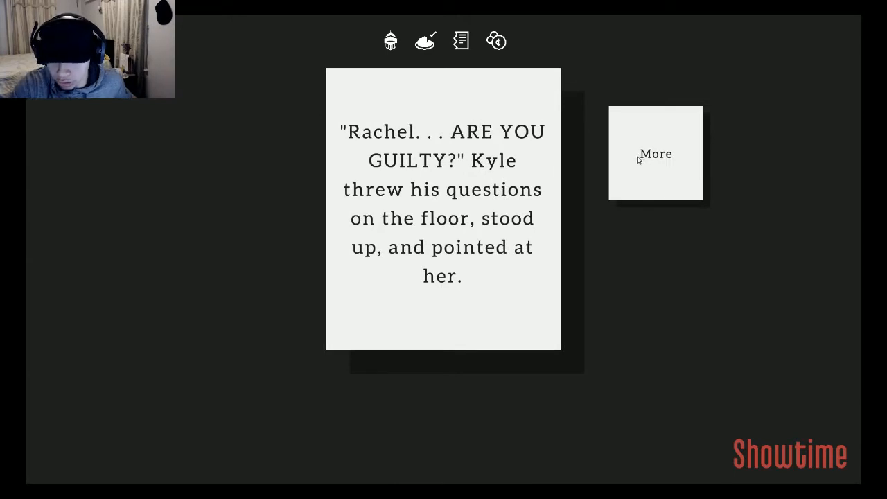
mouse_move(639, 165)
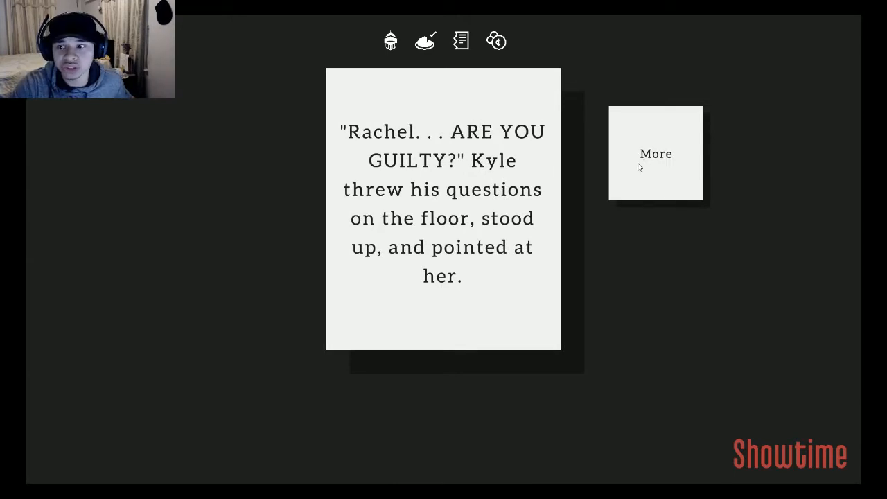
mouse_move(659, 186)
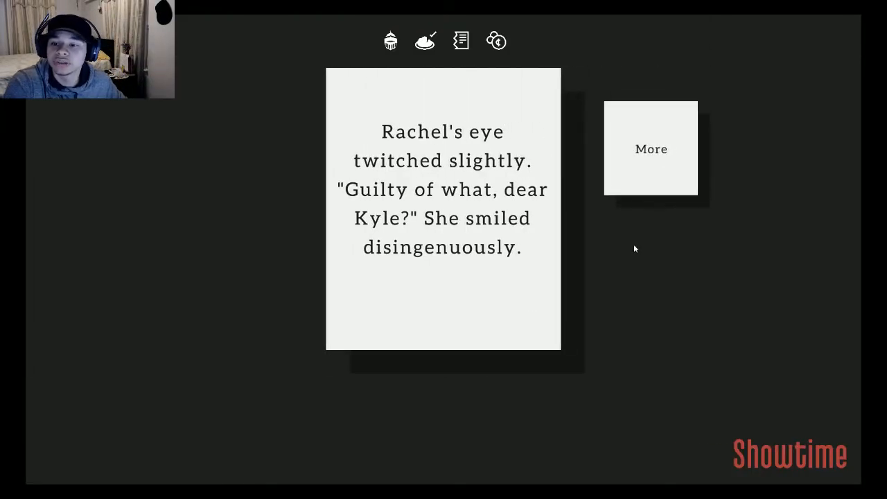
mouse_move(626, 257)
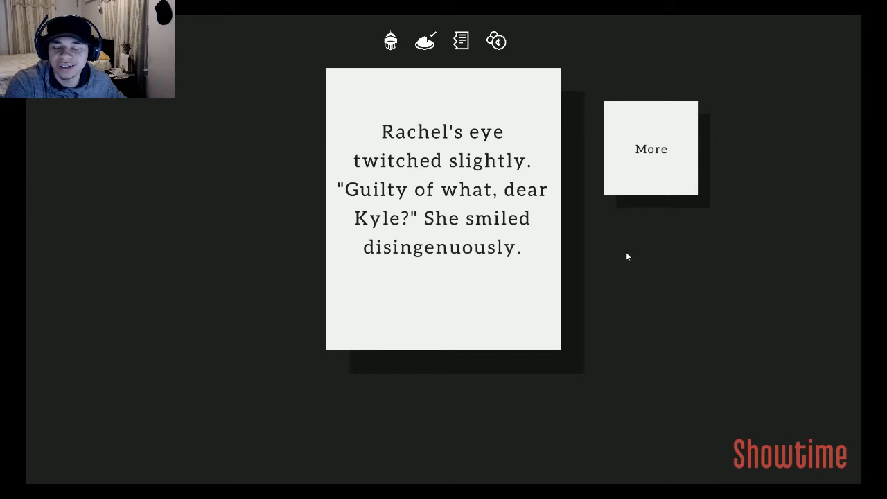
mouse_move(631, 244)
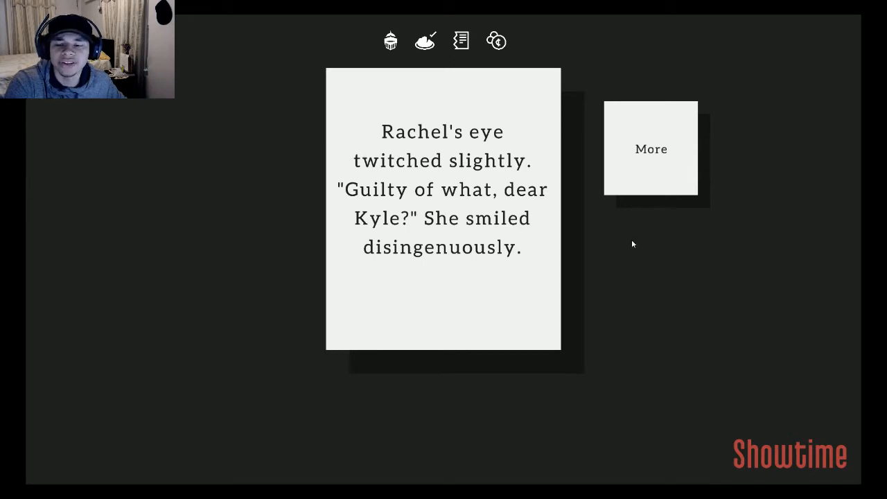
mouse_move(640, 219)
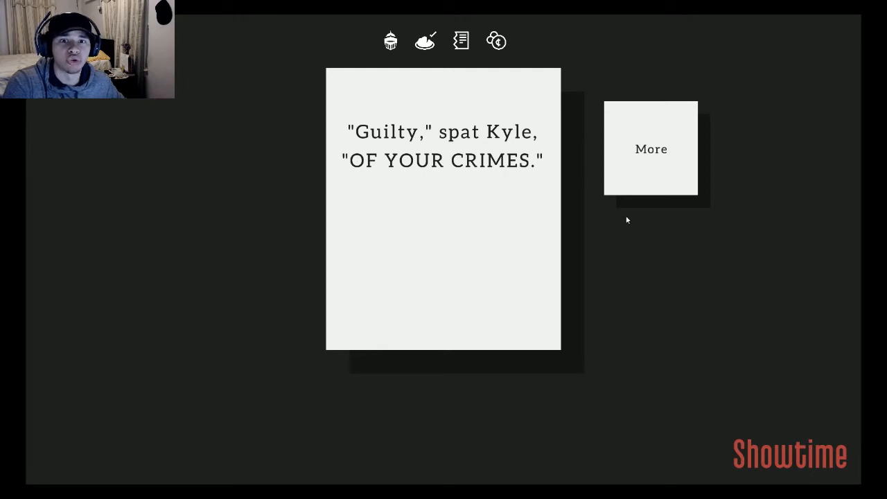
left_click(652, 149)
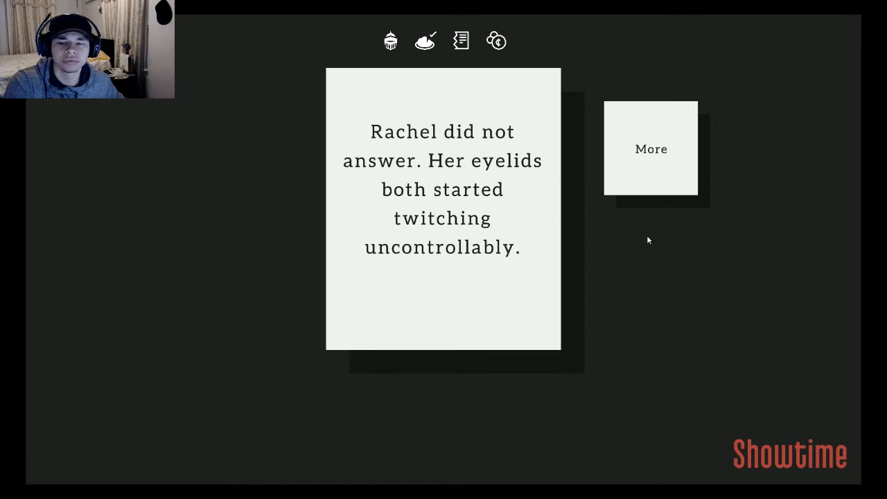
left_click(651, 149)
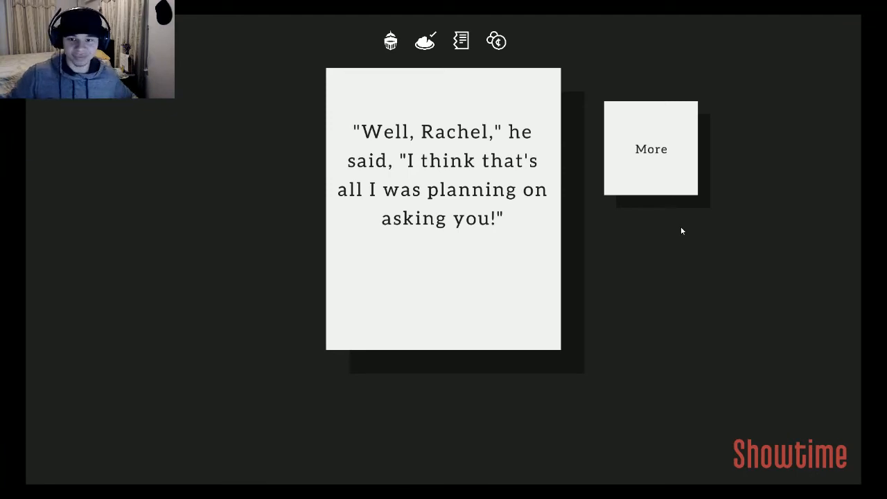
Step: Continue through Rachel's armor question and Kyle returning home to the 'Kyle Prepared Very Well' ending
left_click(651, 149)
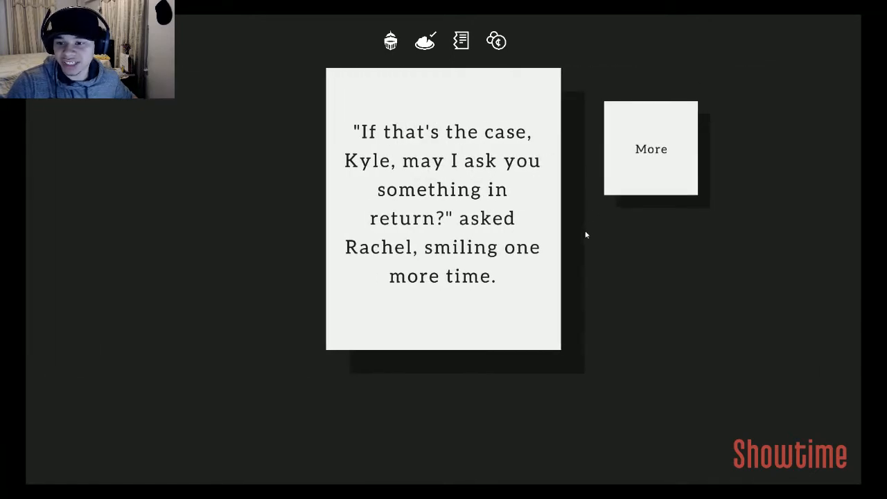
mouse_move(582, 241)
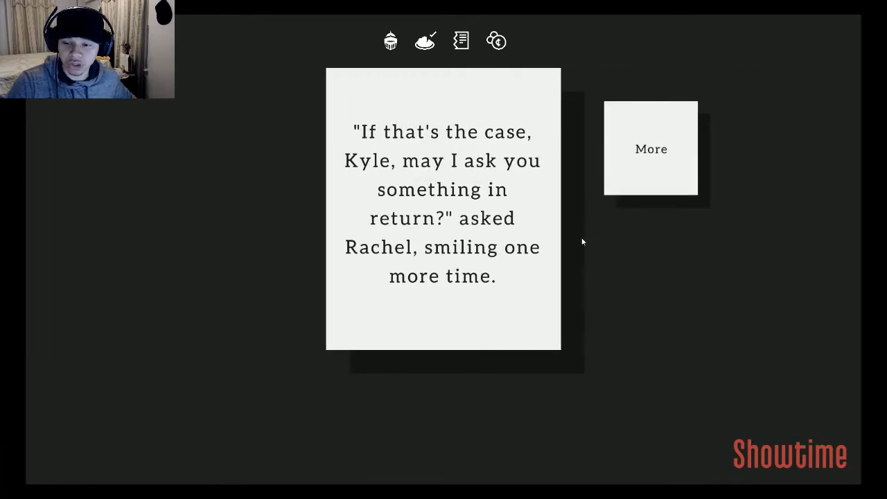
mouse_move(599, 220)
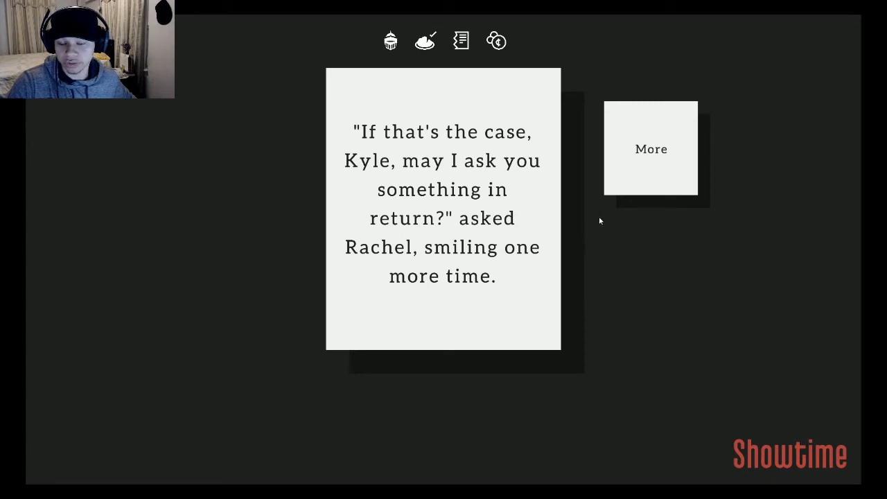
left_click(650, 149)
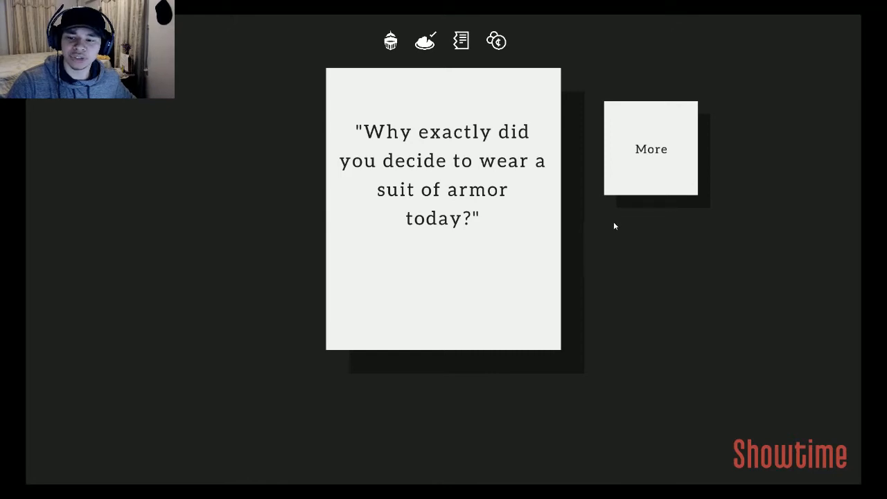
left_click(650, 149)
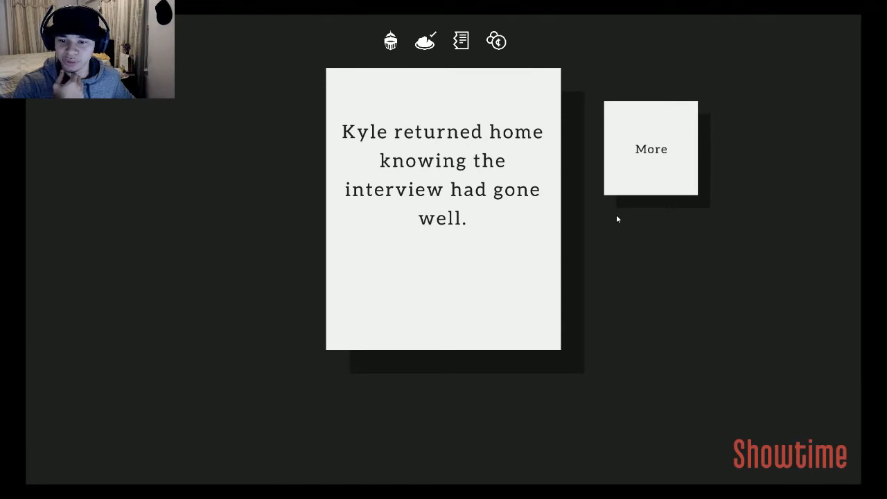
left_click(650, 149)
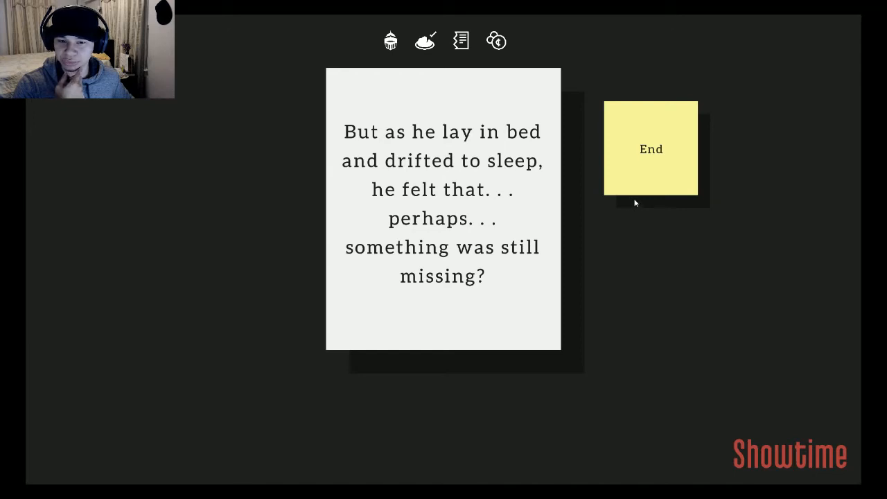
left_click(651, 149)
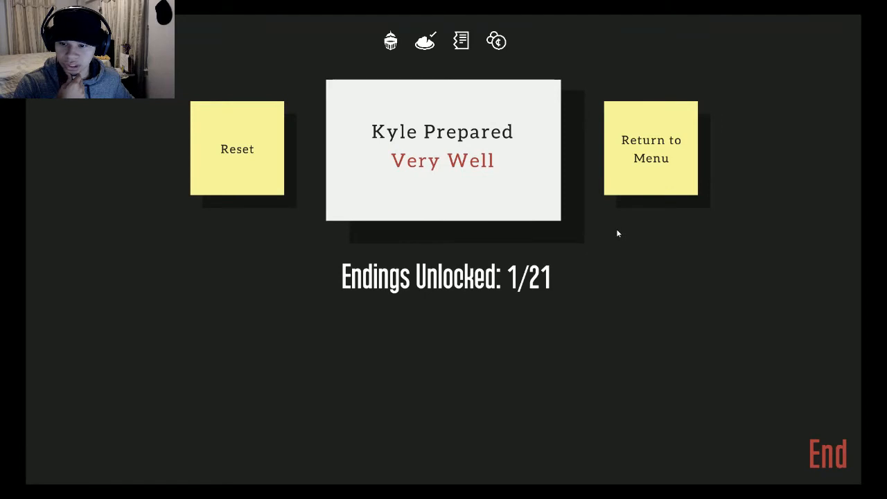
mouse_move(527, 224)
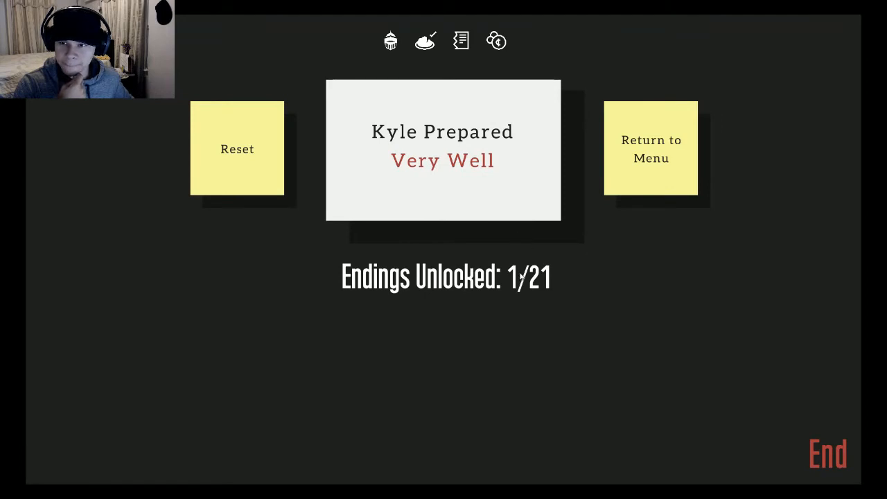
mouse_move(554, 275)
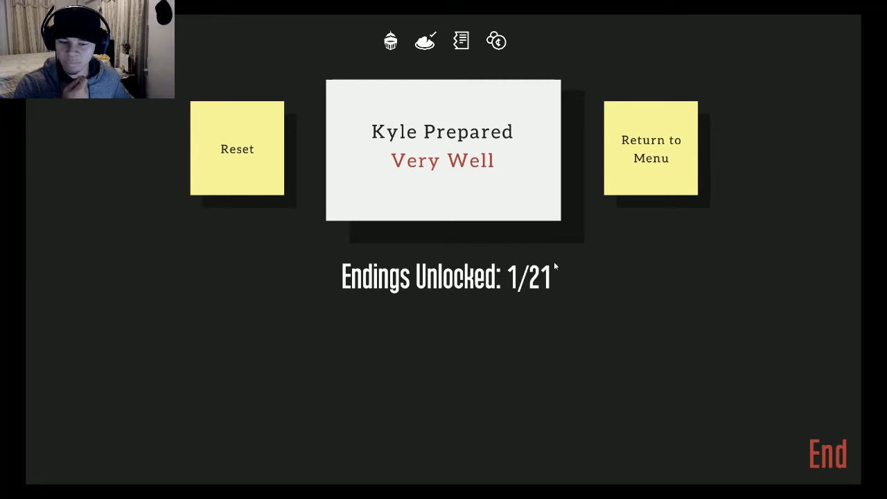
mouse_move(623, 285)
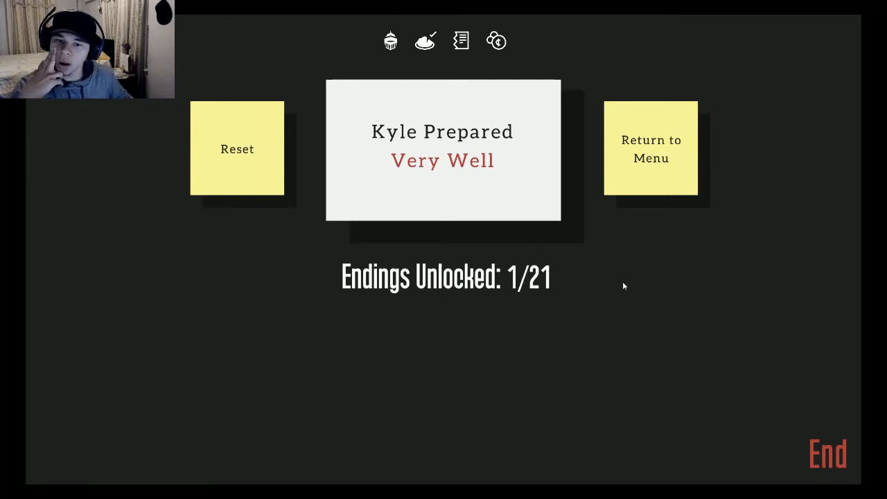
mouse_move(617, 292)
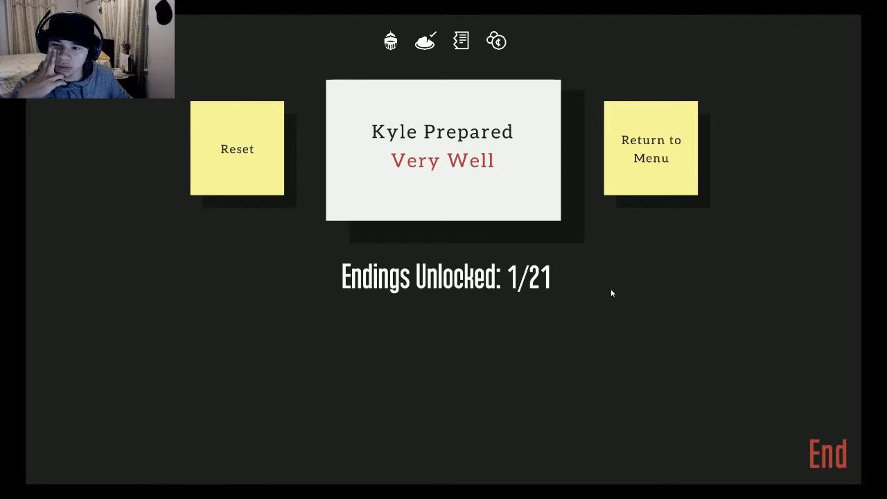
mouse_move(560, 294)
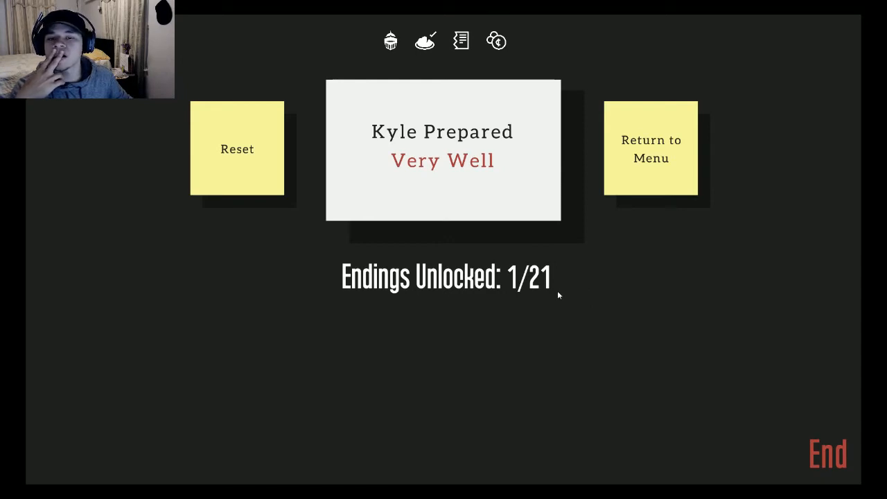
mouse_move(521, 293)
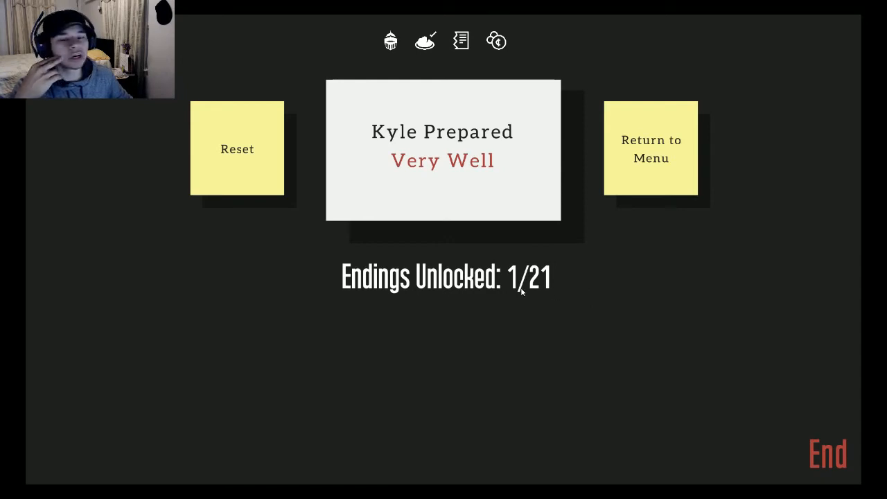
mouse_move(514, 299)
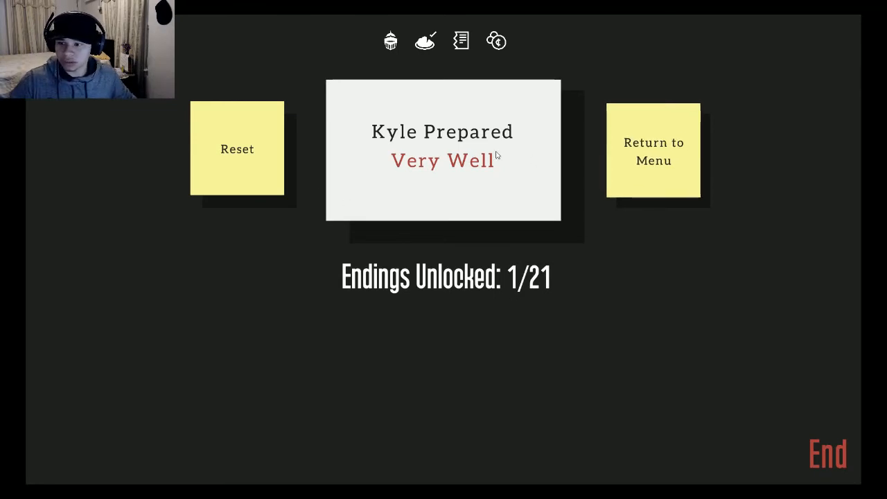
Step: Reset to begin a new run in bed
left_click(237, 150)
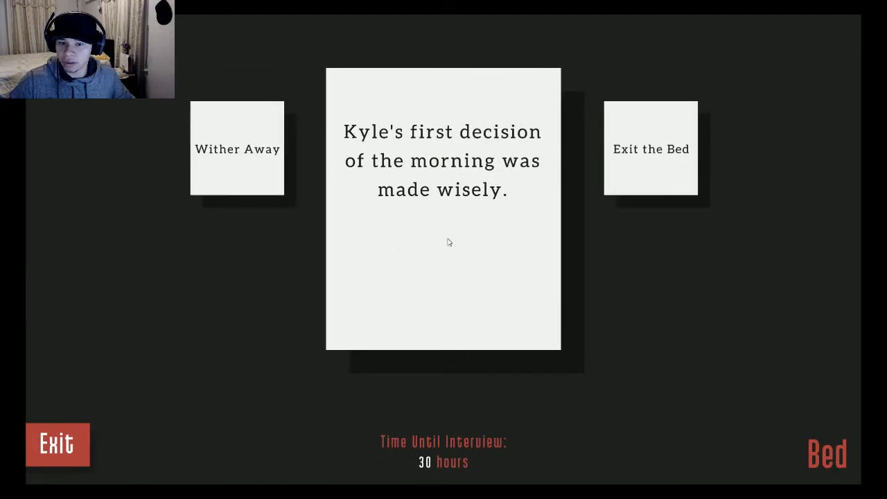
Step: Have Kyle wither away, accept his death with Shucks, and get out of bed as a ghost
left_click(237, 149)
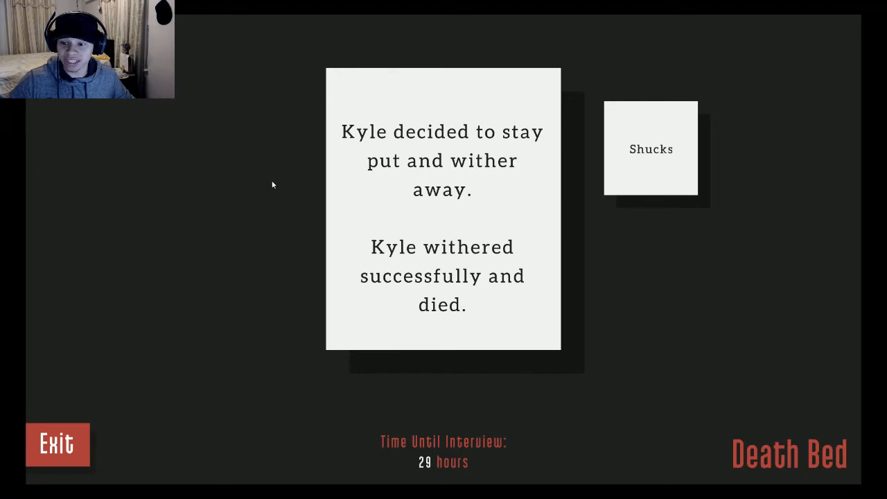
mouse_move(525, 202)
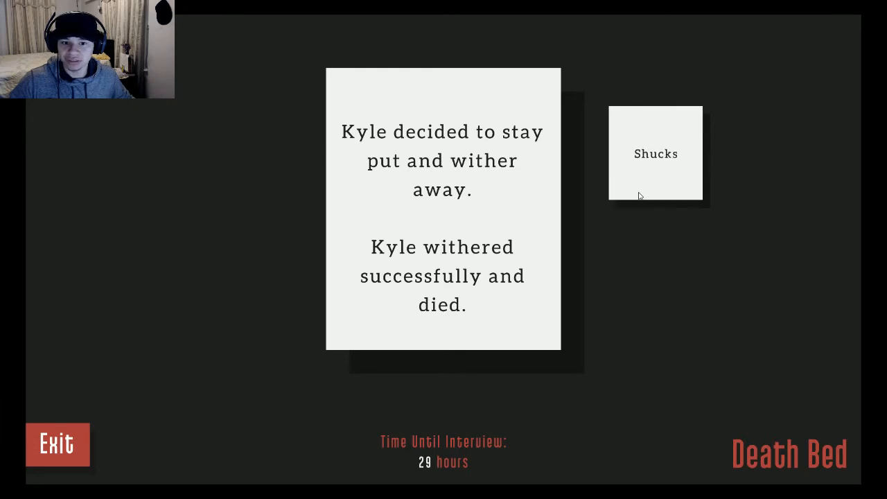
mouse_move(621, 189)
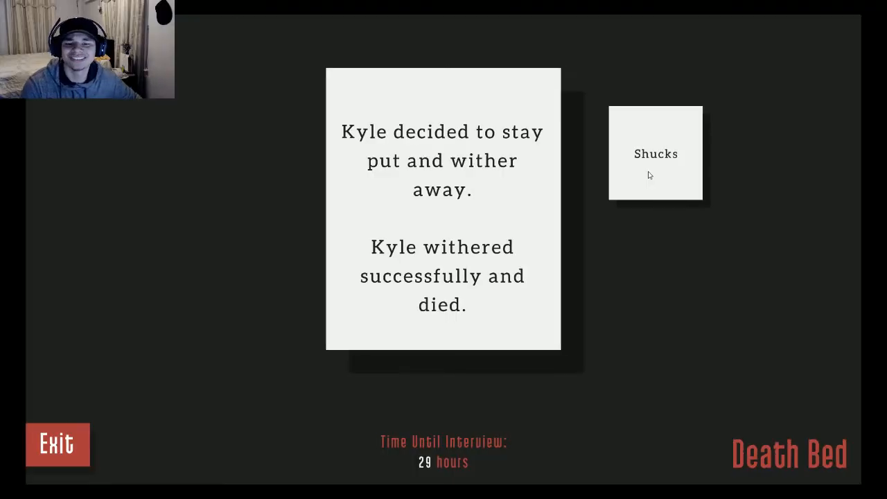
left_click(654, 153)
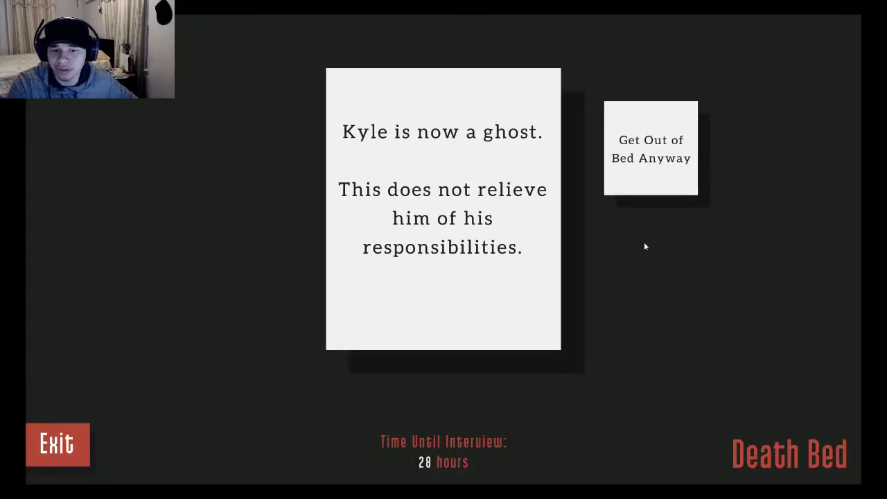
mouse_move(651, 208)
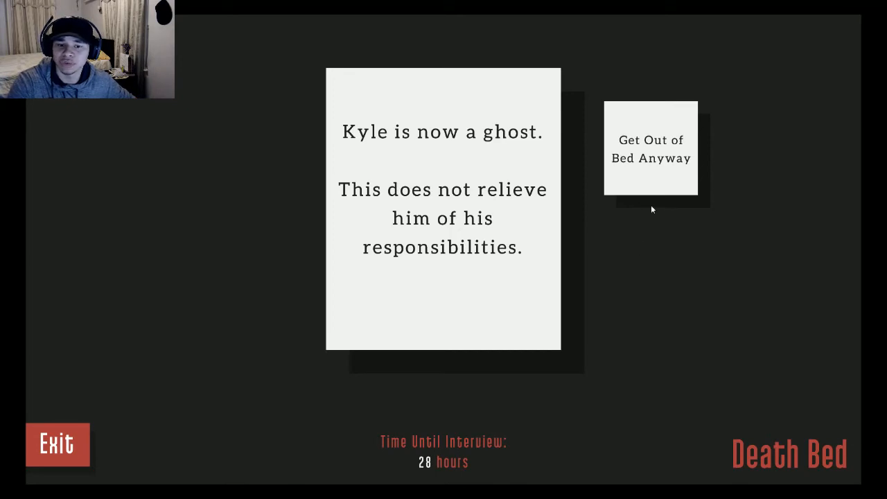
left_click(651, 148)
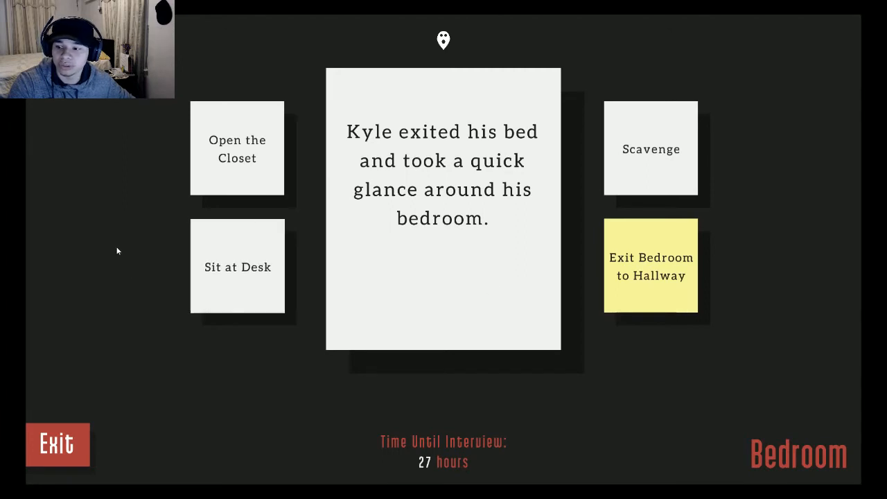
mouse_move(341, 277)
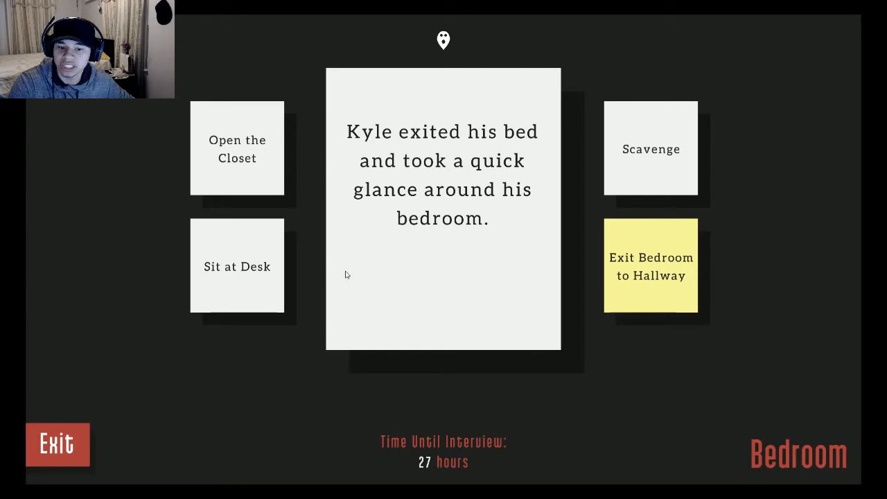
Step: Exit to the hallway, check the locked door and float through it as a ghost
left_click(651, 266)
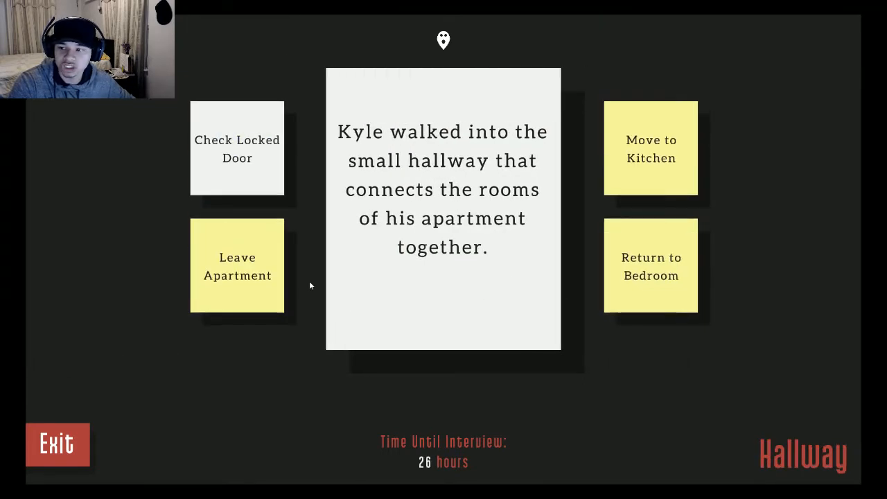
mouse_move(748, 335)
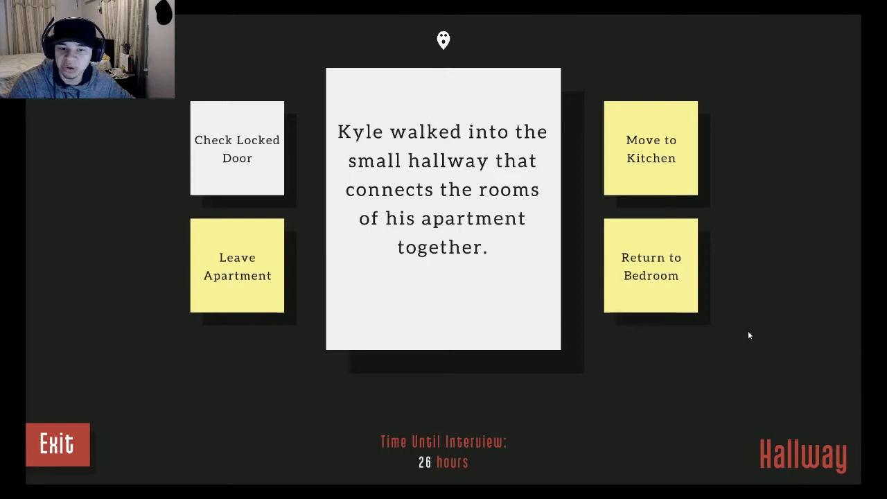
mouse_move(651, 203)
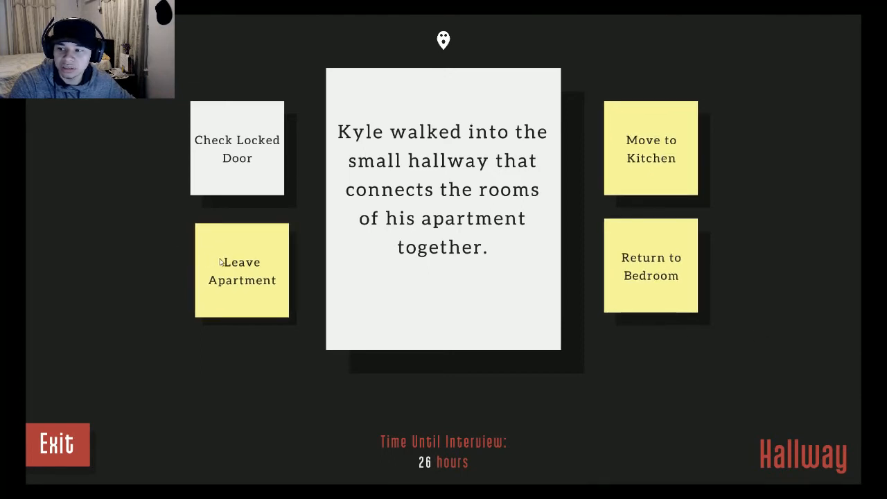
left_click(237, 148)
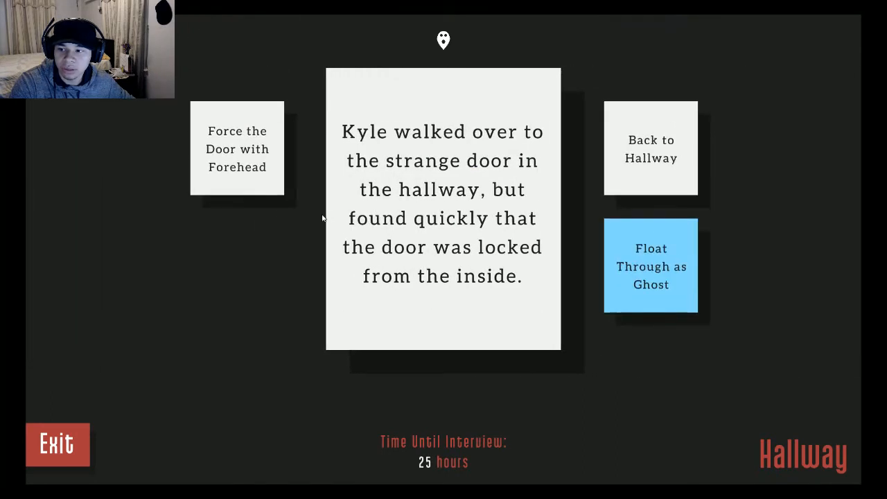
mouse_move(277, 202)
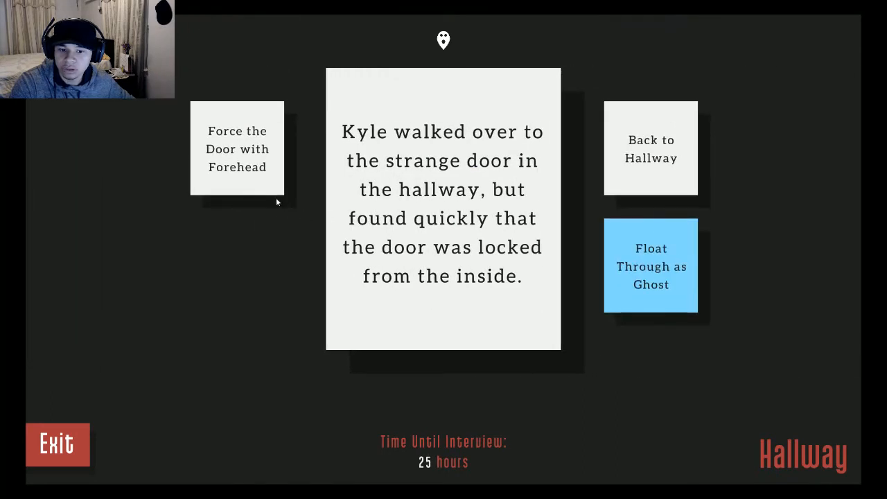
left_click(650, 266)
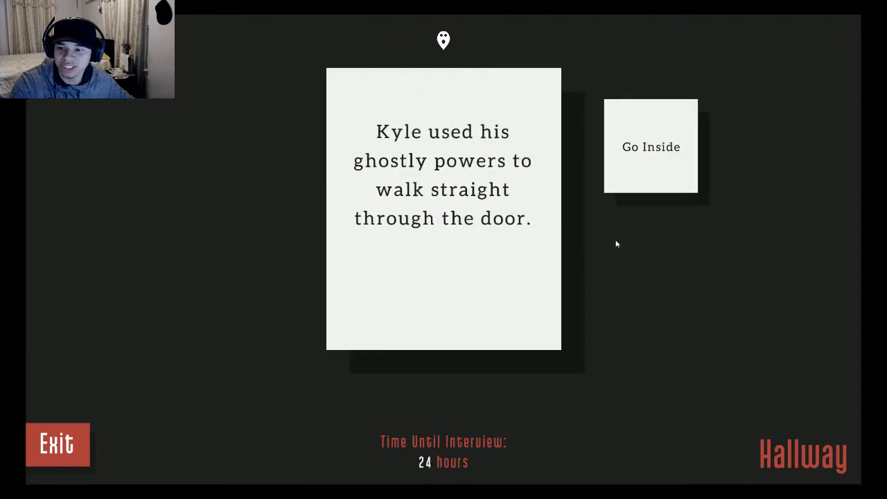
Step: Enter the side room, take the mysterious artifact and grab the laser claymore
left_click(651, 147)
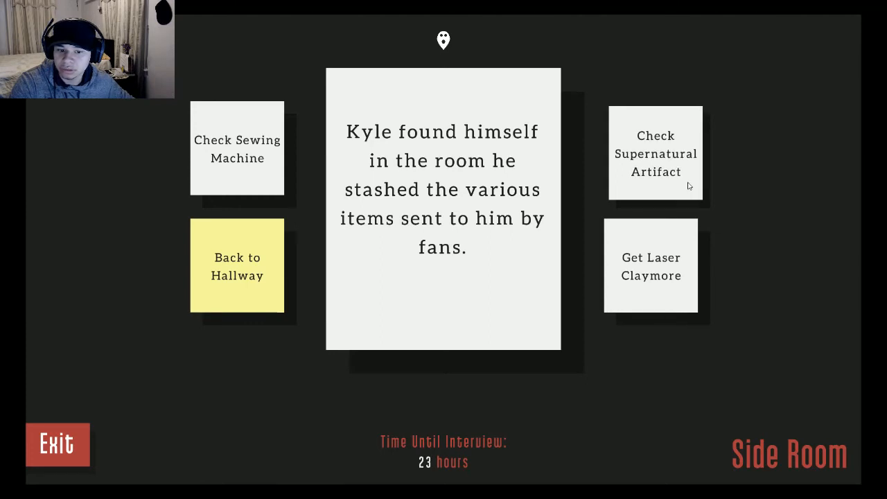
left_click(654, 154)
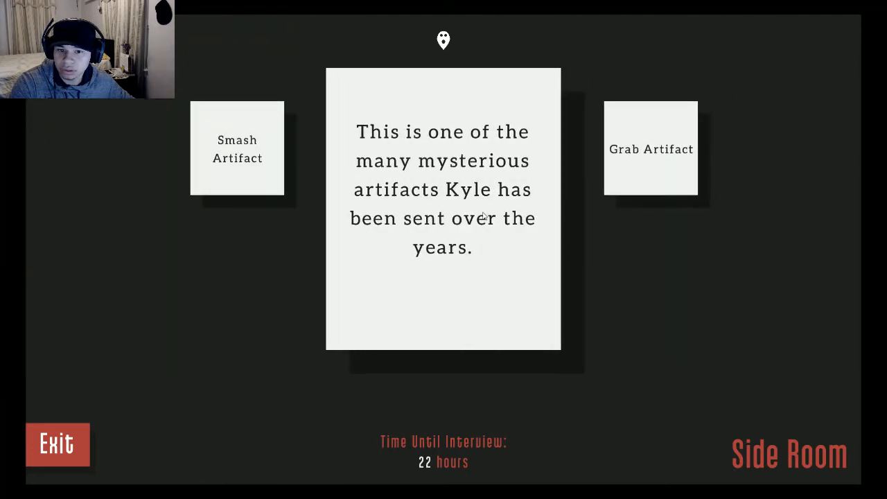
mouse_move(650, 181)
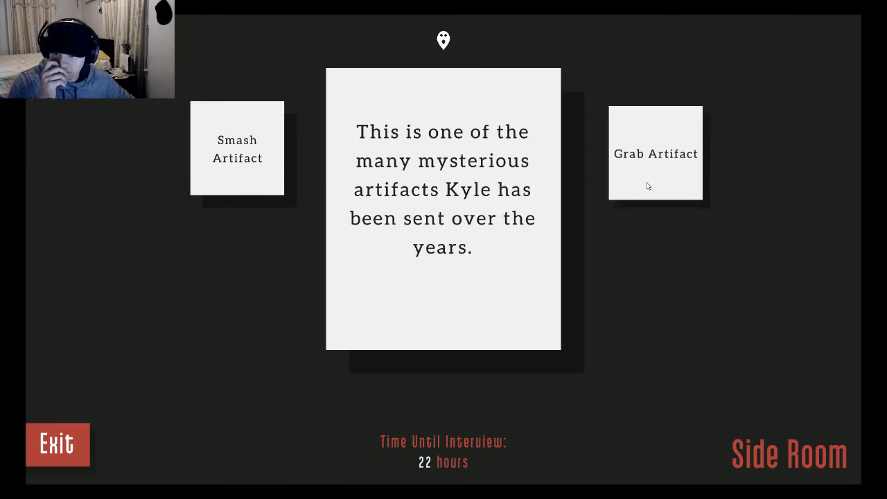
left_click(654, 153)
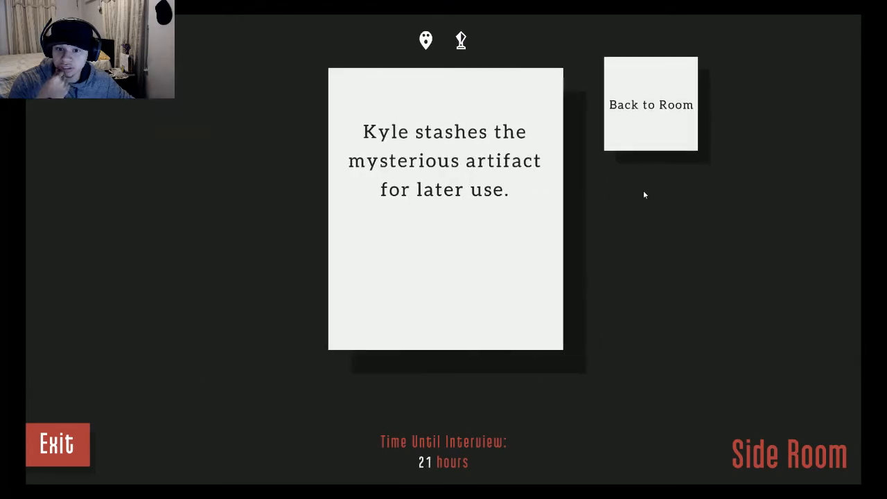
left_click(650, 105)
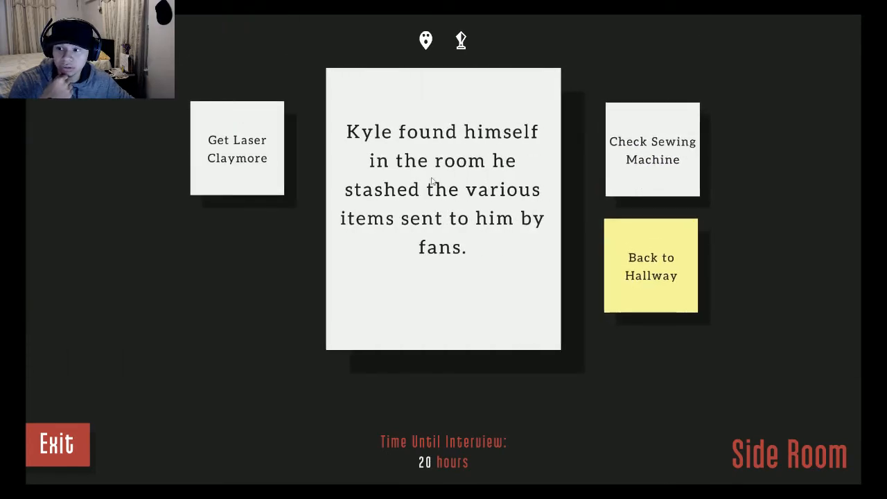
left_click(237, 148)
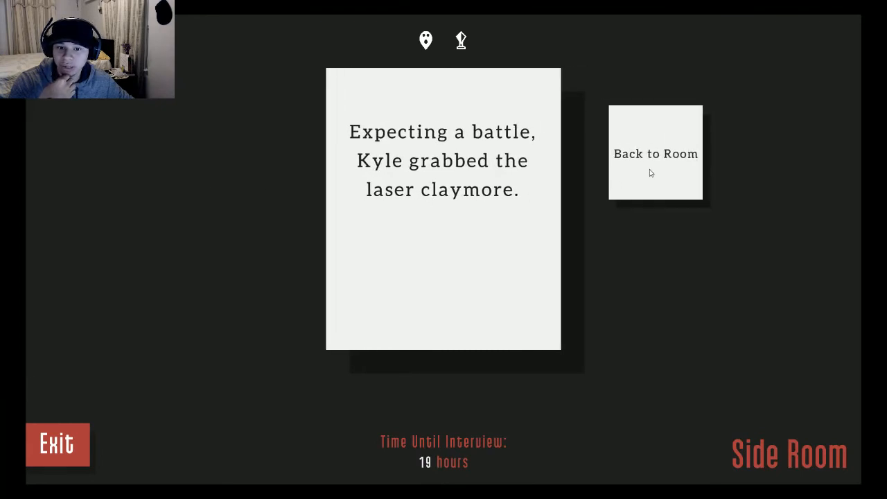
left_click(654, 153)
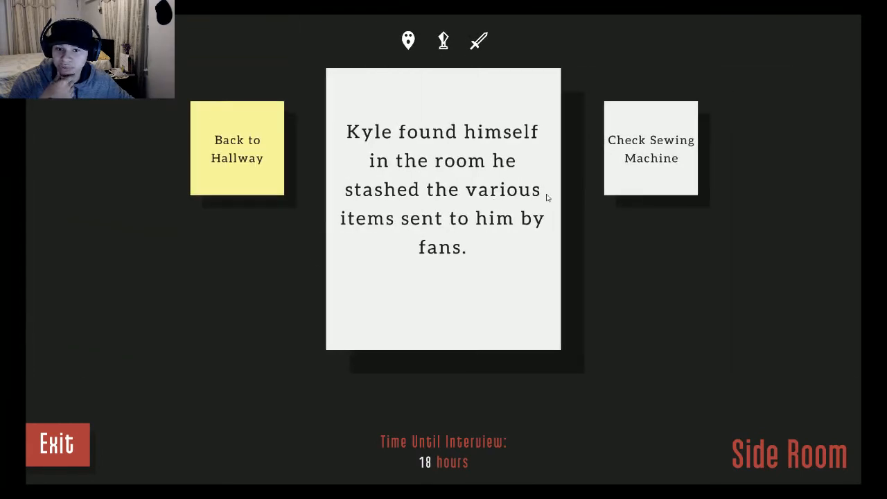
Step: Examine the dilapidated sewing machine, then bring Kyle back to the hallway
left_click(651, 148)
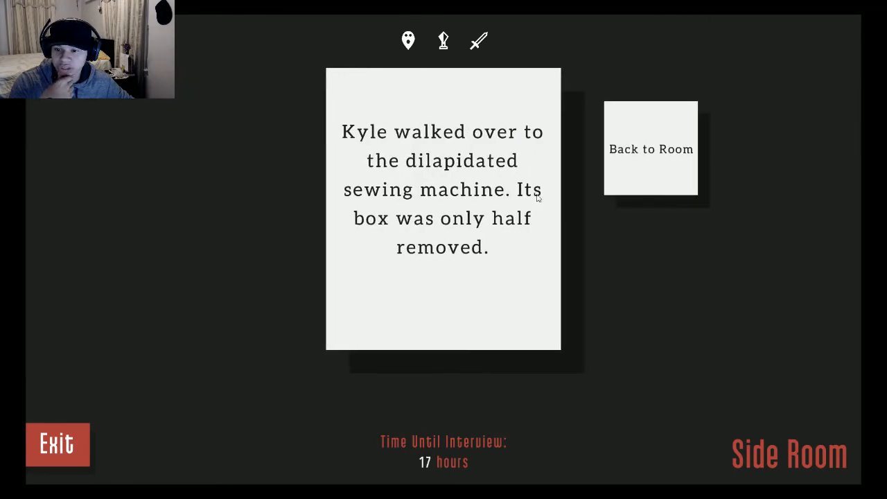
left_click(650, 148)
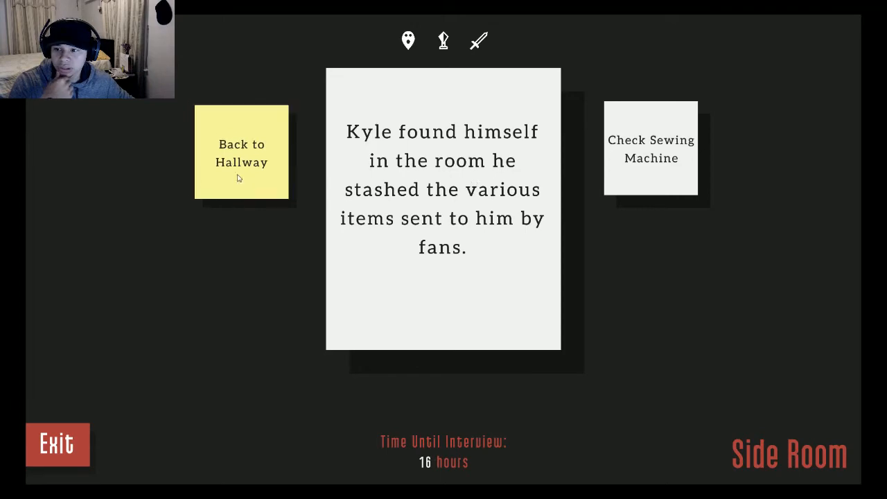
left_click(241, 153)
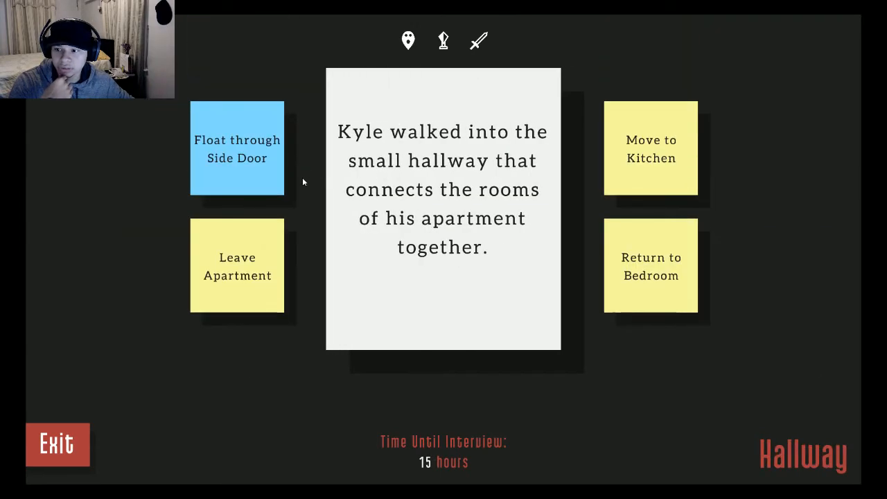
left_click(236, 148)
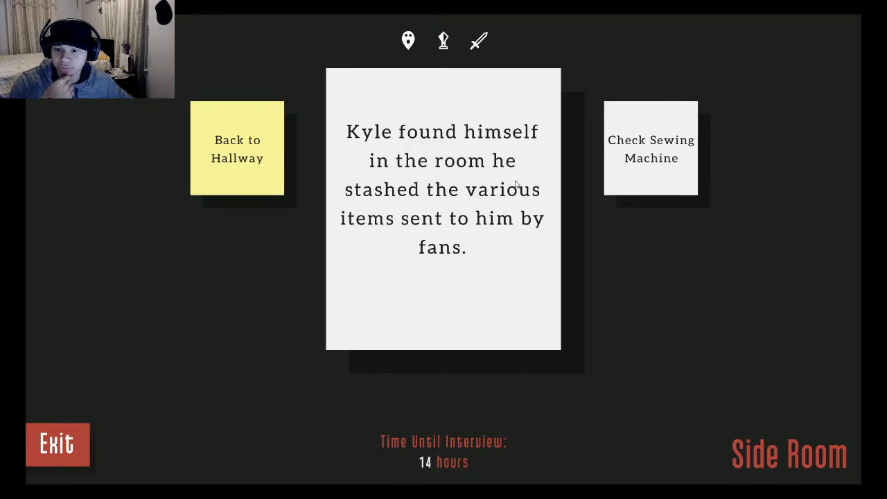
left_click(237, 149)
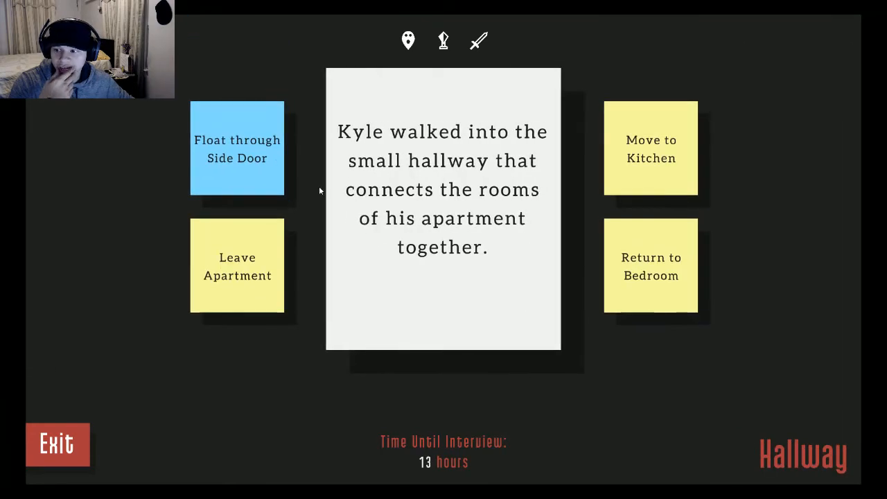
Step: Move Kyle to the kitchen, find the pantry locked and open the fridge
left_click(649, 149)
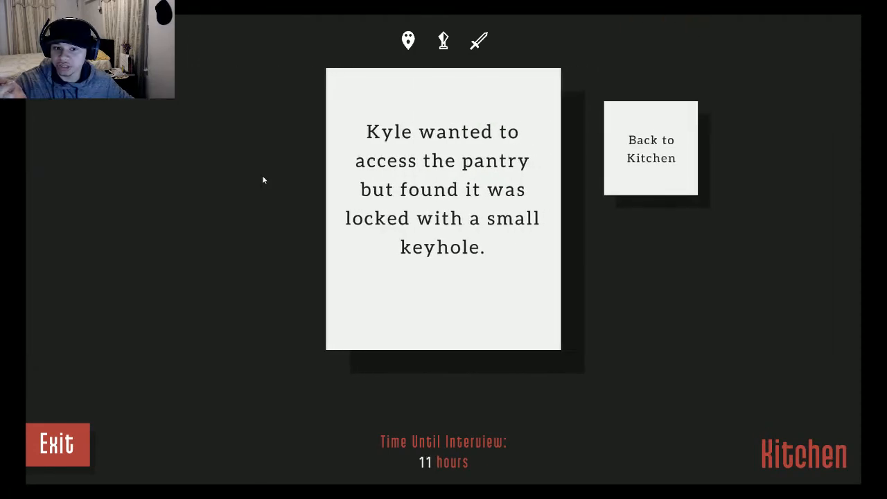
mouse_move(571, 177)
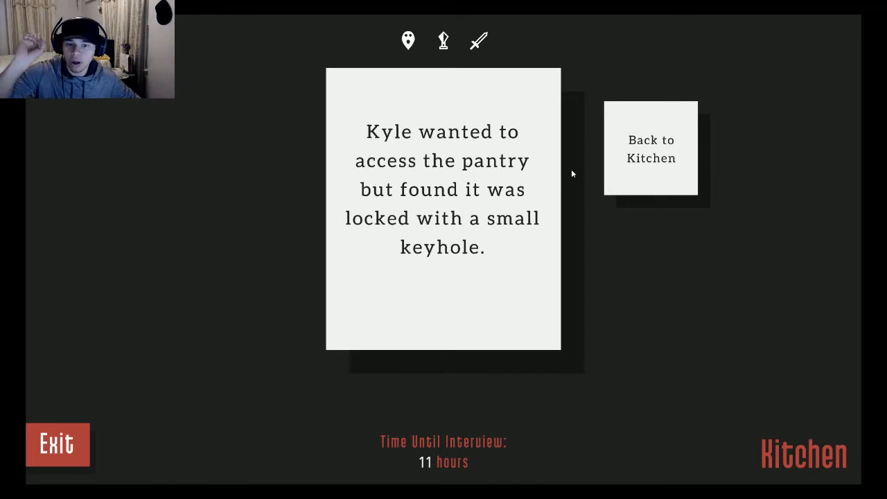
left_click(651, 149)
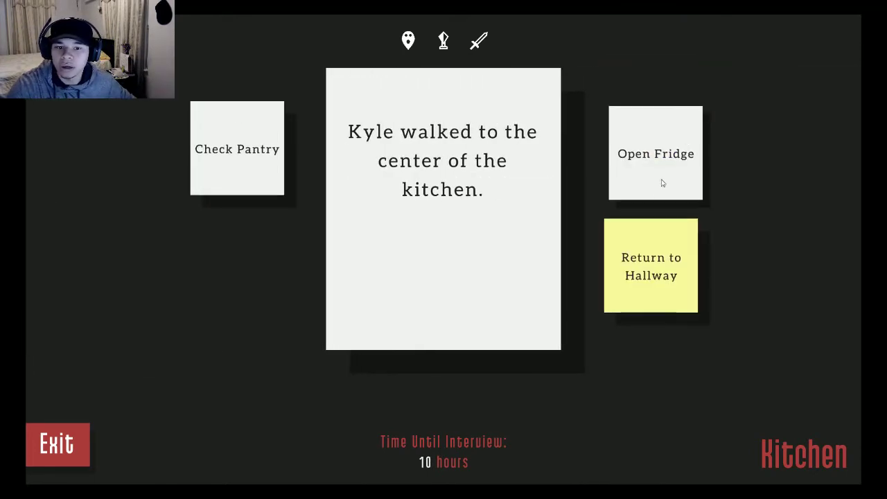
left_click(654, 152)
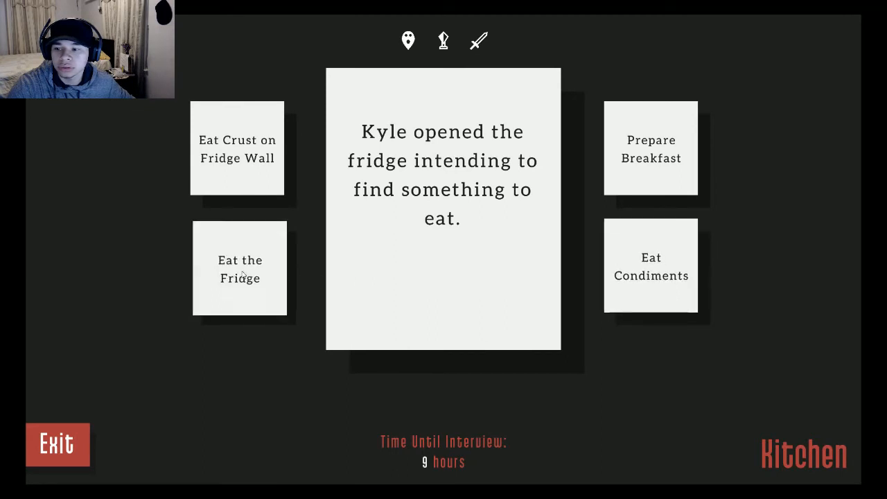
Step: Have Kyle eat the fridge and advance the scene until it is swallowed whole
left_click(240, 269)
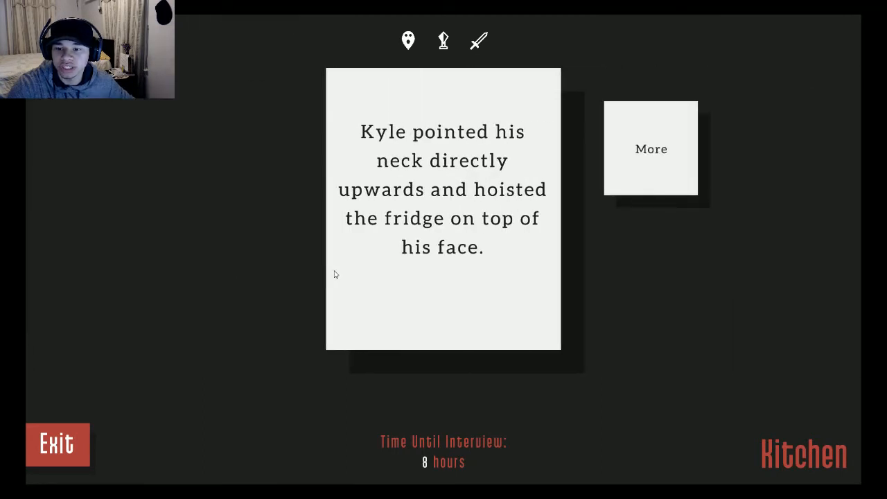
mouse_move(664, 229)
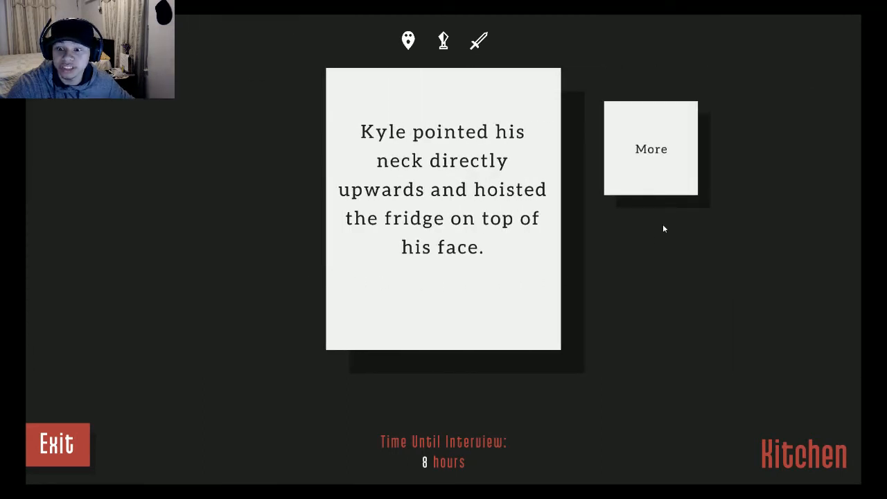
left_click(650, 148)
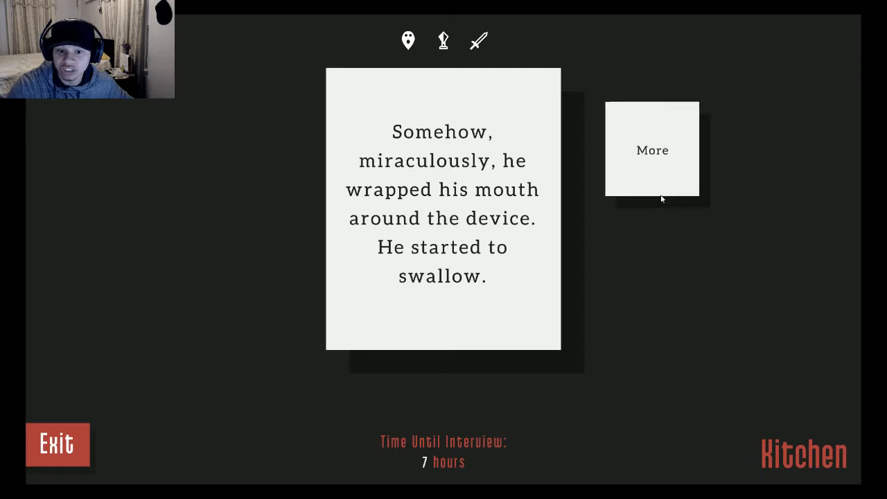
left_click(651, 149)
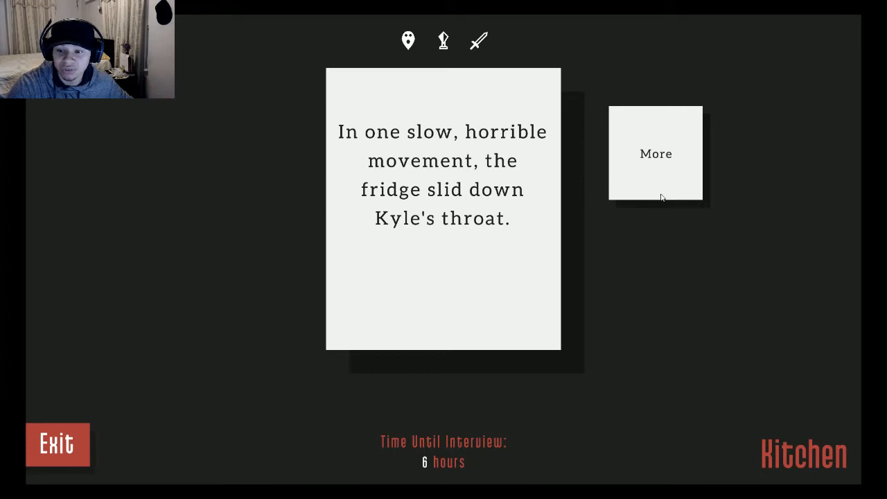
left_click(654, 153)
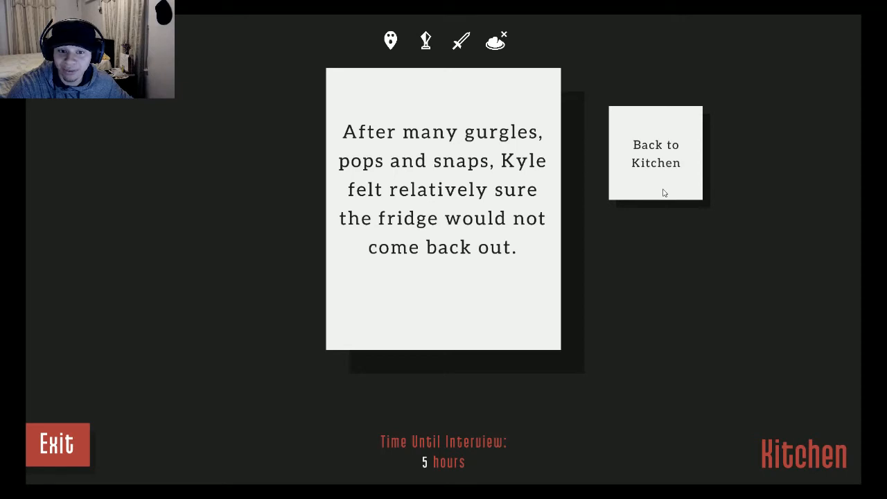
Step: Leave the apartment via kitchen and hallway, then knock at the downstairs neighbor's where Gabby answers
left_click(654, 152)
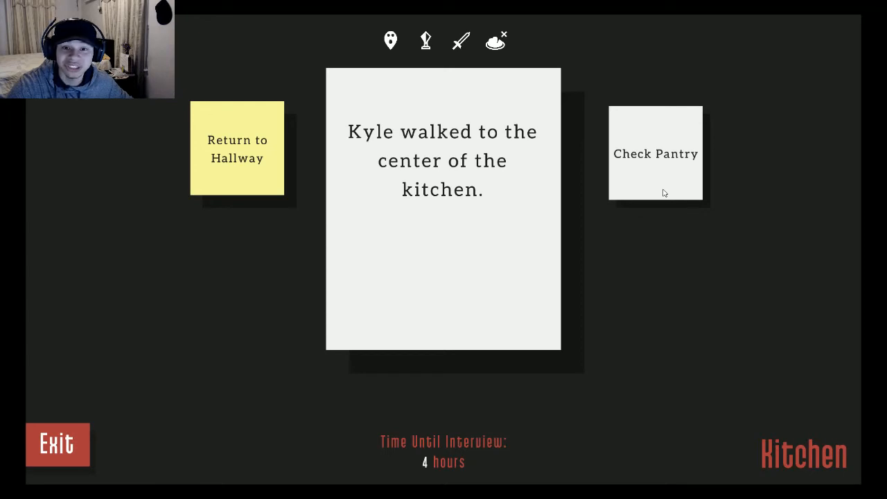
left_click(237, 148)
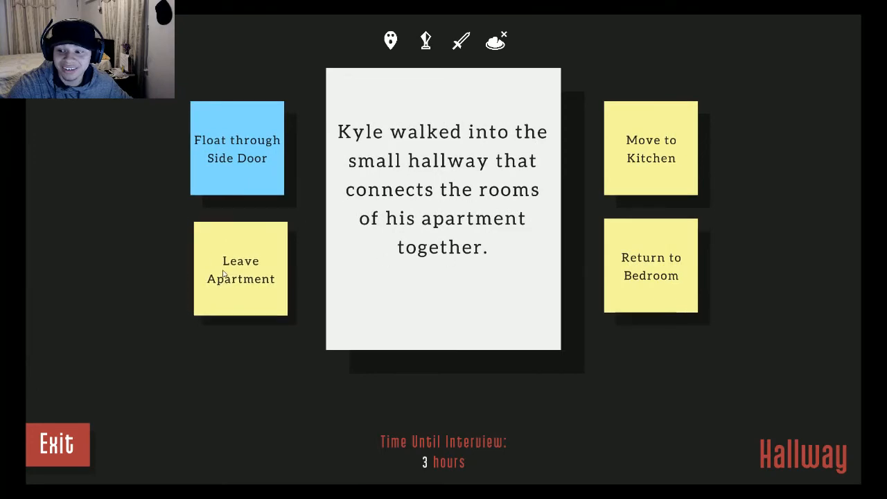
left_click(241, 269)
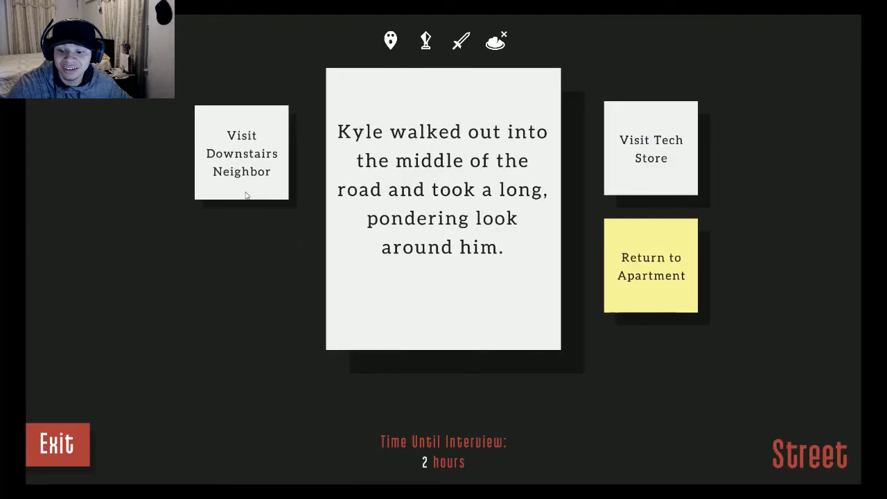
left_click(241, 153)
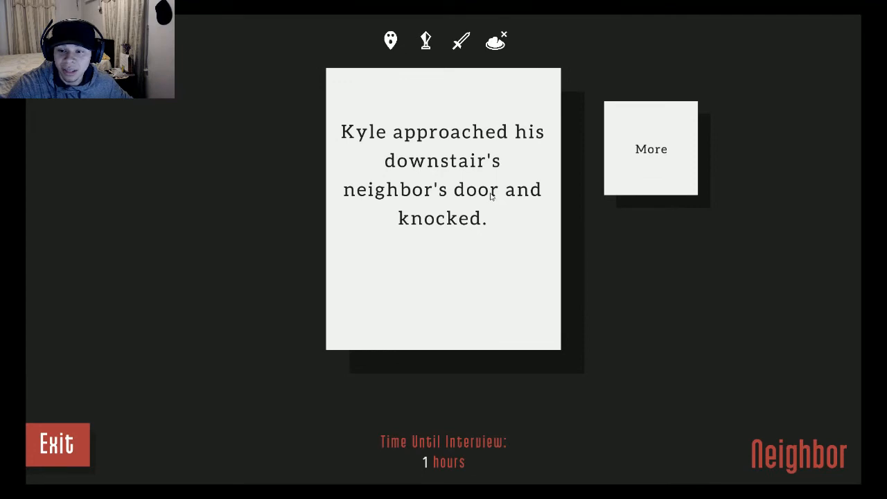
mouse_move(704, 230)
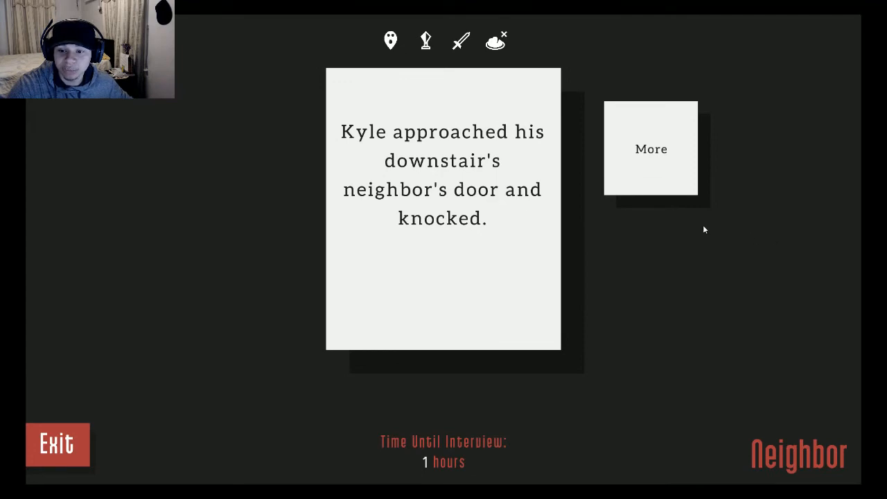
left_click(650, 148)
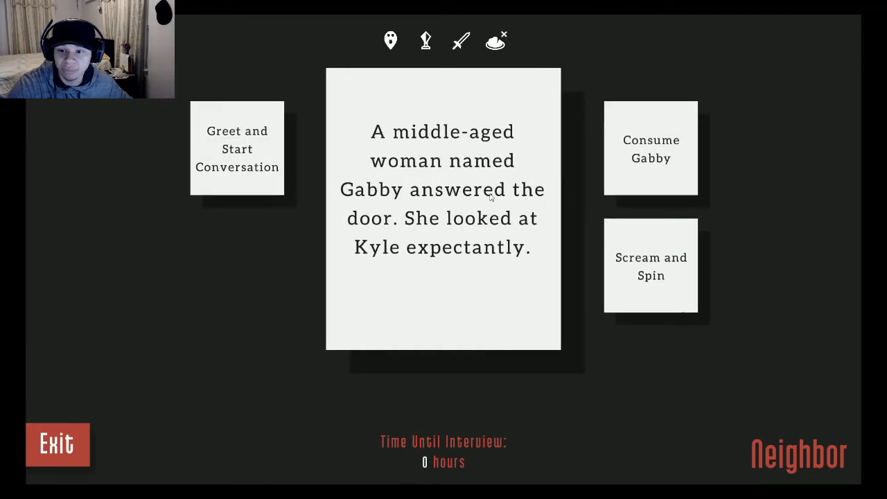
mouse_move(554, 194)
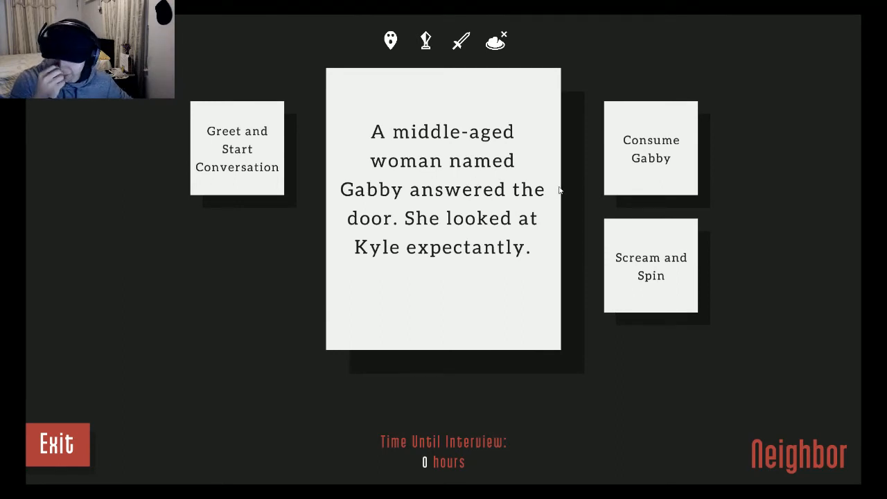
mouse_move(651, 271)
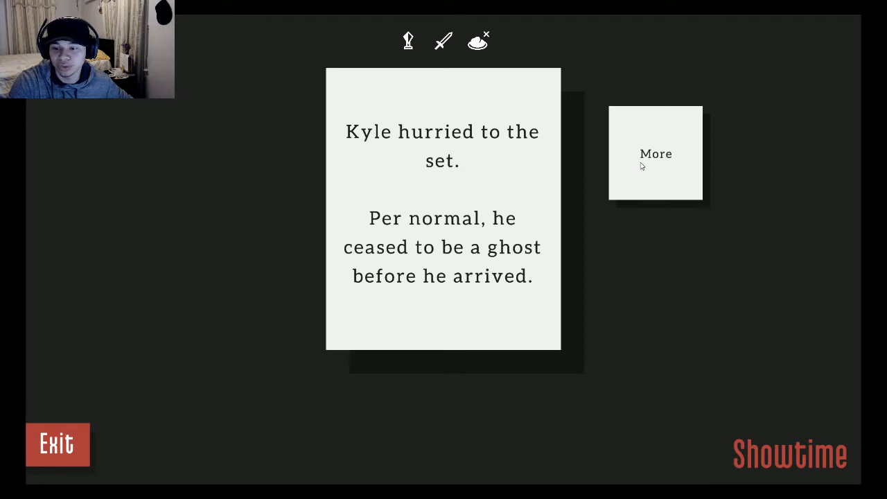
mouse_move(638, 172)
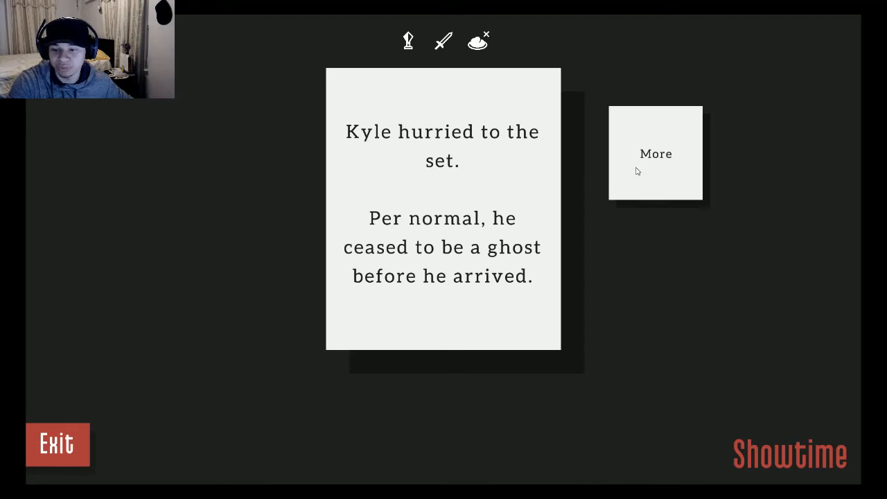
Step: Advance to meeting the guest on set and throw the artifact at Rachel
left_click(653, 152)
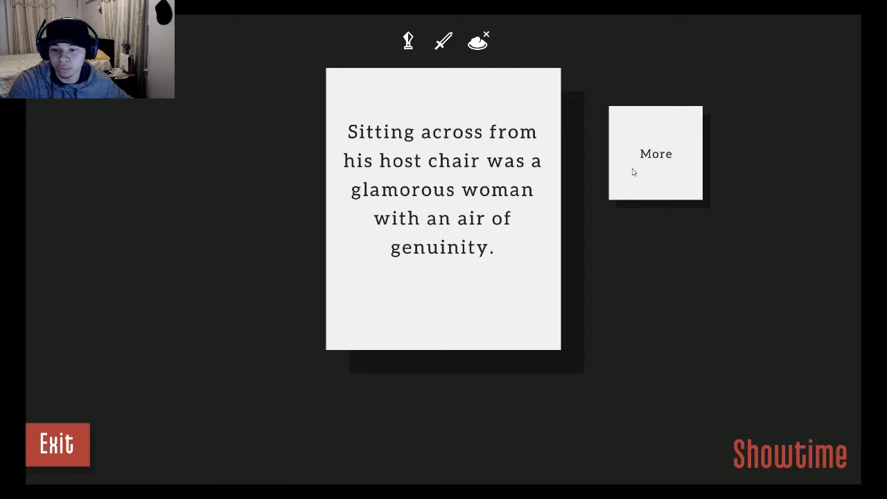
left_click(654, 152)
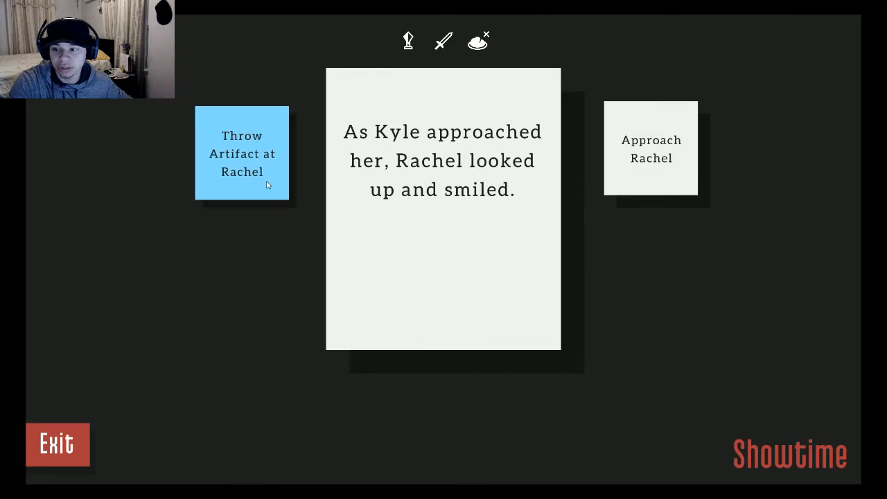
left_click(241, 152)
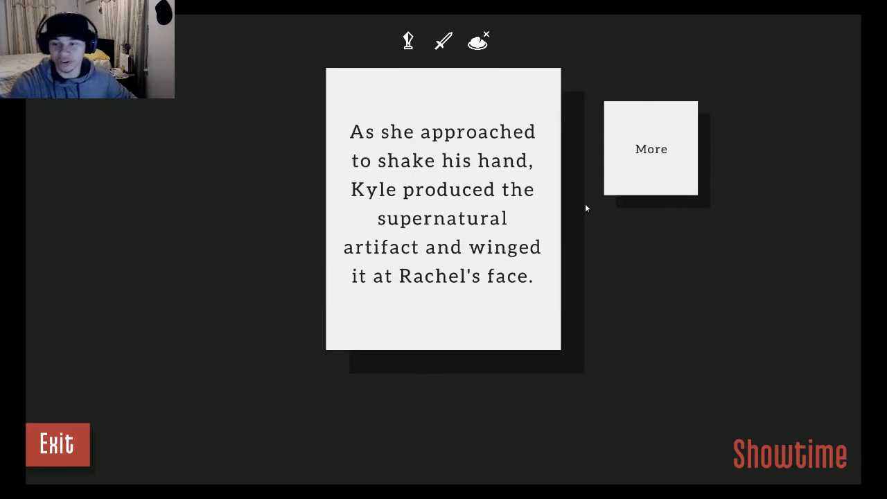
mouse_move(624, 224)
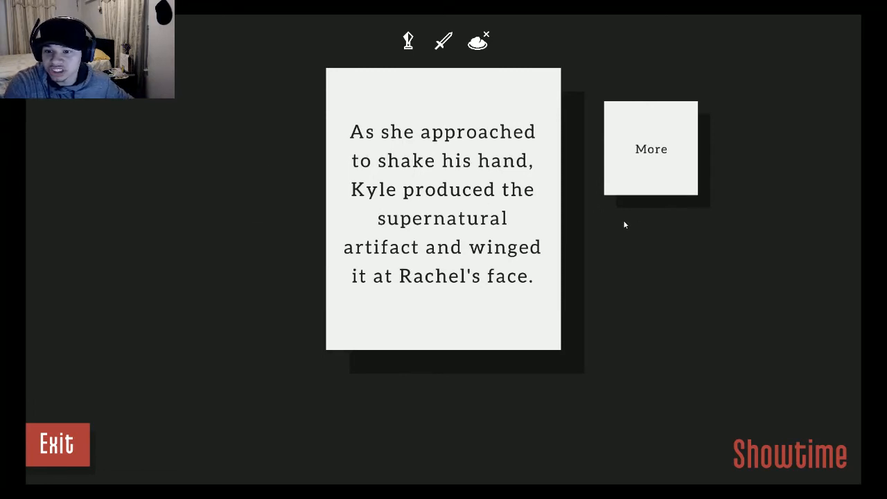
mouse_move(618, 223)
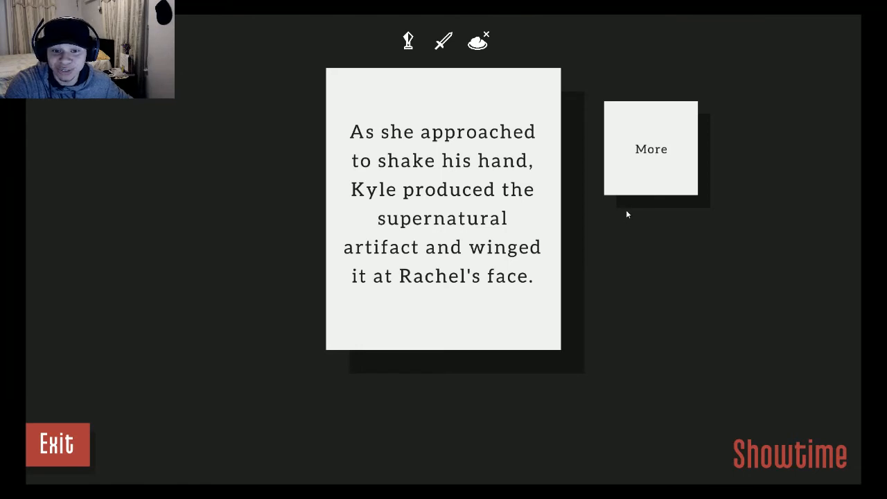
Step: Continue the transformation scene until Rachel is a rampaging lizard monster awaiting Kyle's response
left_click(652, 148)
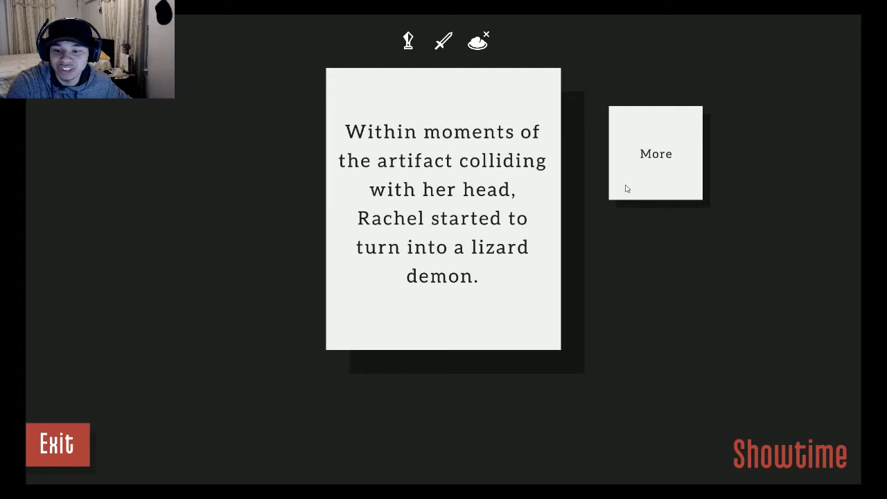
left_click(653, 152)
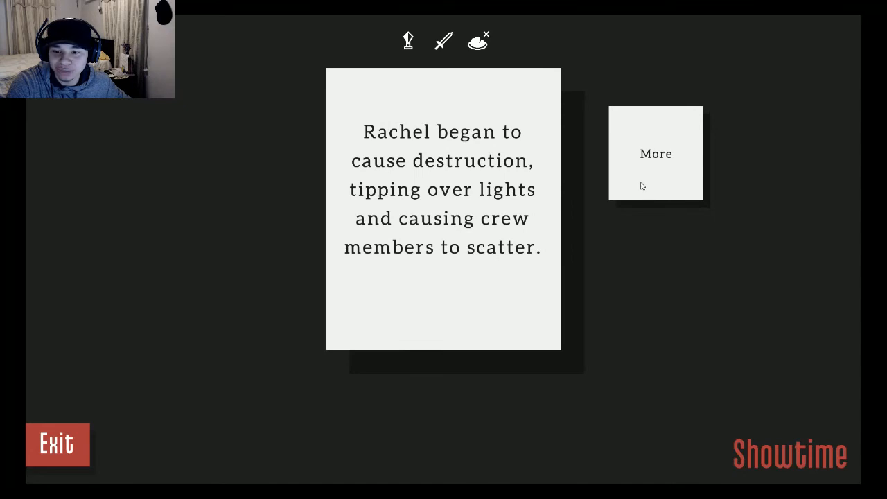
left_click(654, 152)
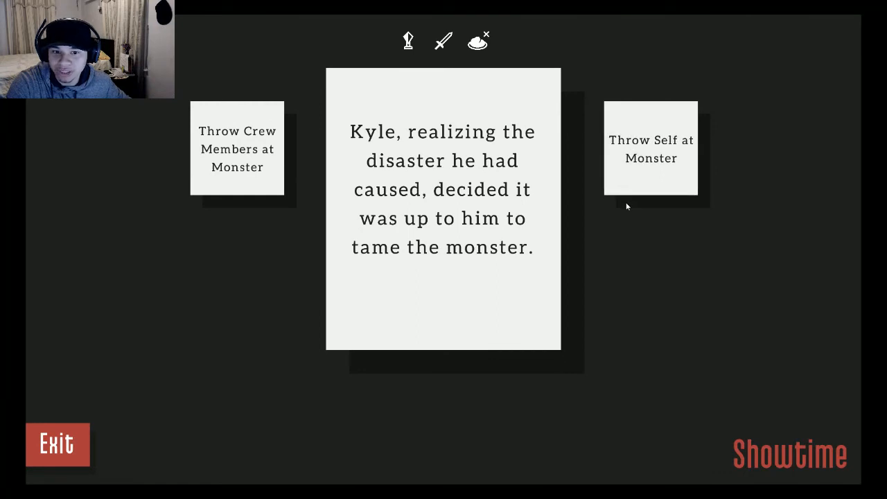
Step: Have Kyle hurl himself at the monster and advance through the collision and fight cards
left_click(652, 148)
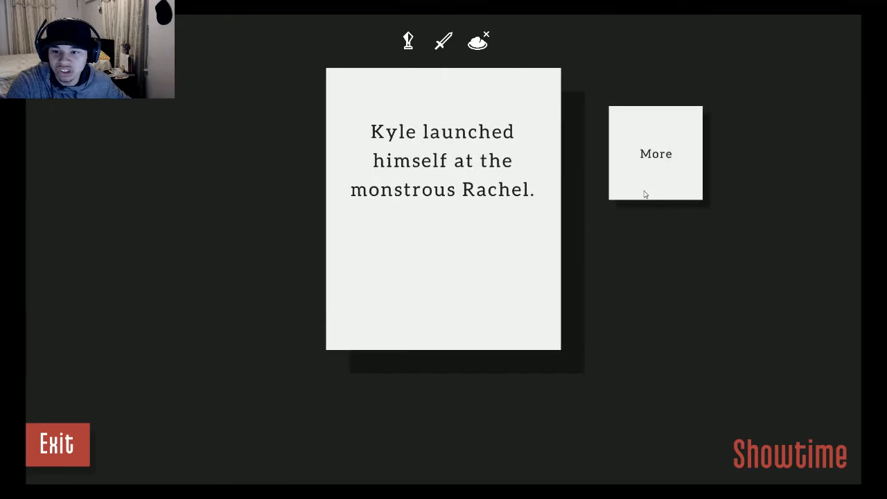
mouse_move(648, 185)
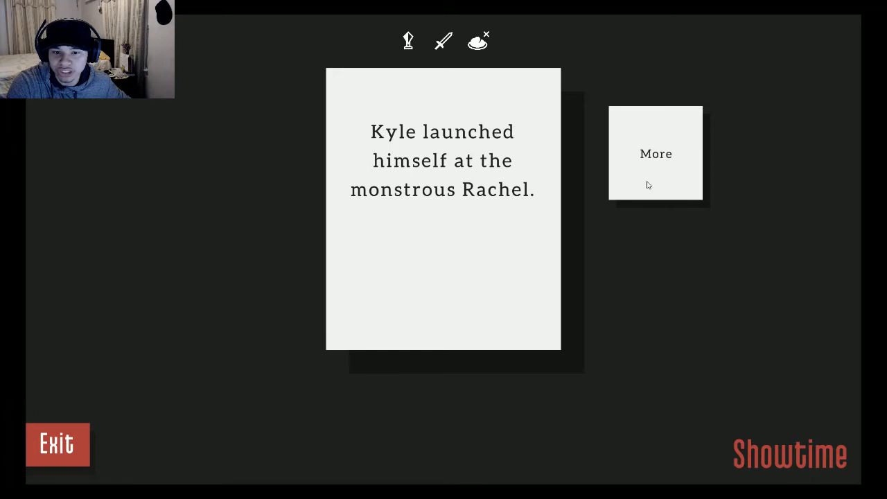
left_click(656, 153)
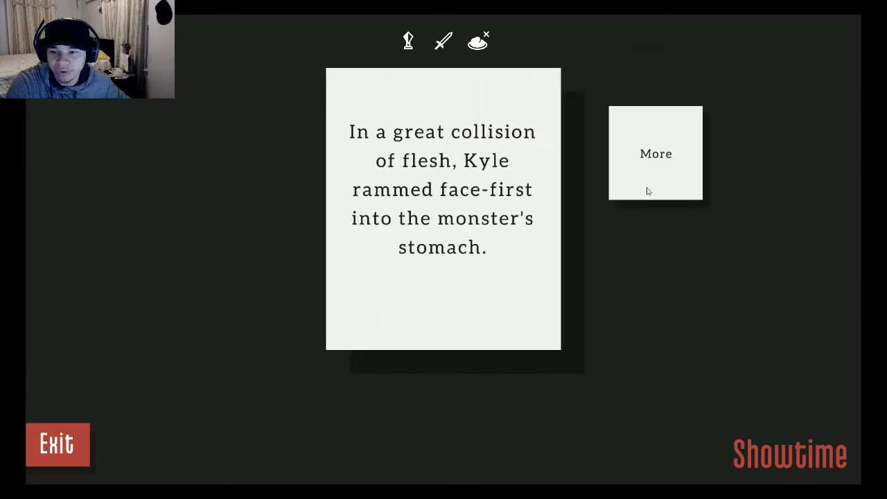
mouse_move(646, 194)
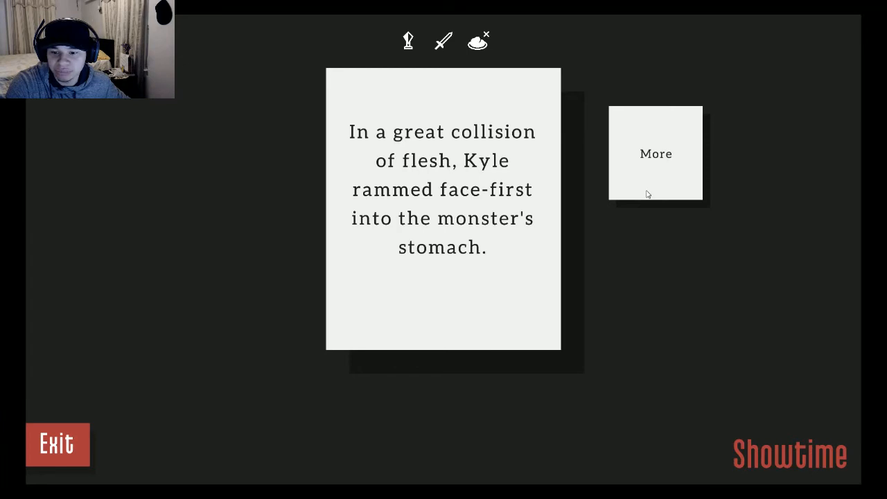
left_click(654, 153)
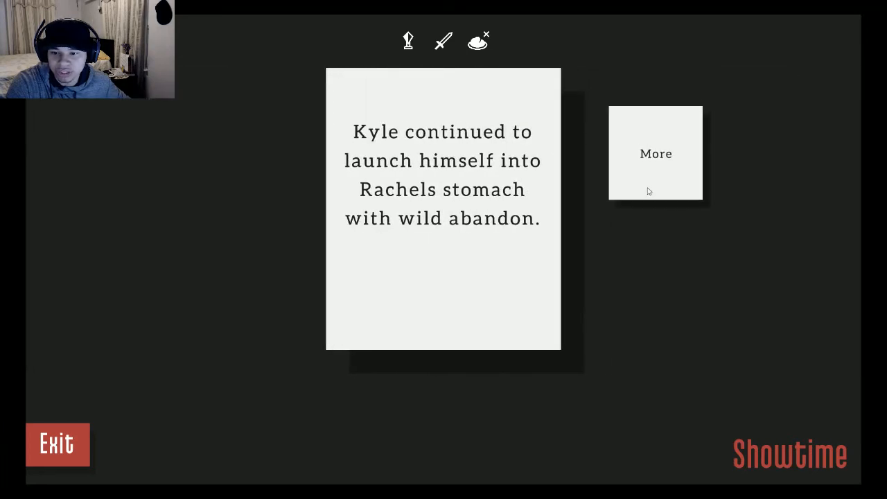
left_click(654, 153)
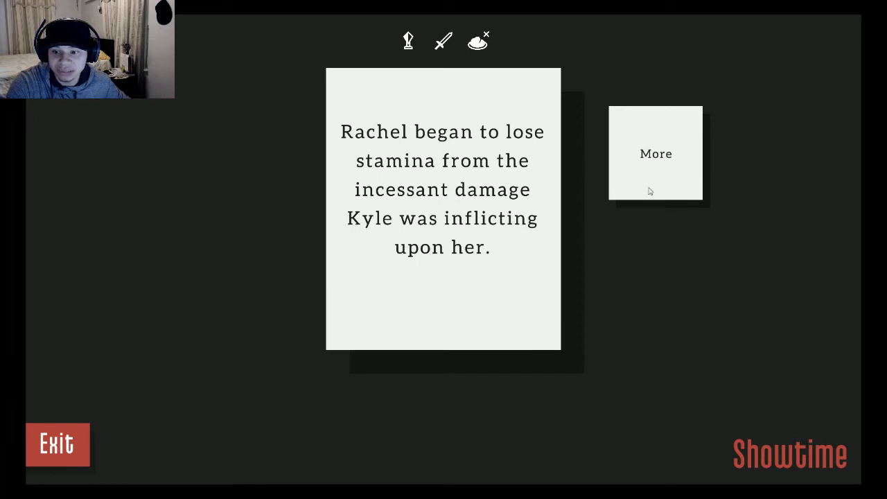
left_click(654, 152)
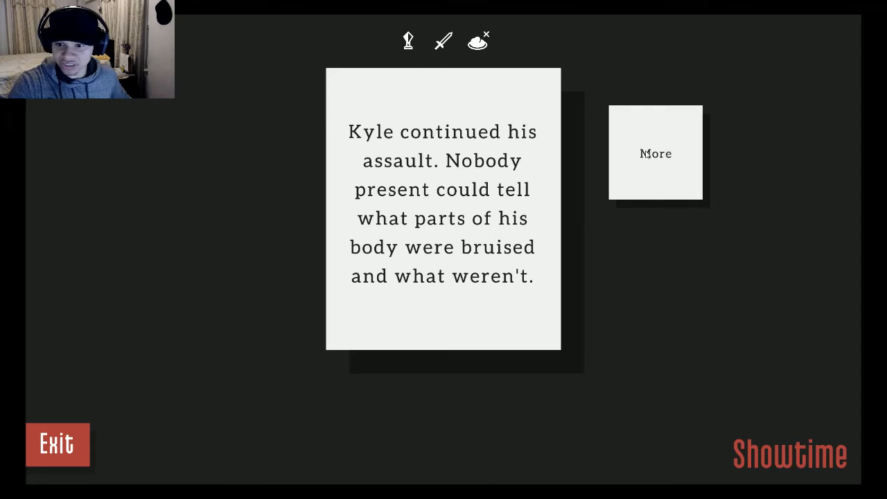
mouse_move(650, 169)
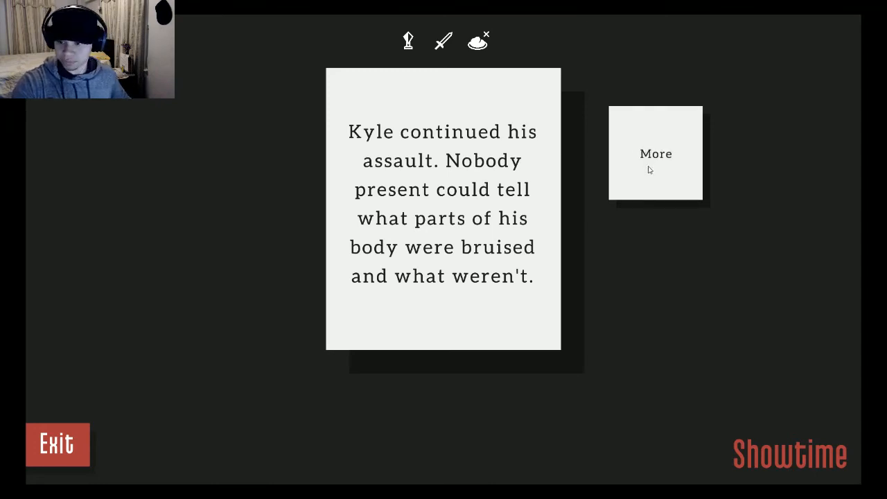
mouse_move(674, 175)
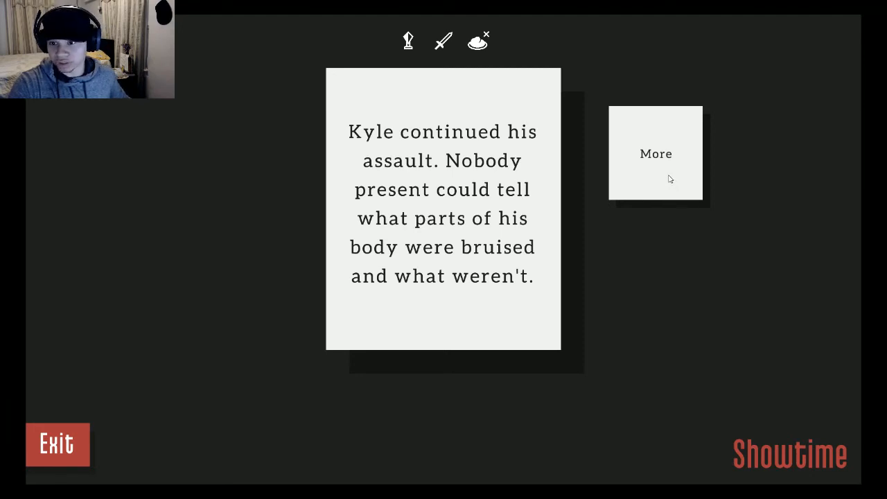
Step: Continue the assault until the artifact pops out, Rachel turns human and the broadcast starts
left_click(654, 153)
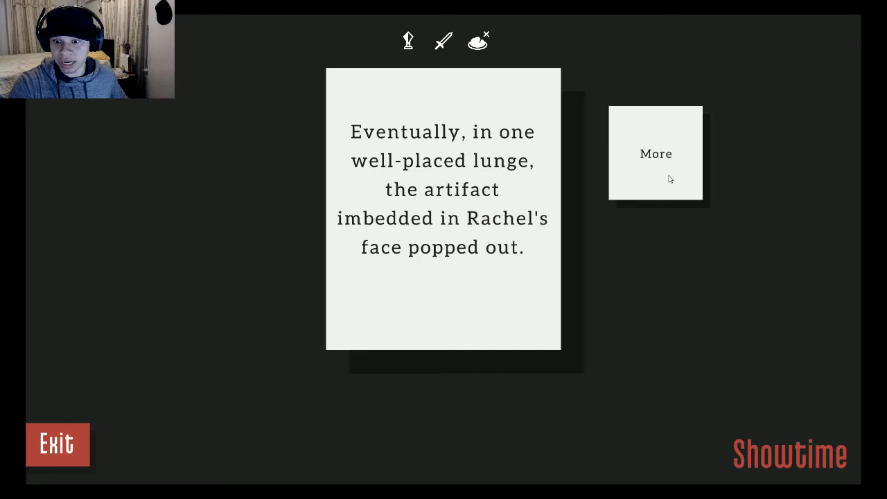
left_click(654, 152)
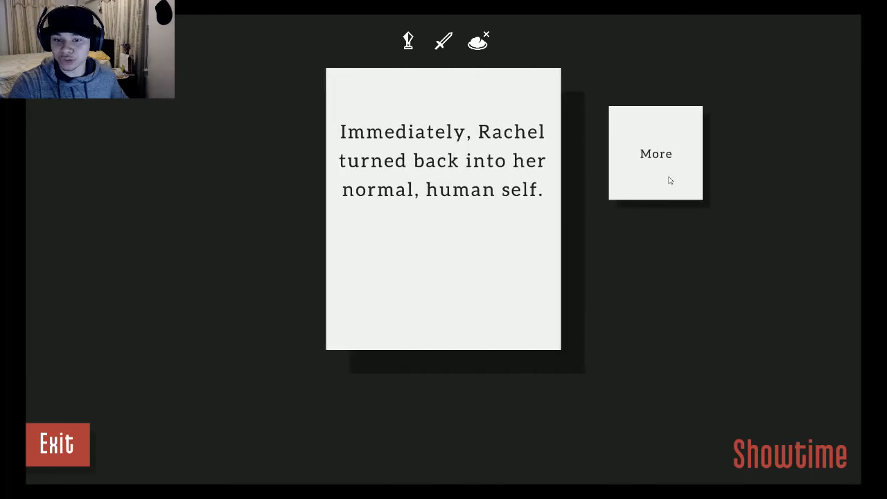
left_click(654, 152)
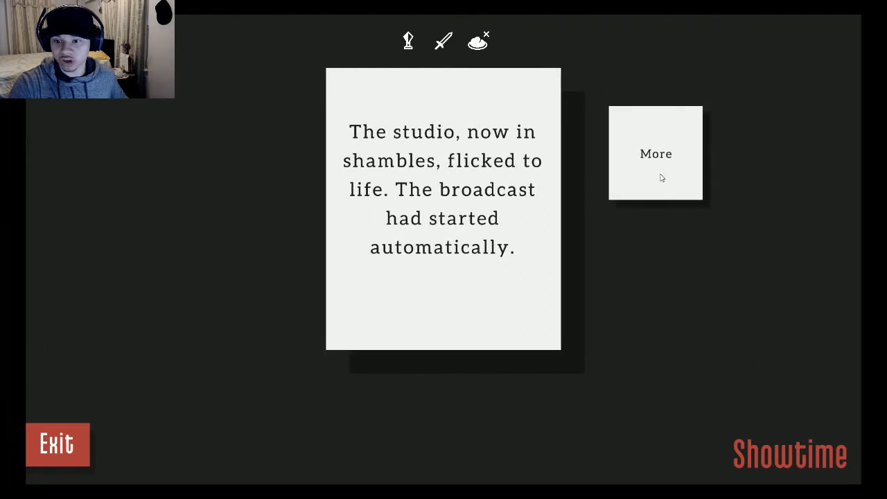
Step: Advance through the aftermath and fans' reaction to the 'Rachel Prepared by Being a Lizard' ending, 2/21
left_click(653, 152)
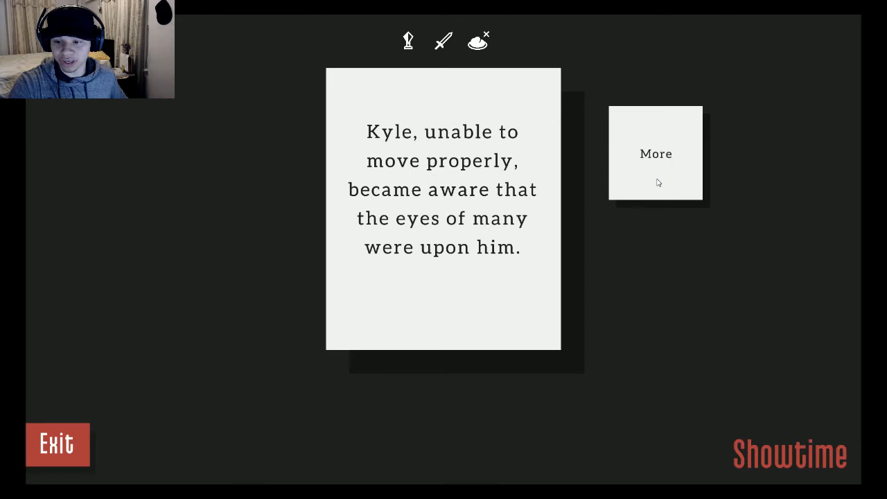
left_click(654, 153)
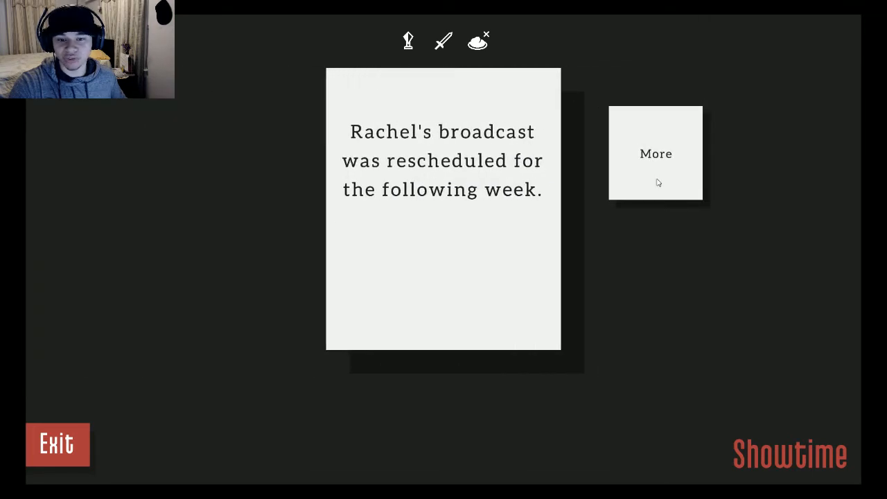
left_click(654, 152)
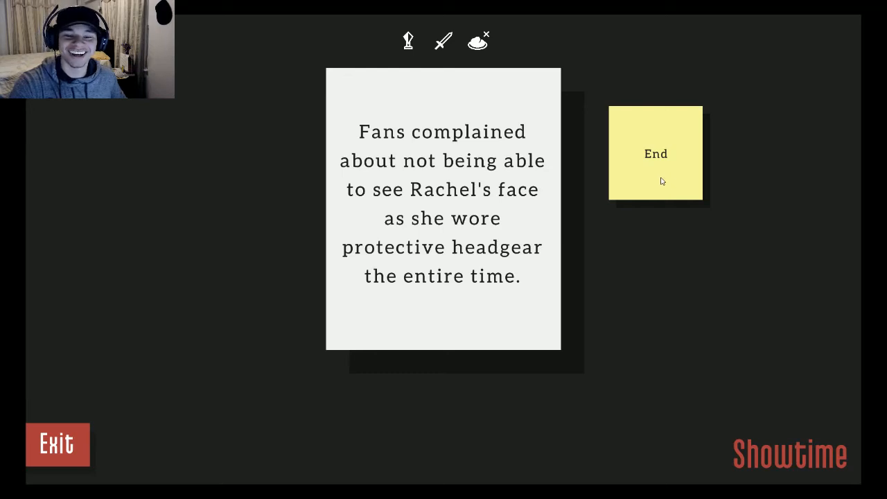
left_click(654, 153)
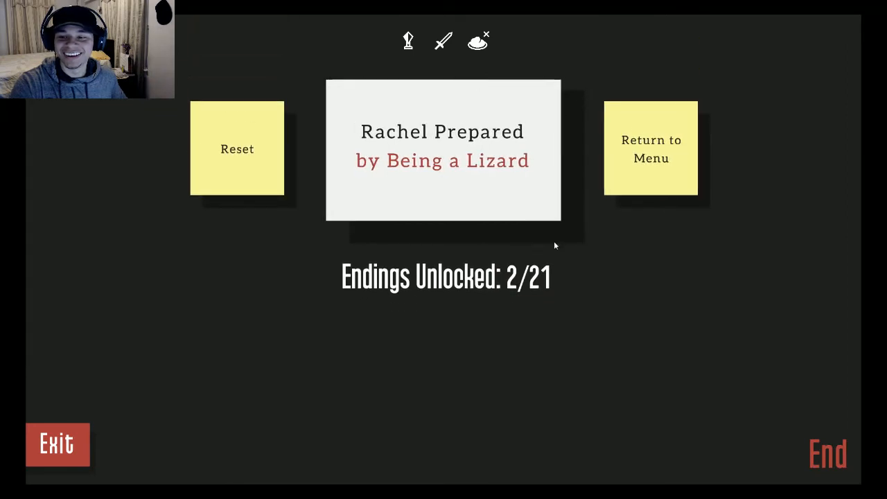
mouse_move(540, 269)
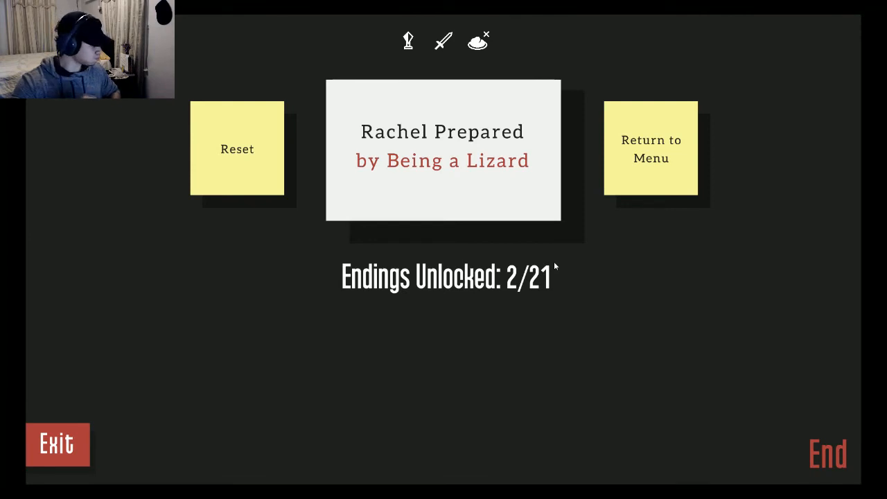
mouse_move(477, 241)
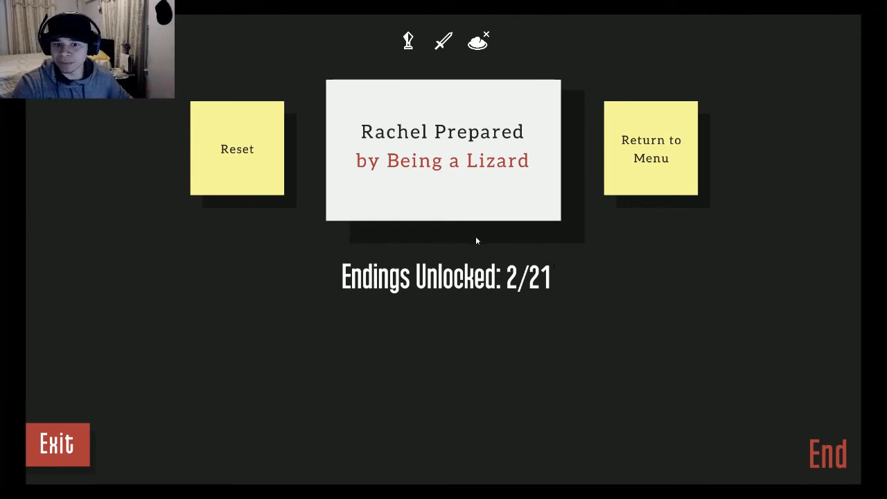
Step: Reset from the ending screen so Kyle wakes in bed with 30 hours left
left_click(237, 149)
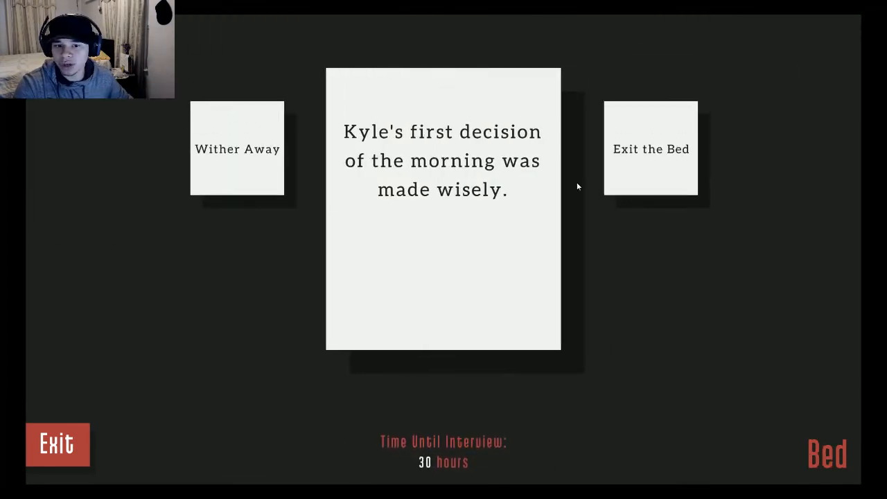
Step: Get Kyle out of bed, sit at the desk, write interview notes and return to the desk
left_click(650, 149)
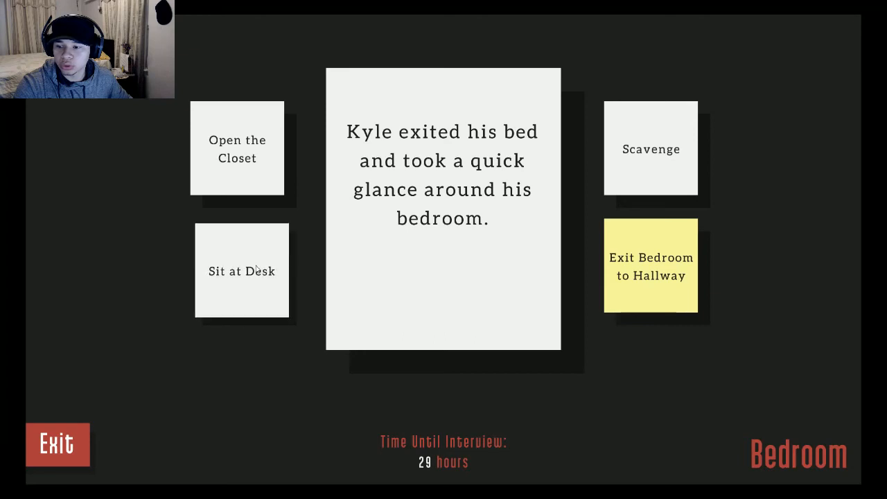
left_click(241, 270)
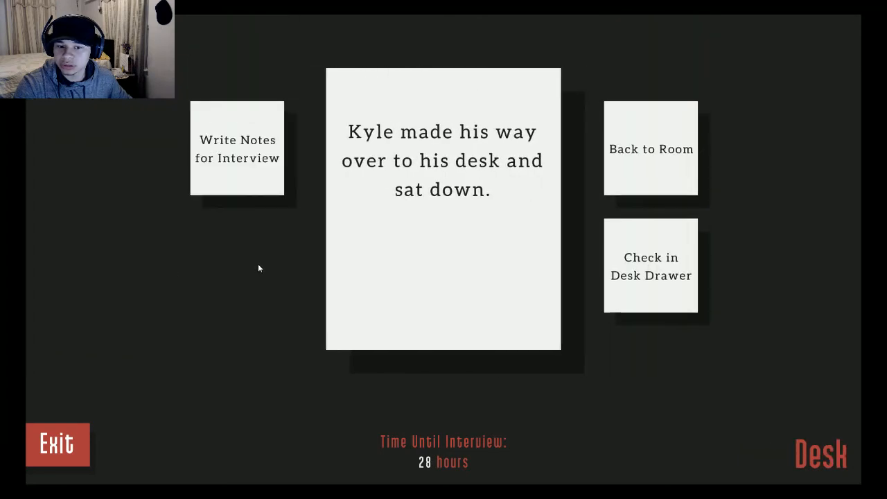
left_click(237, 148)
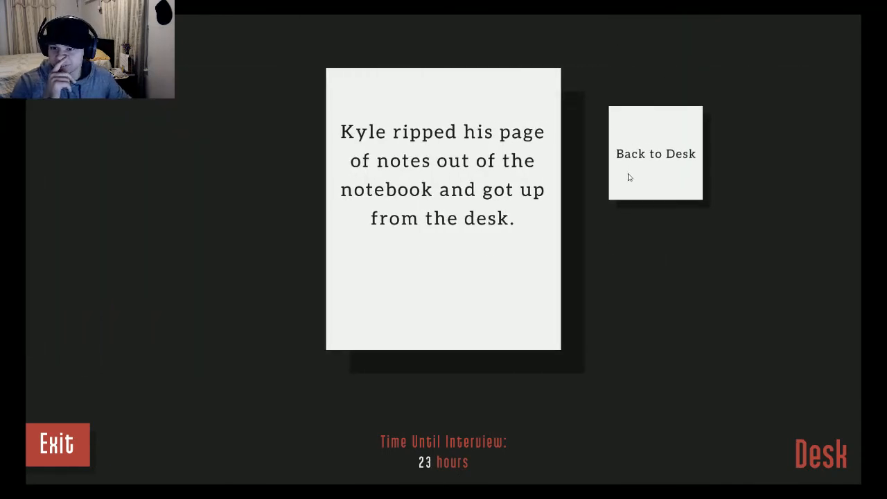
left_click(654, 152)
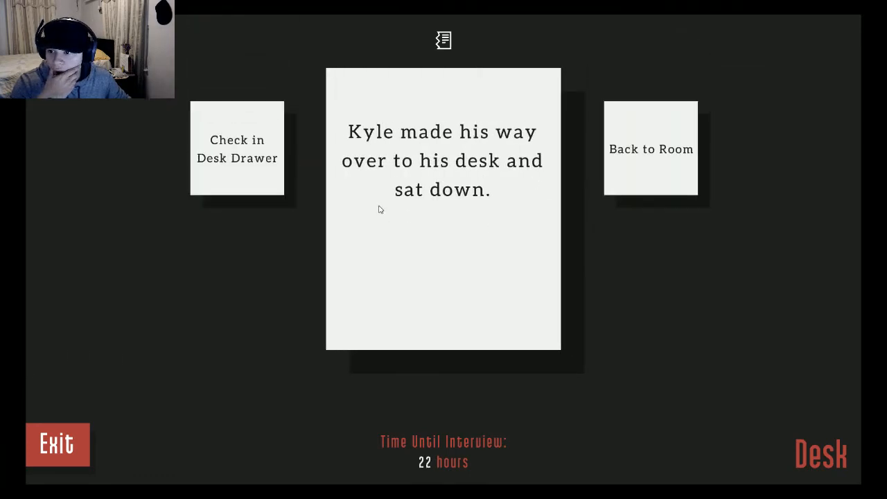
mouse_move(485, 205)
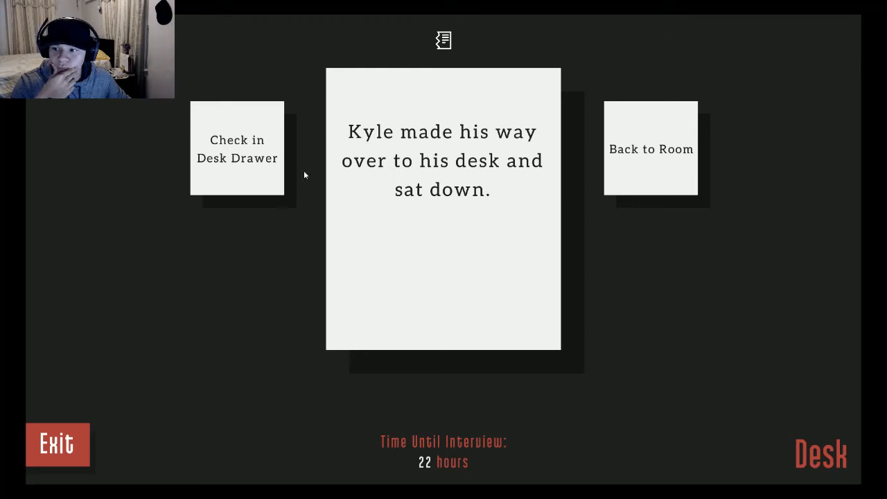
Step: Search the desk drawer, take the small key and return to the bedroom
left_click(237, 150)
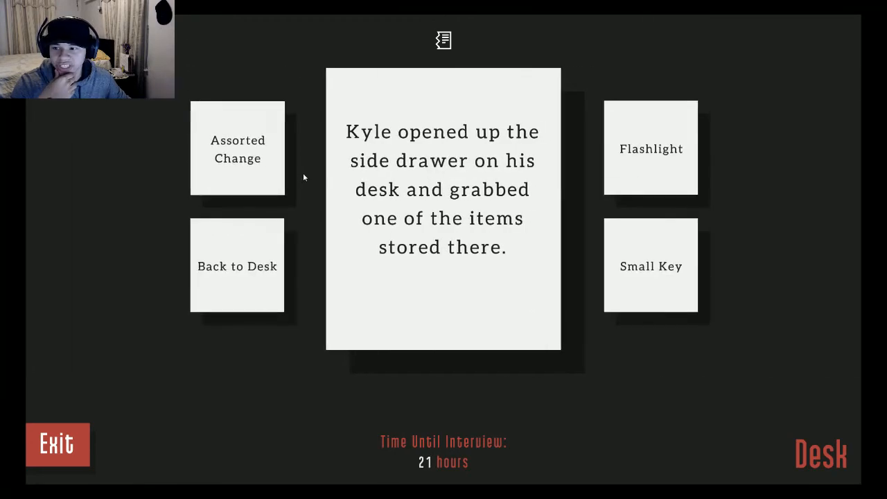
left_click(649, 266)
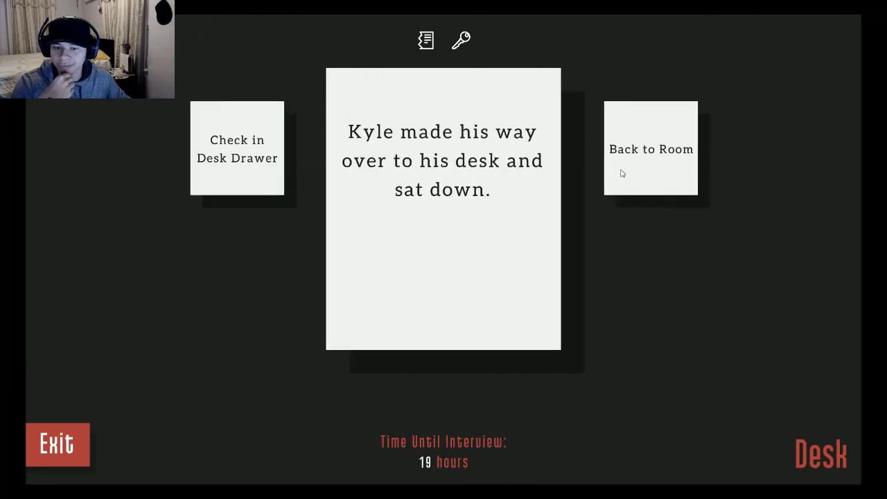
left_click(650, 149)
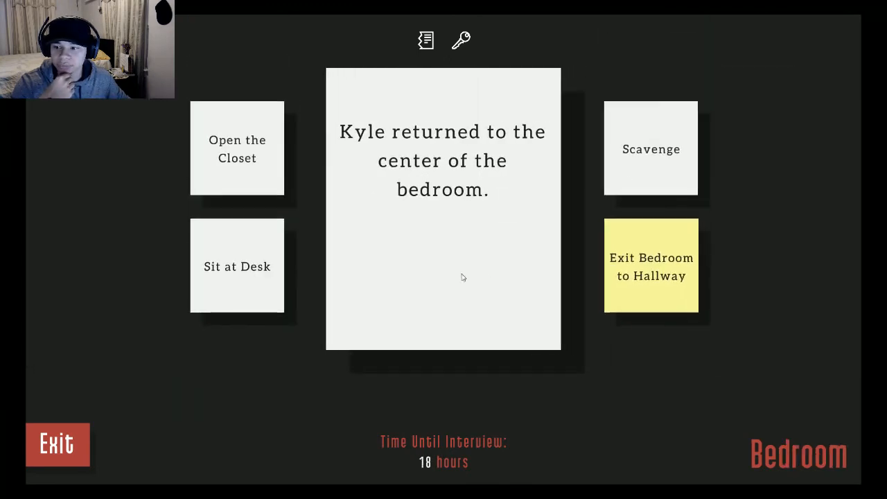
mouse_move(468, 293)
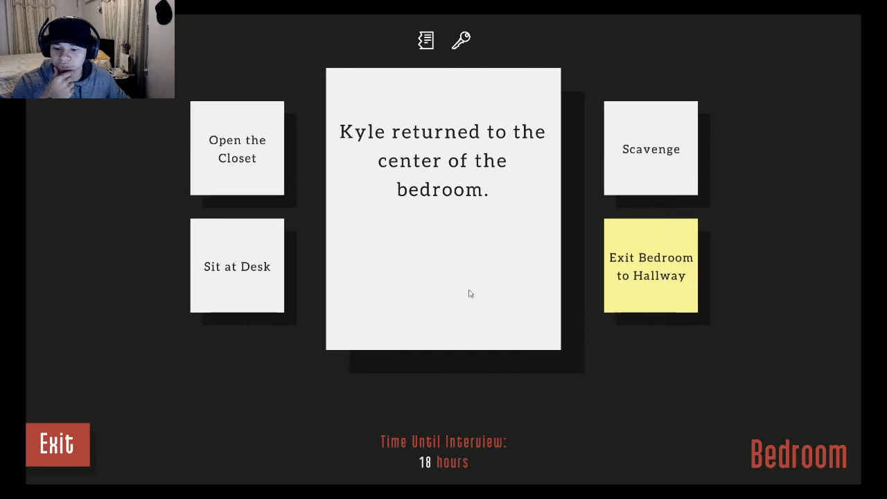
Step: Choose the Skunk Pasties outfit from the closet and head back to the room
left_click(236, 148)
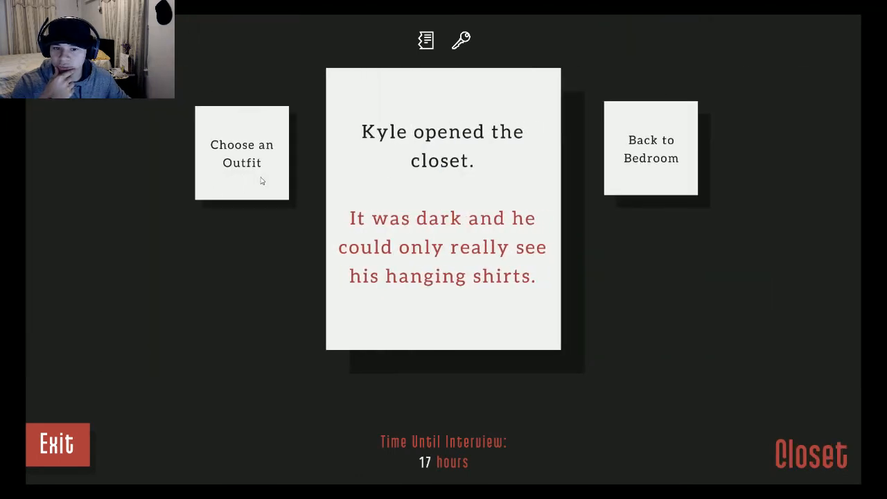
left_click(241, 153)
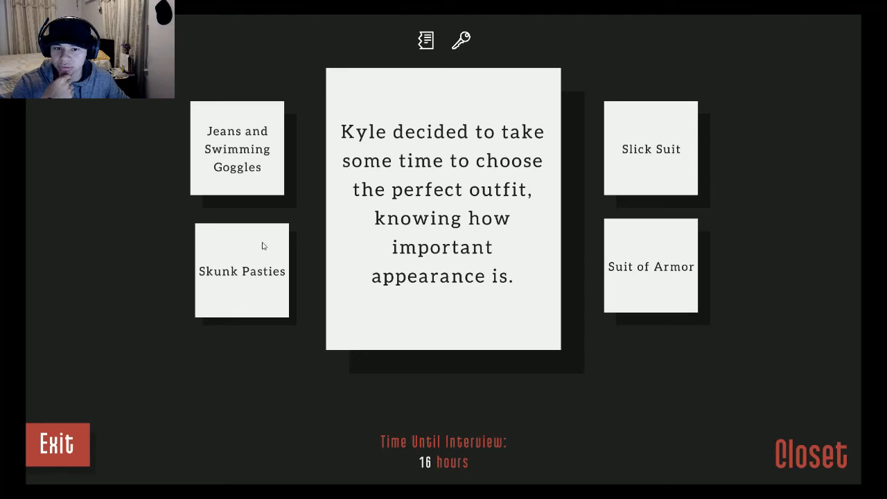
left_click(241, 270)
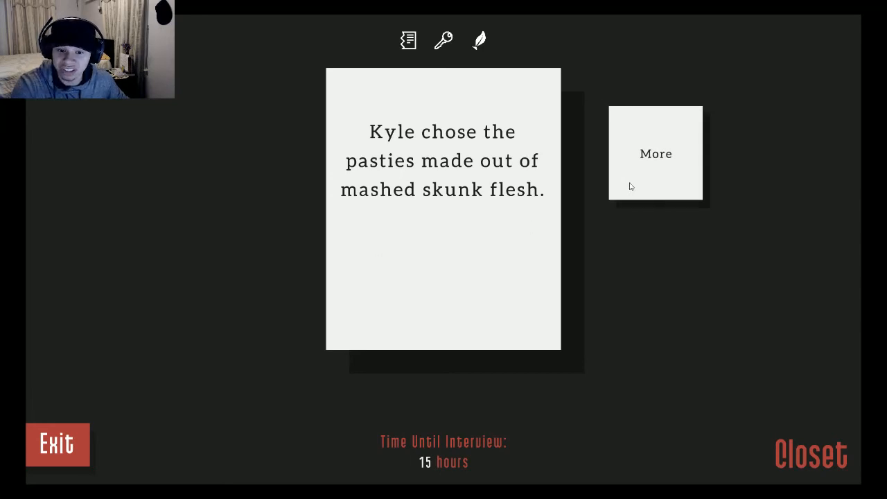
left_click(654, 152)
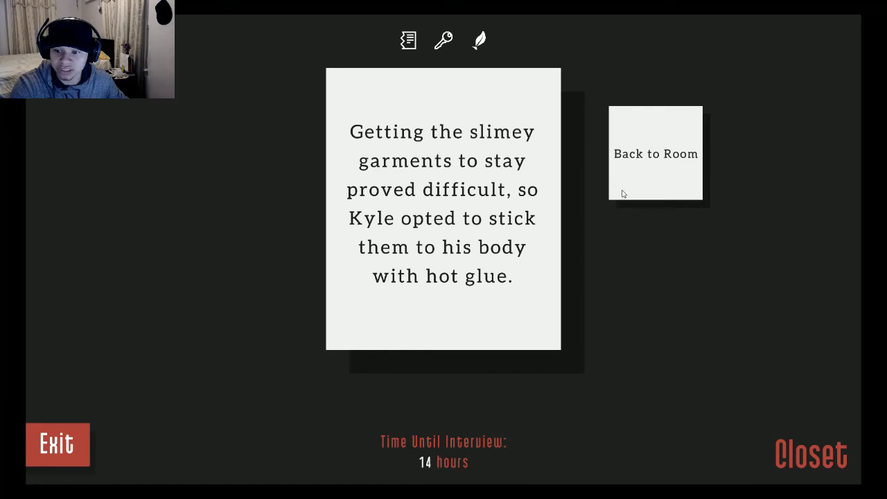
left_click(654, 152)
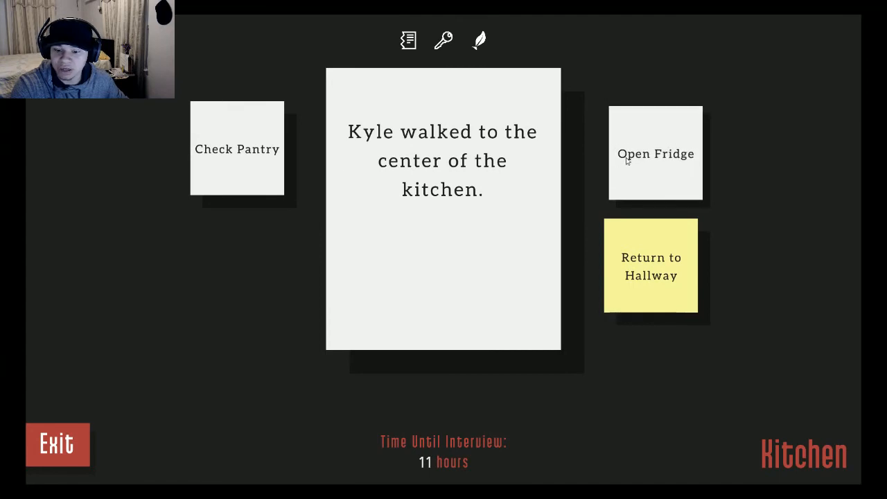
Step: Have Kyle eat breakfast from the fridge, step to the hallway and return to the kitchen with 5 hours left
left_click(654, 152)
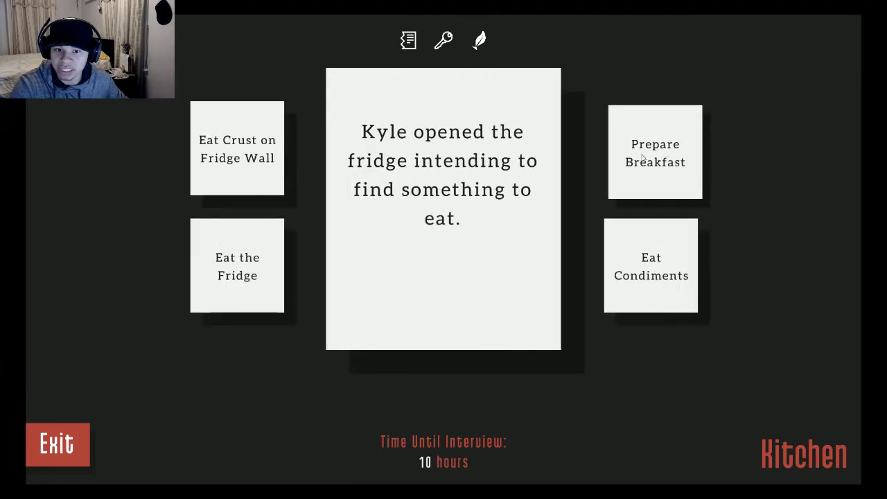
left_click(654, 152)
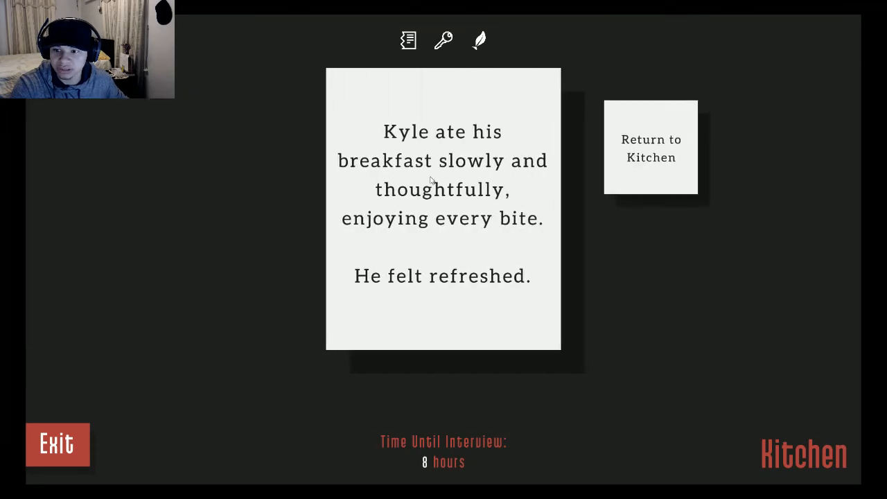
left_click(651, 147)
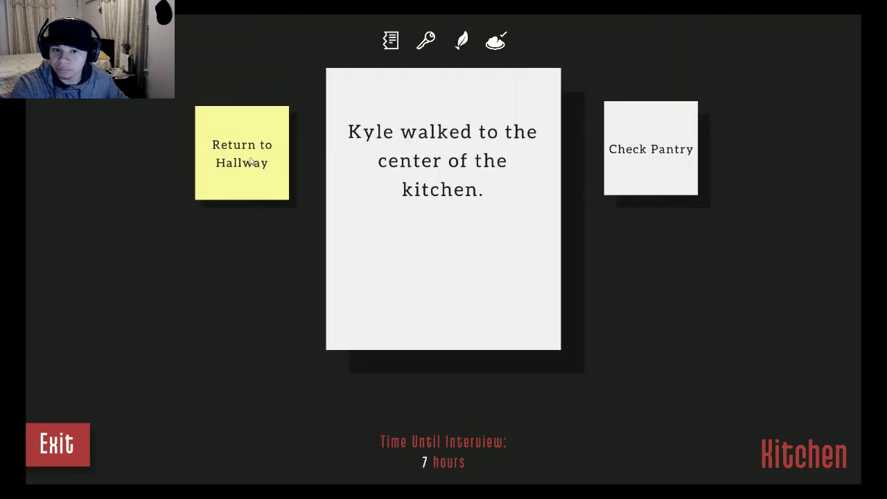
left_click(241, 152)
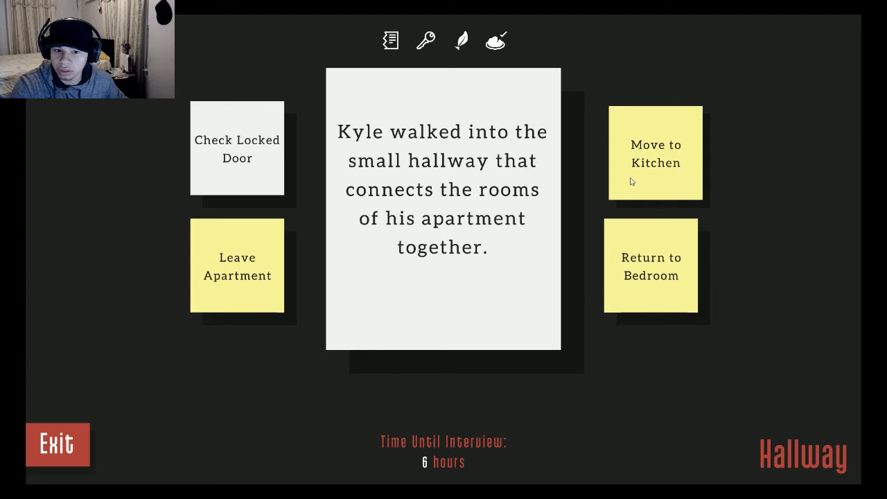
left_click(653, 152)
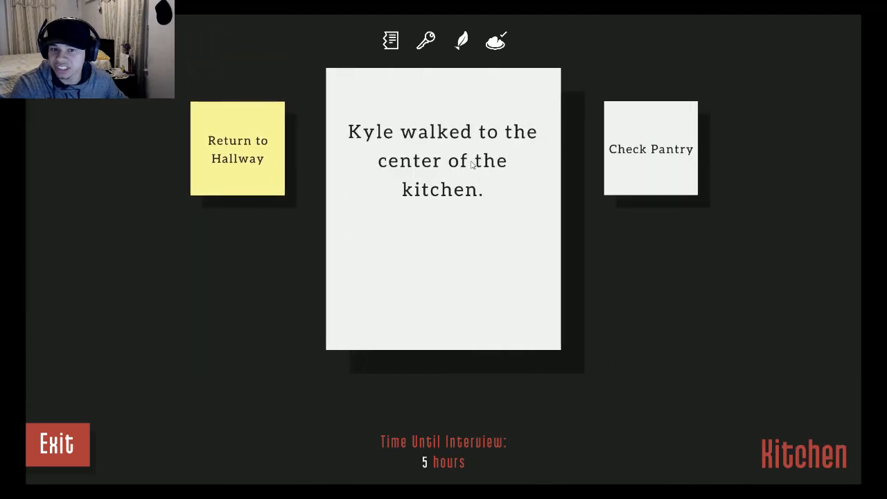
Step: Check the pantry door and look inside, finding bottled lard
left_click(649, 149)
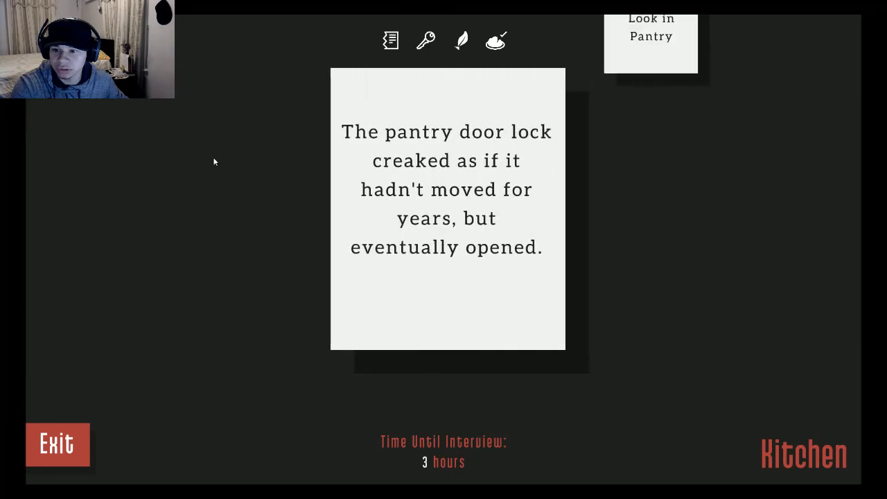
left_click(650, 36)
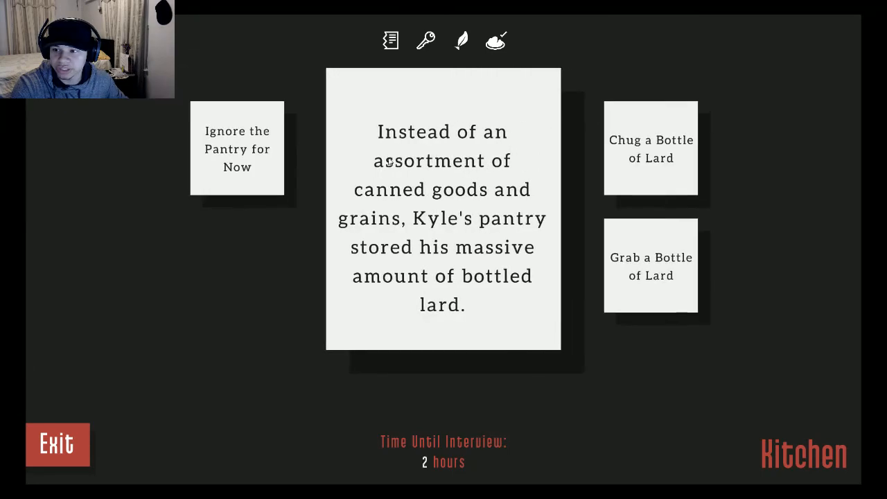
mouse_move(474, 177)
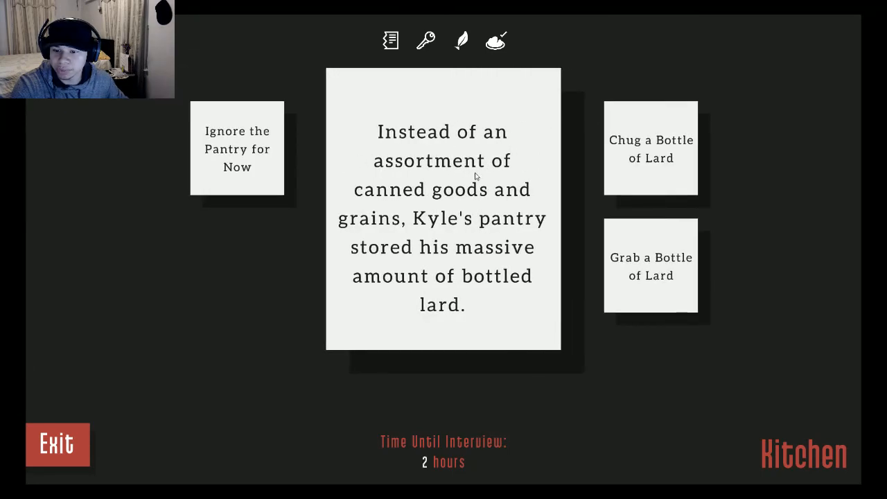
mouse_move(506, 266)
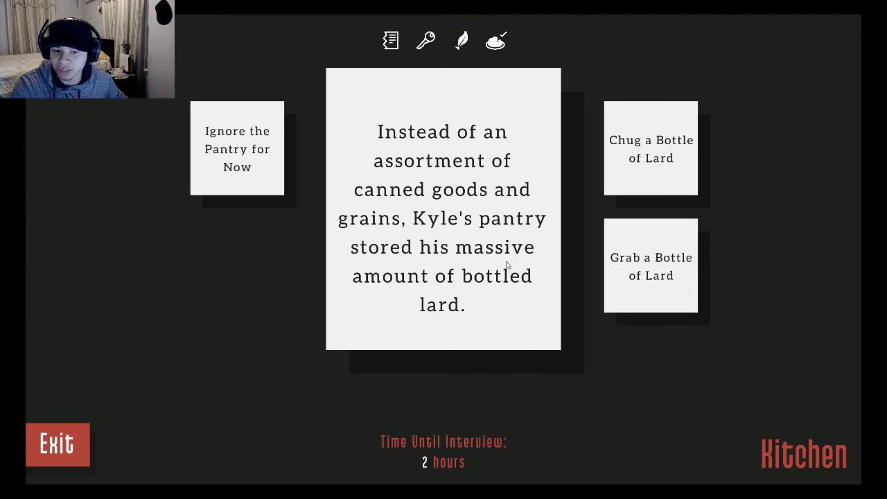
mouse_move(518, 265)
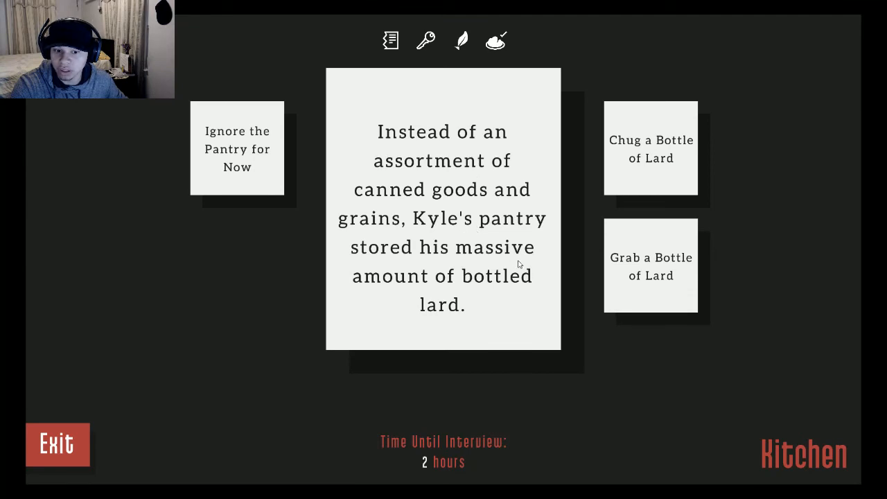
mouse_move(651, 266)
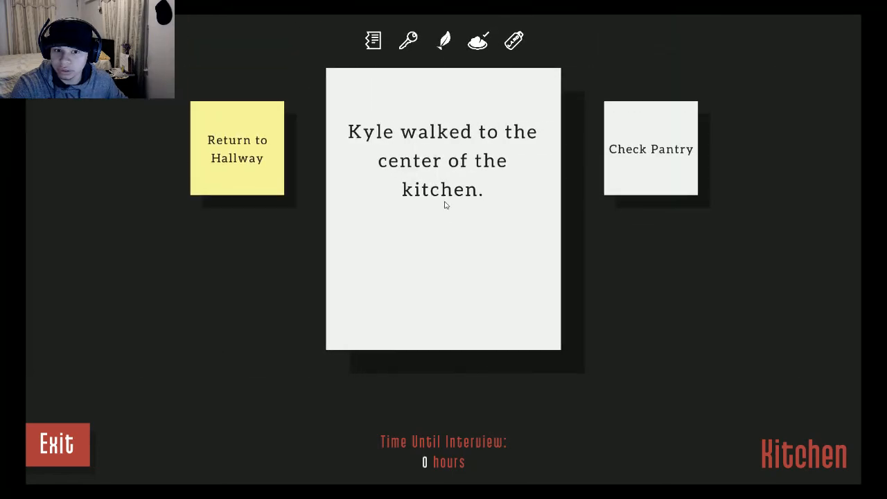
Step: Proceed to Showtime, approach Rachel and continue through her greeting and Kyle's stretch
left_click(650, 148)
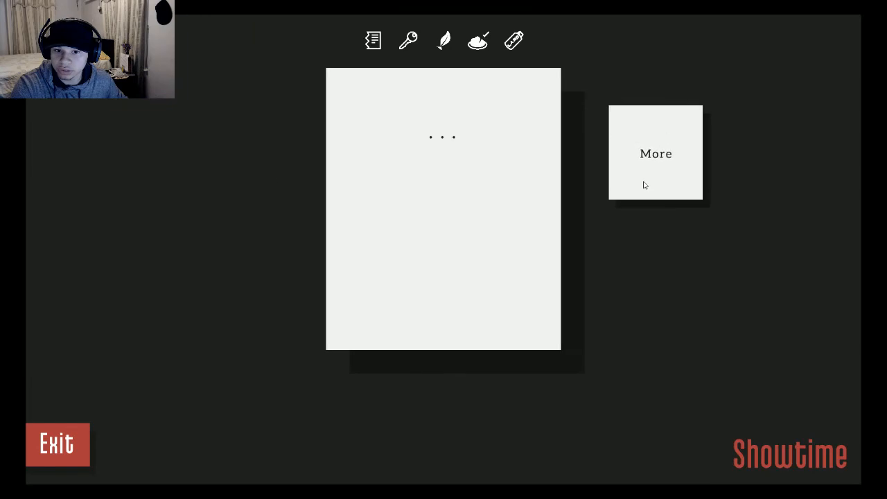
left_click(656, 152)
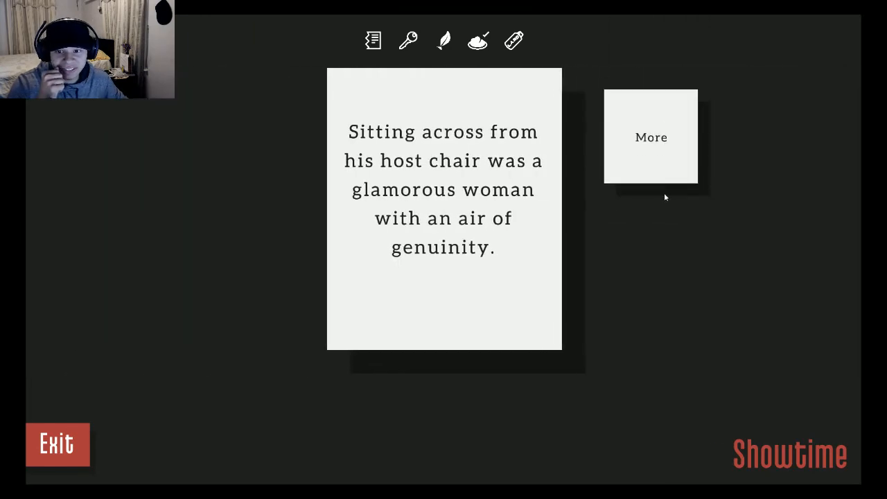
left_click(651, 137)
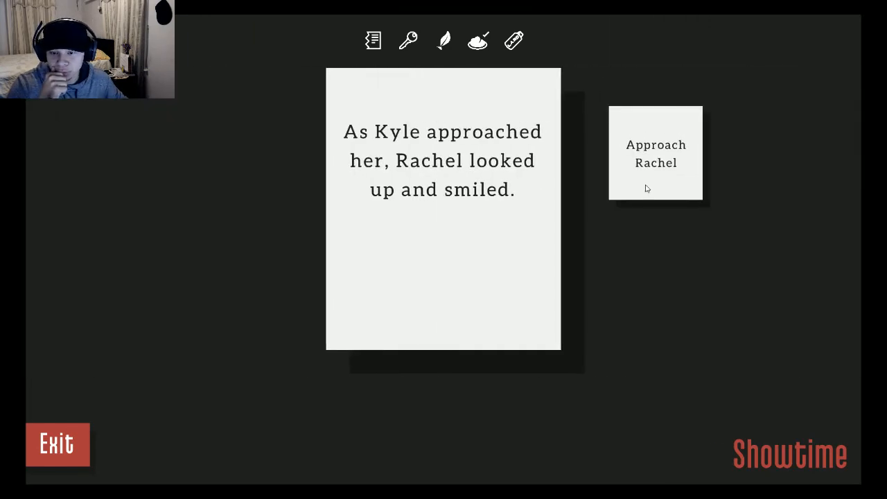
left_click(653, 152)
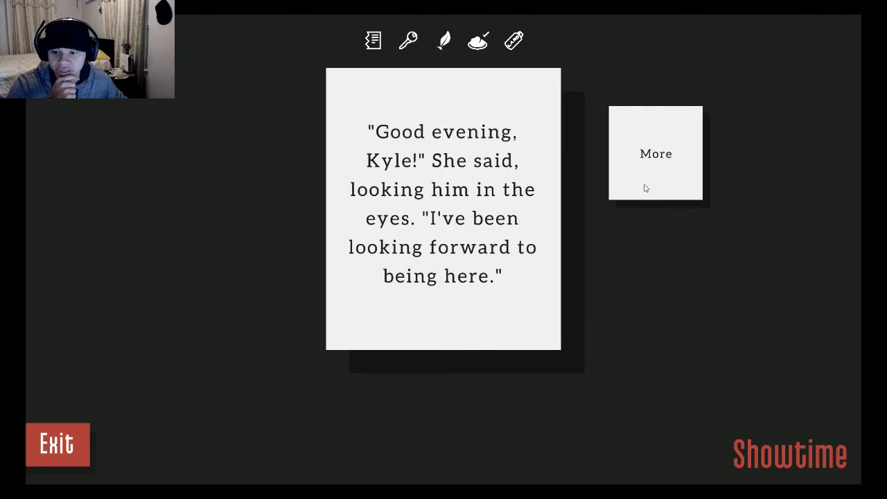
left_click(654, 152)
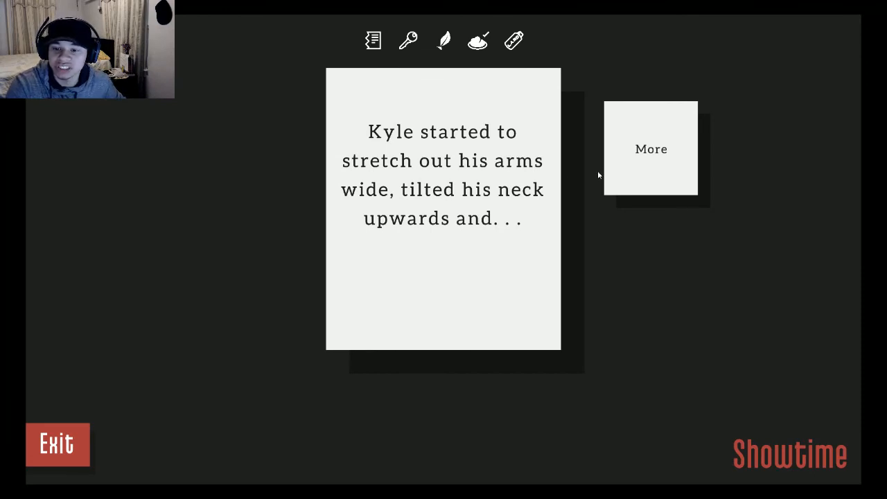
left_click(651, 148)
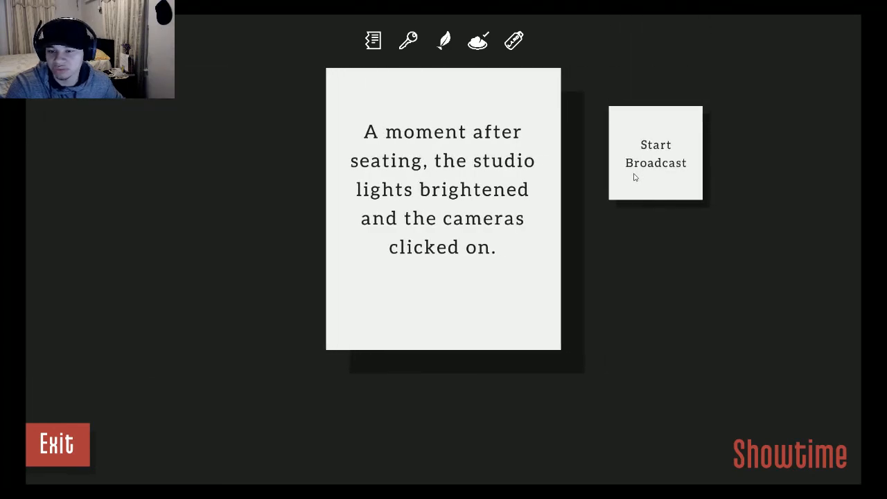
Step: Start the broadcast and introduce Rachel until the drink-lard choice appears
left_click(654, 152)
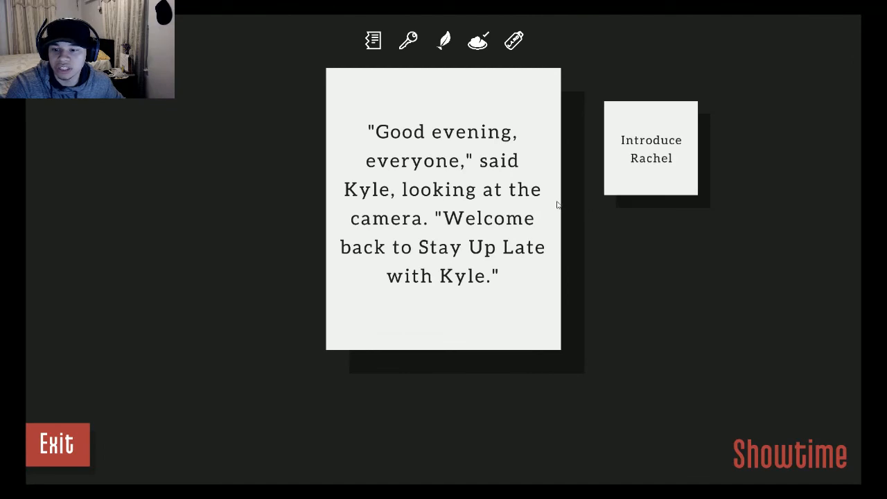
left_click(651, 148)
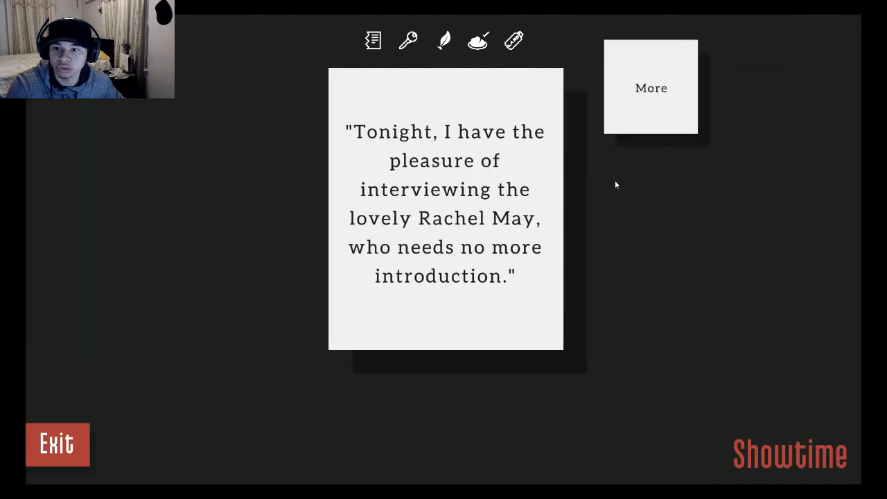
left_click(649, 88)
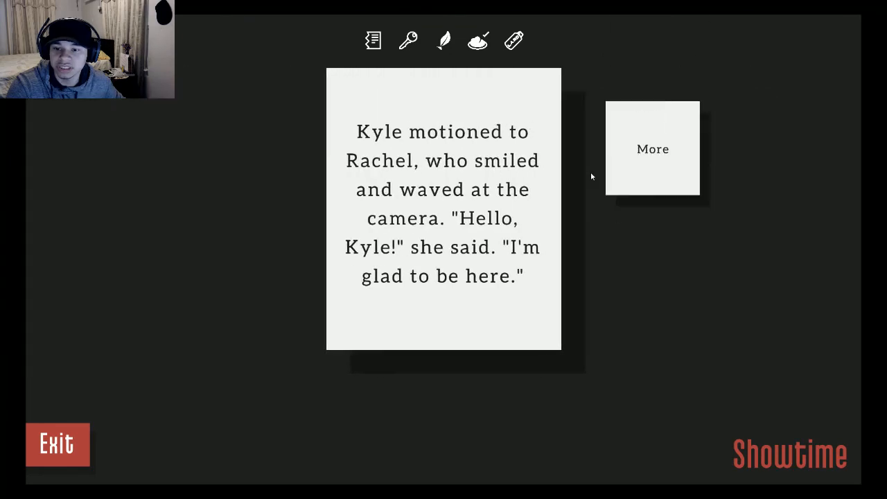
left_click(652, 148)
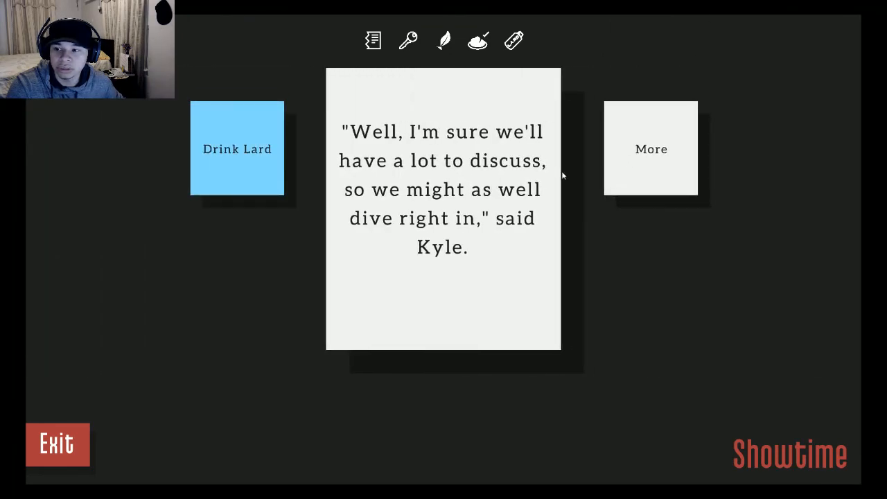
Step: Make Kyle drink the lard and advance through the vomiting, failed broadcast and arrival home
left_click(236, 148)
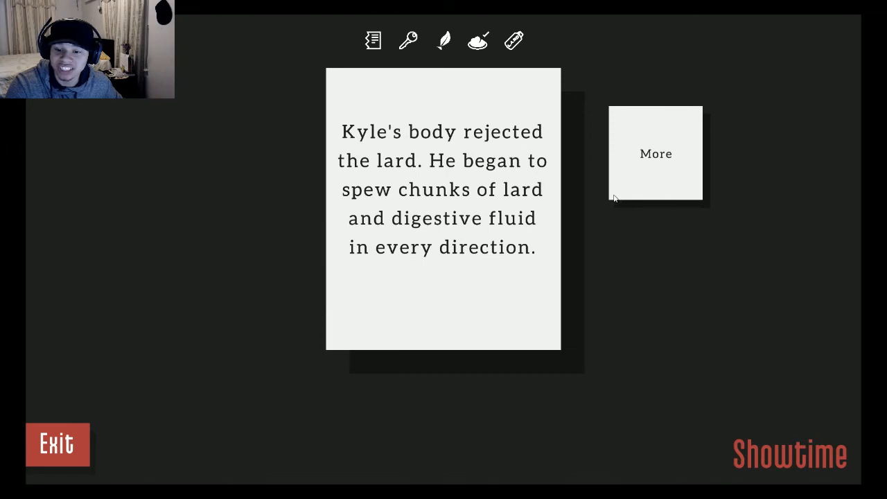
left_click(654, 153)
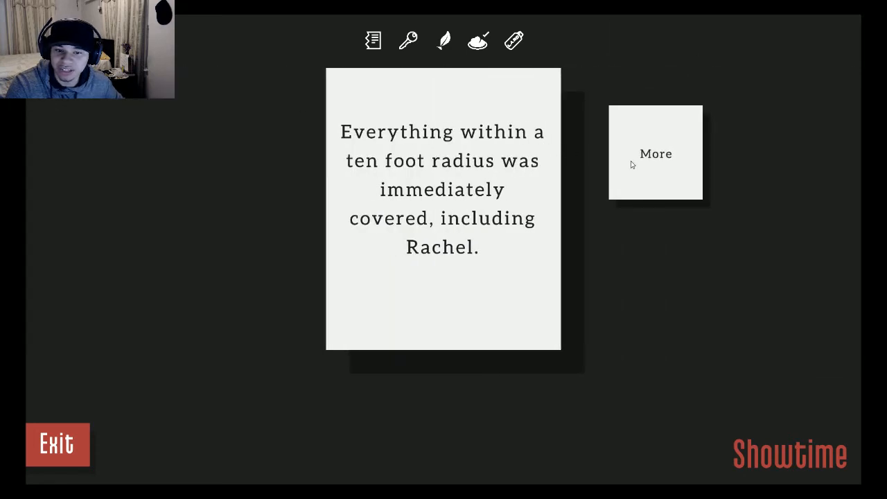
left_click(655, 153)
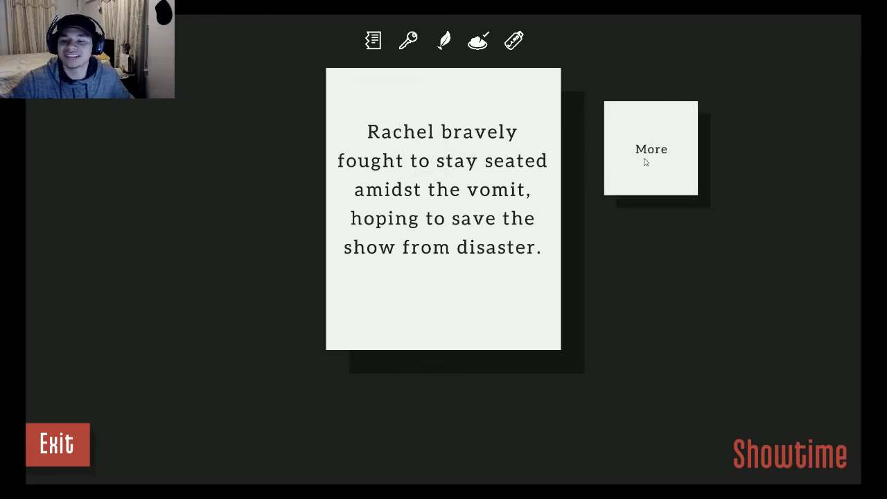
left_click(651, 150)
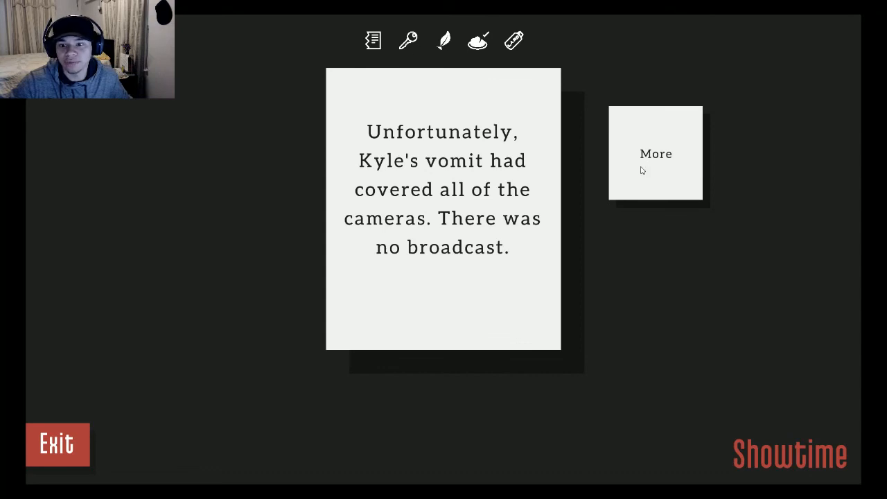
left_click(654, 152)
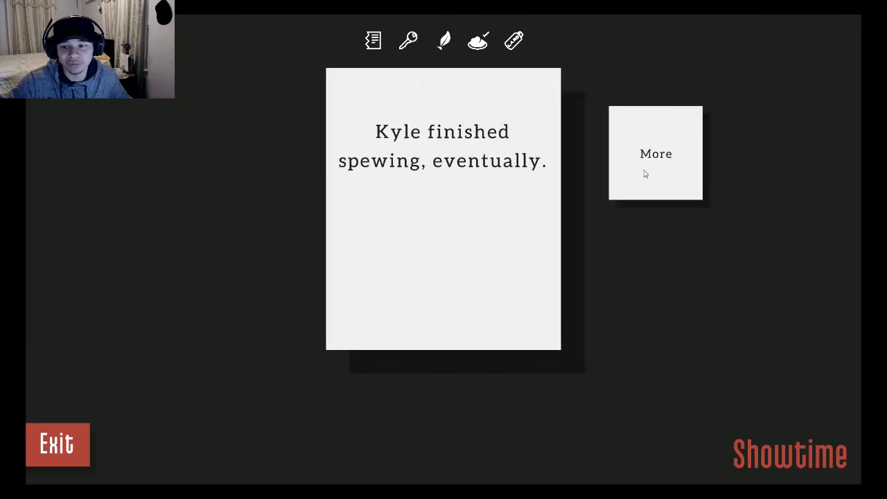
left_click(654, 153)
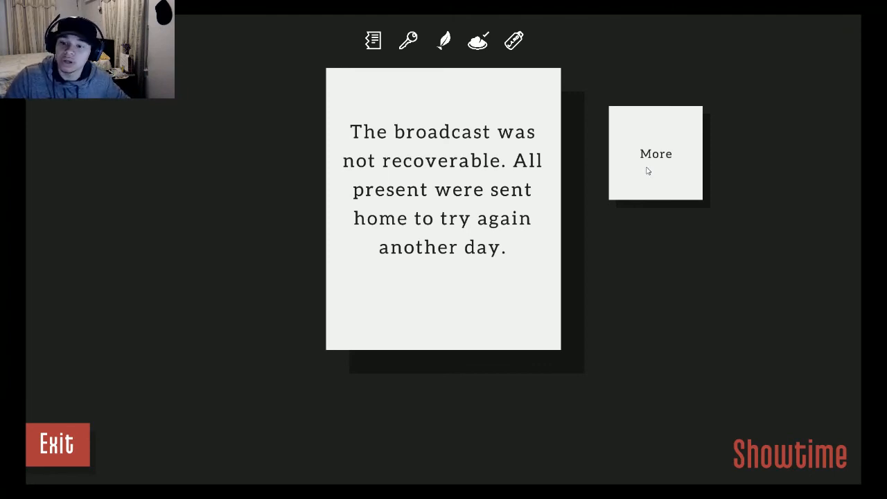
left_click(654, 152)
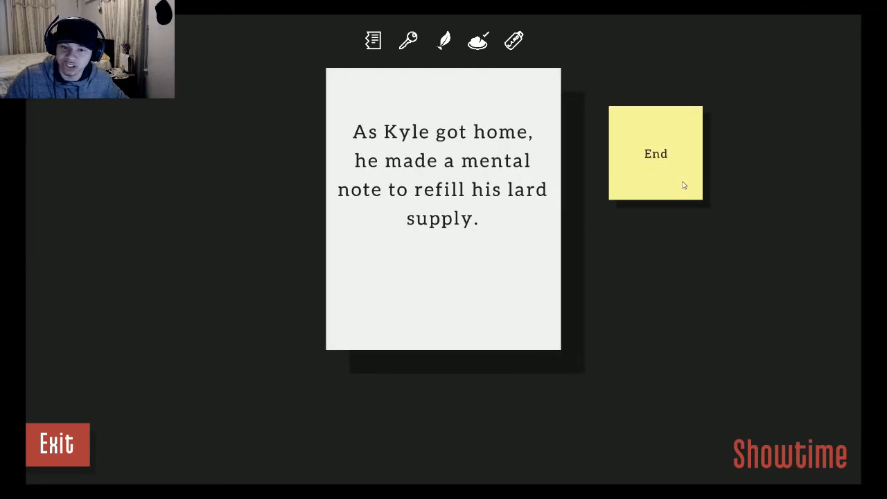
mouse_move(629, 176)
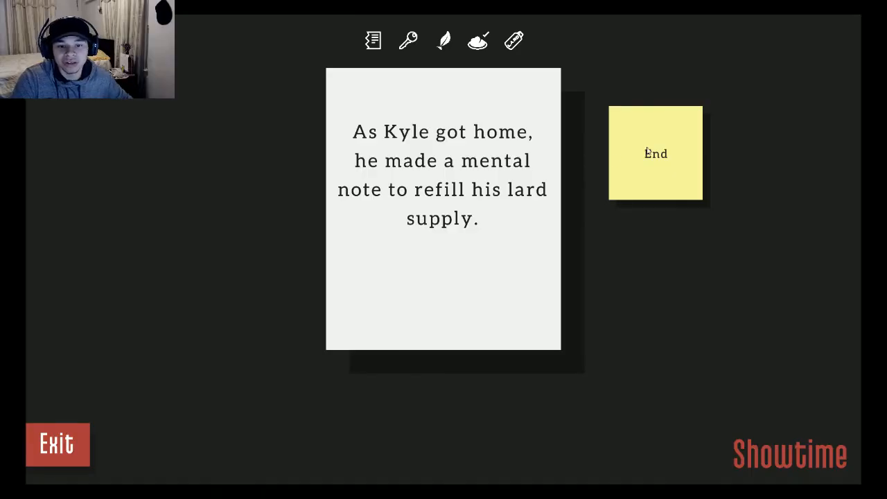
Step: Finish the run, unlocking the 'Kyle Consumed' ending at Endings Unlocked 3/21
left_click(654, 153)
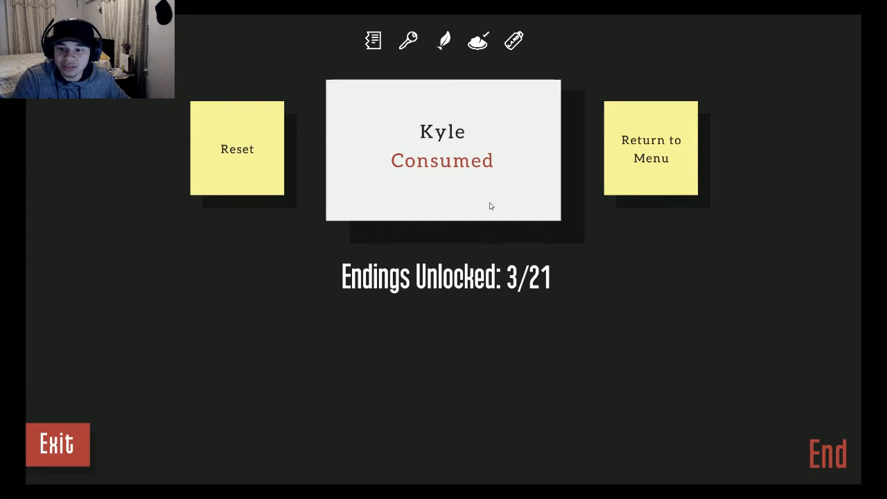
mouse_move(518, 252)
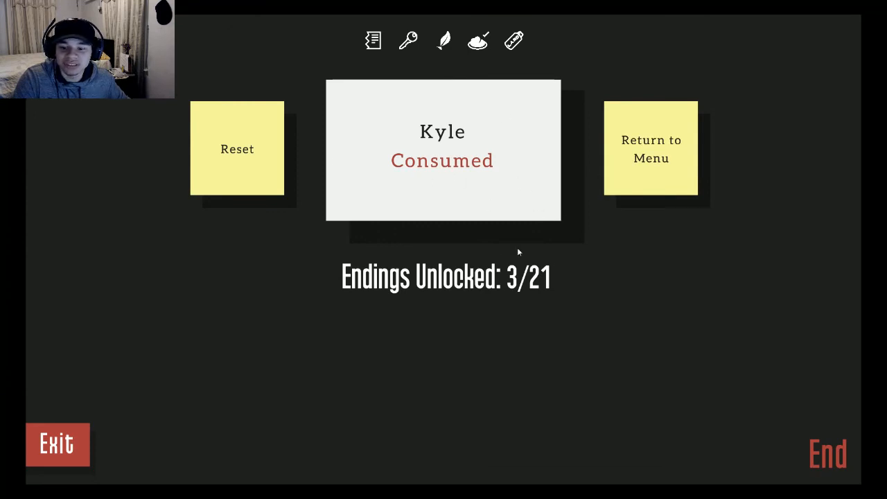
mouse_move(603, 331)
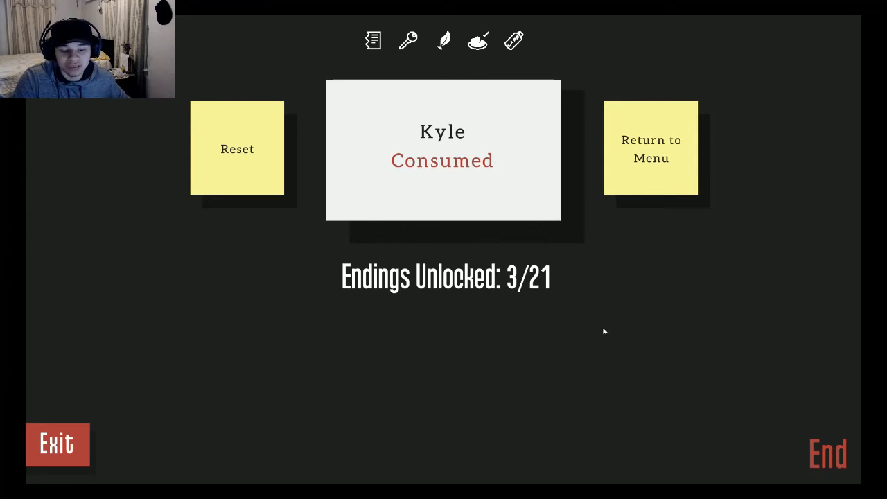
mouse_move(757, 352)
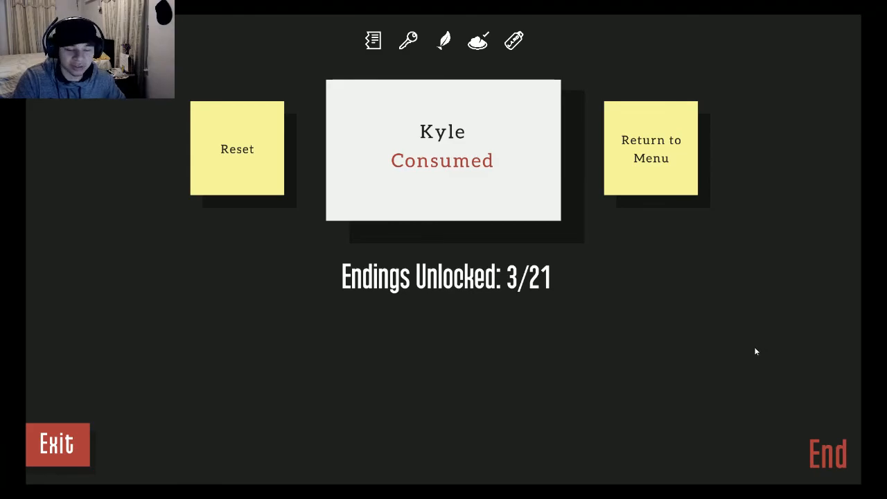